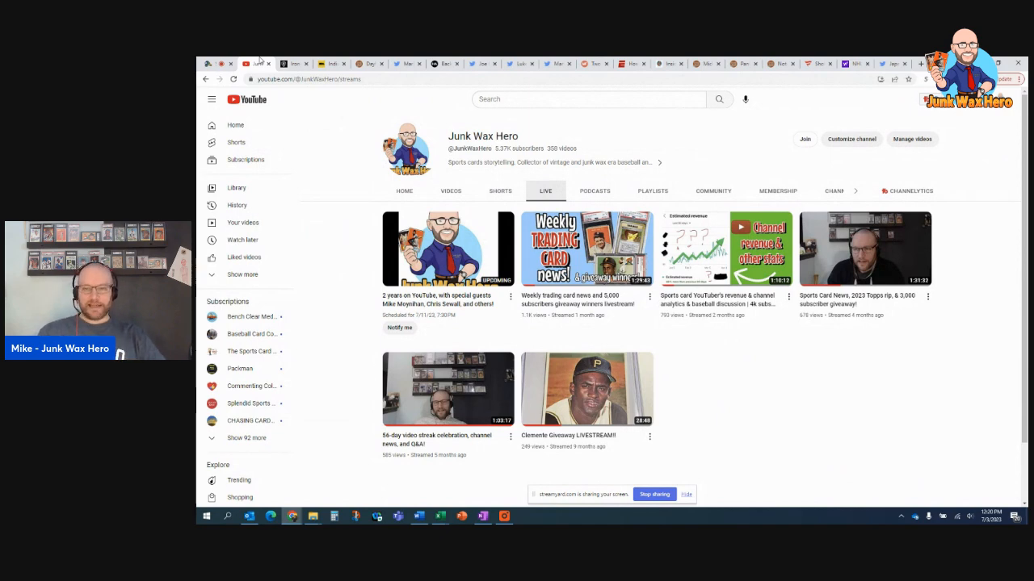
{"action": "mouse_move", "coordinate": [362, 244]}
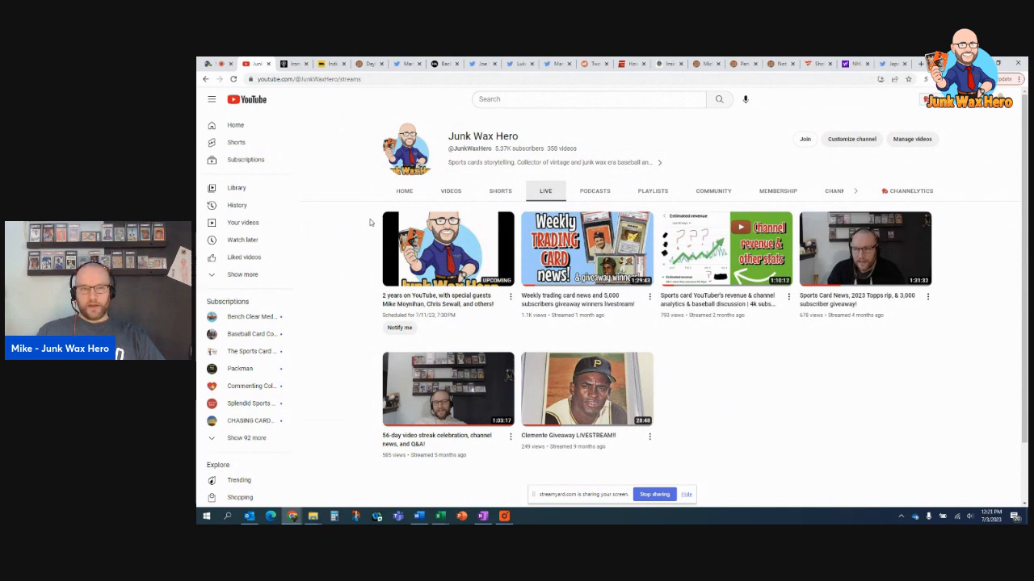
{"action": "mouse_move", "coordinate": [520, 268]}
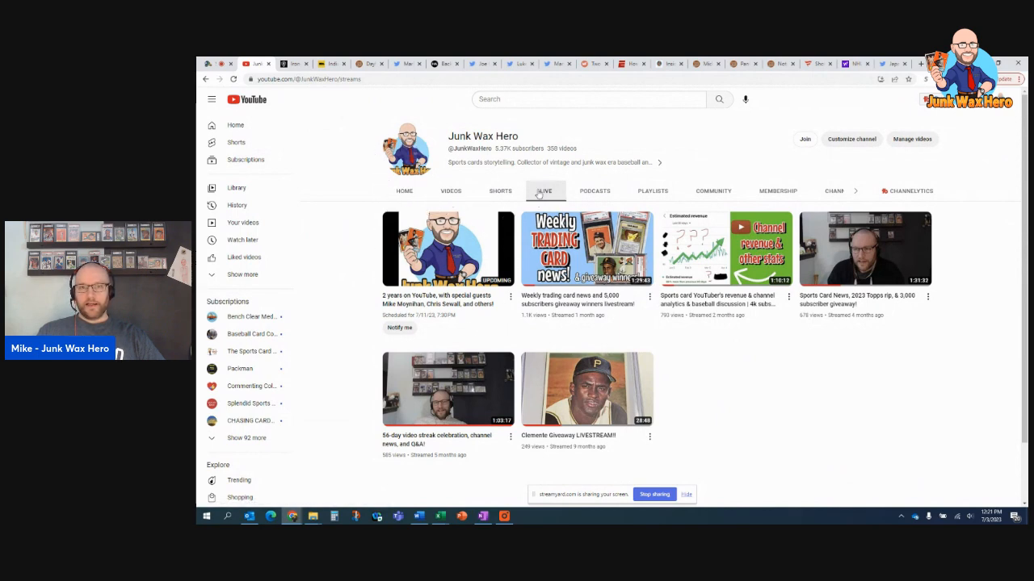
{"action": "mouse_move", "coordinate": [399, 328]}
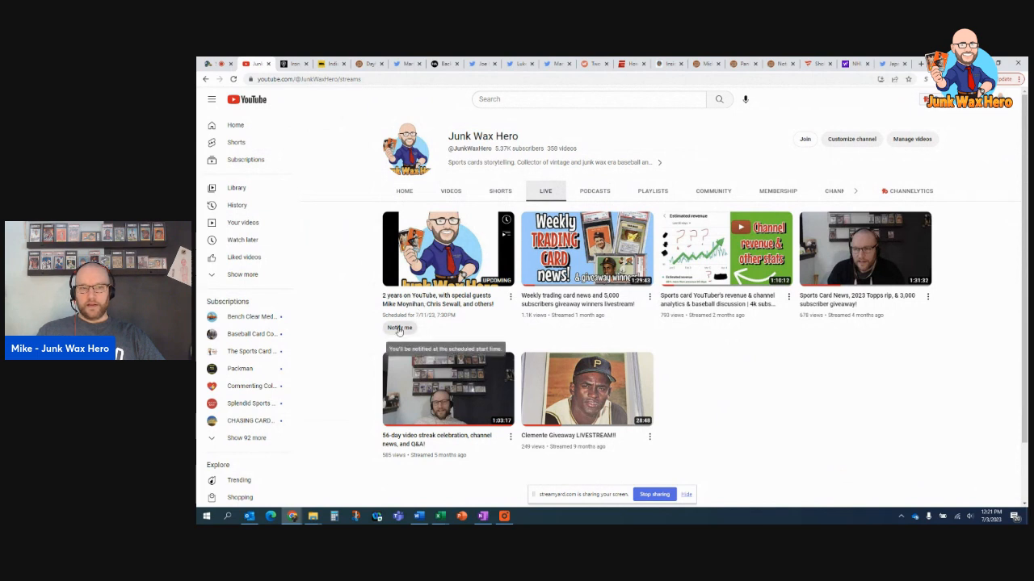
{"action": "mouse_move", "coordinate": [444, 304]}
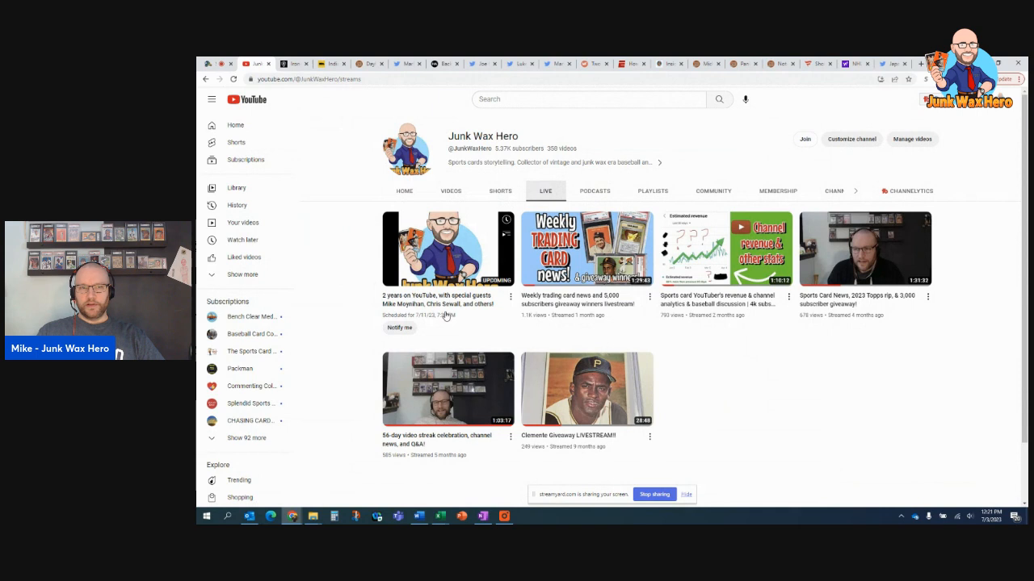
{"action": "mouse_move", "coordinate": [449, 315]}
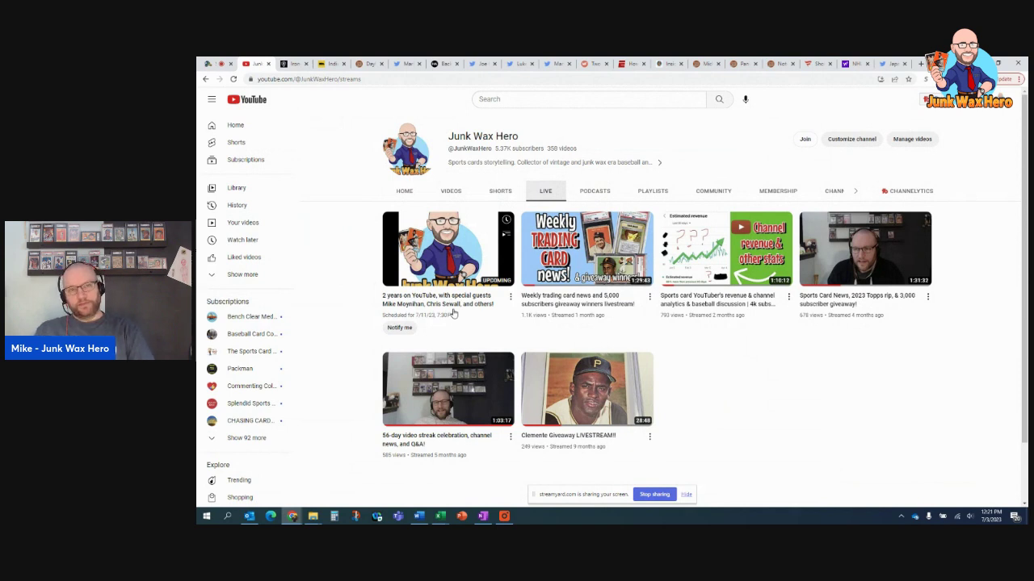
{"action": "mouse_move", "coordinate": [478, 180]}
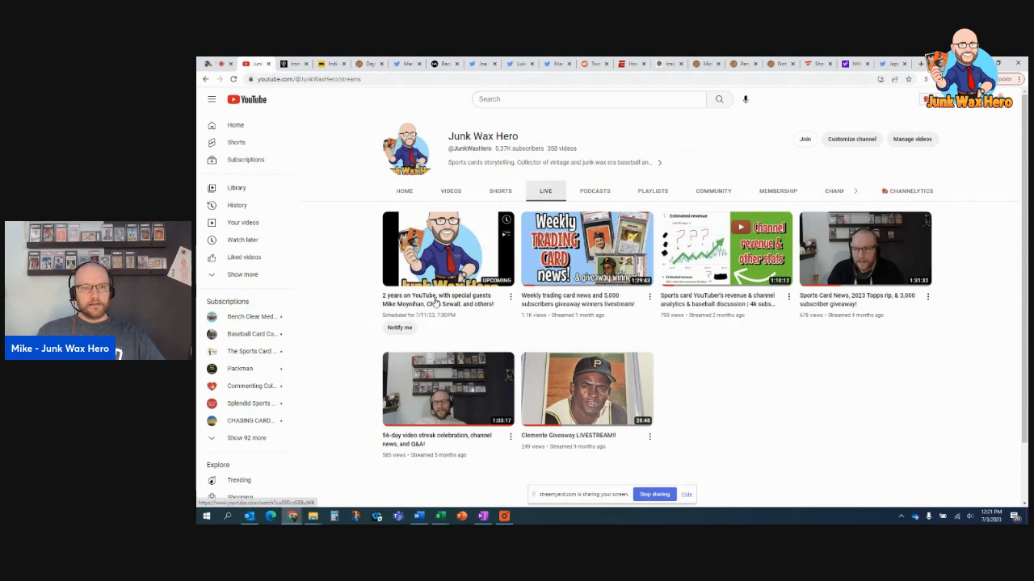
Step: On the Ironguard Supplies site, show the 9-Pocket Card Binder Pages under Sports Supplies
{"action": "left_click", "coordinate": [294, 65]}
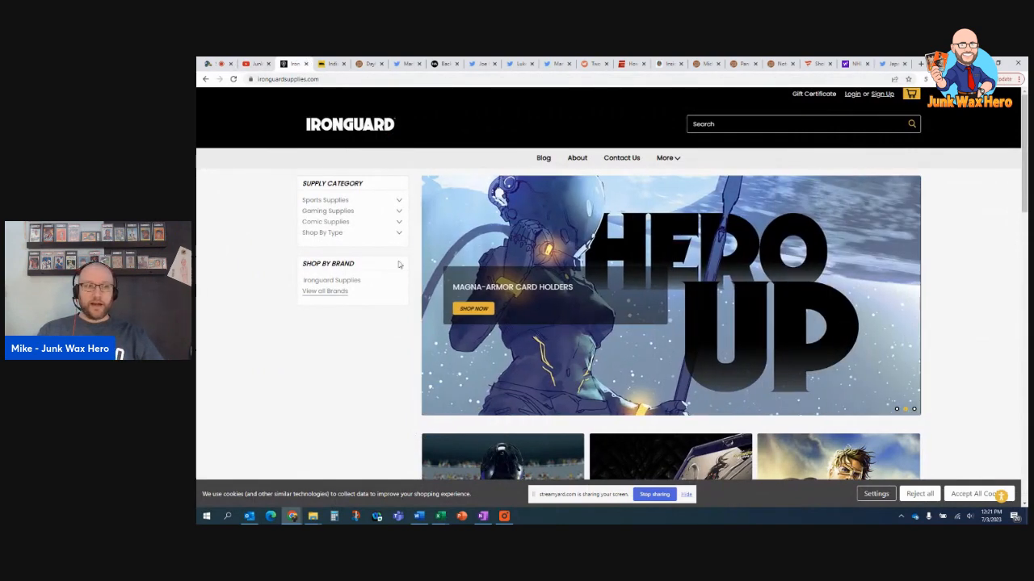
{"action": "left_click", "coordinate": [324, 200]}
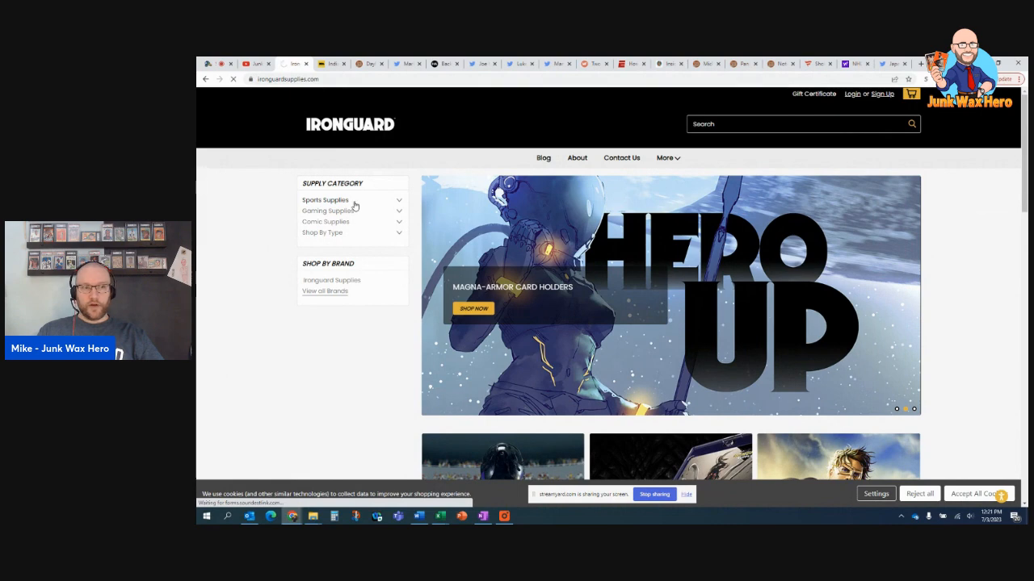
{"action": "left_click", "coordinate": [324, 200]}
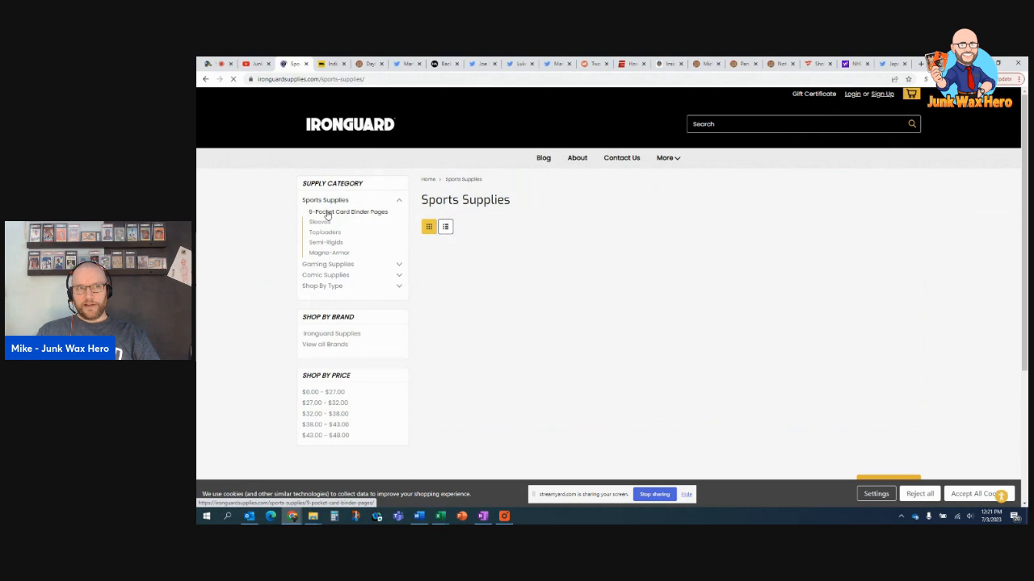
{"action": "left_click", "coordinate": [347, 212]}
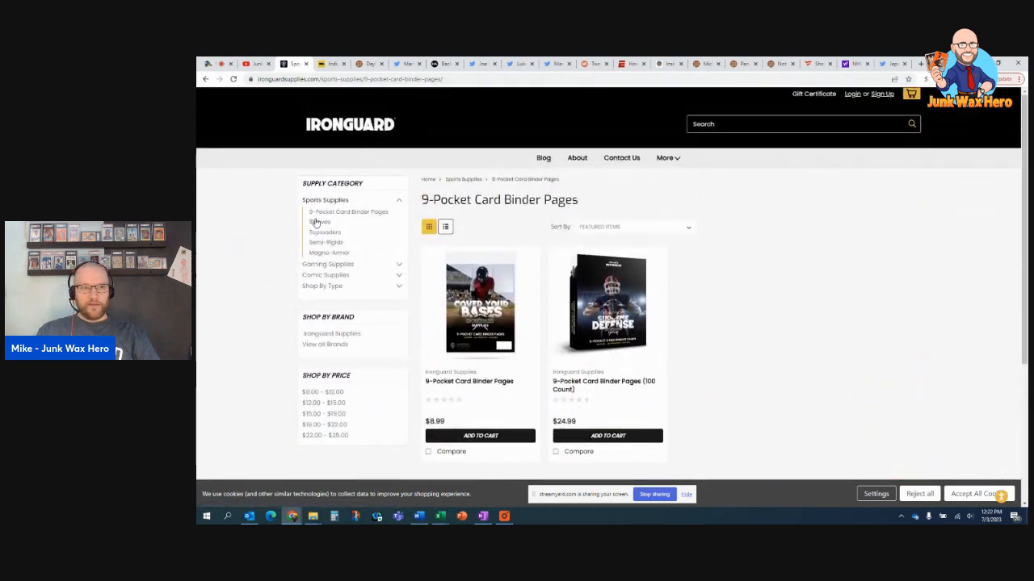
{"action": "mouse_move", "coordinate": [326, 242]}
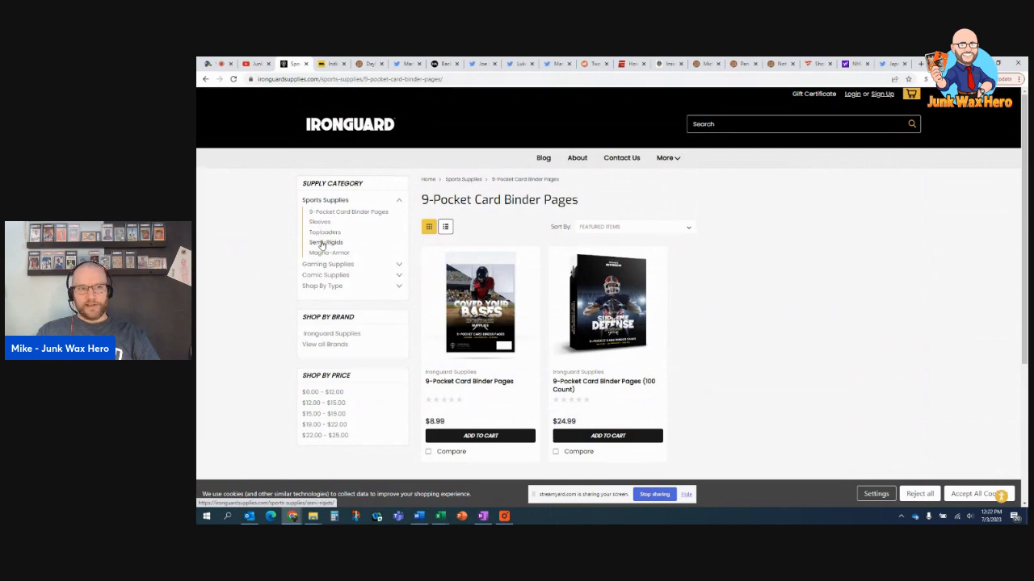
Step: Show the Magna-Armor cardholder products in the Sports Supplies category
{"action": "left_click", "coordinate": [326, 243]}
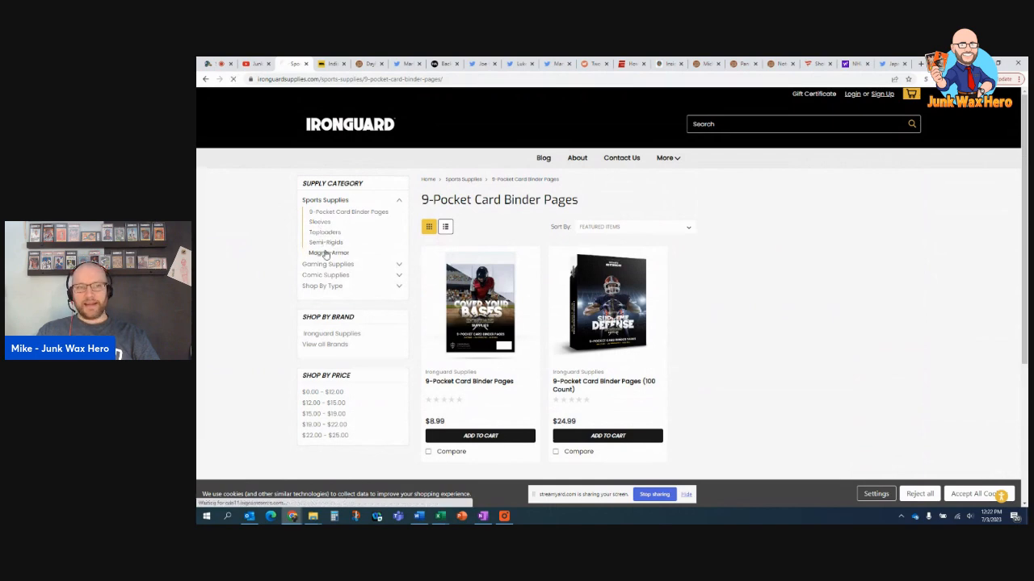
{"action": "left_click", "coordinate": [329, 252]}
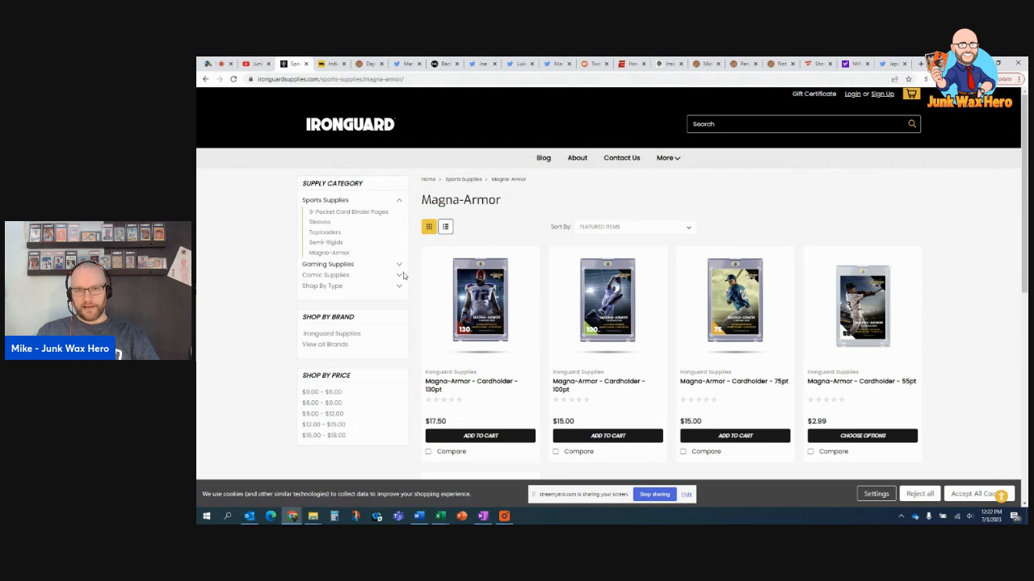
{"action": "mouse_move", "coordinate": [733, 304]}
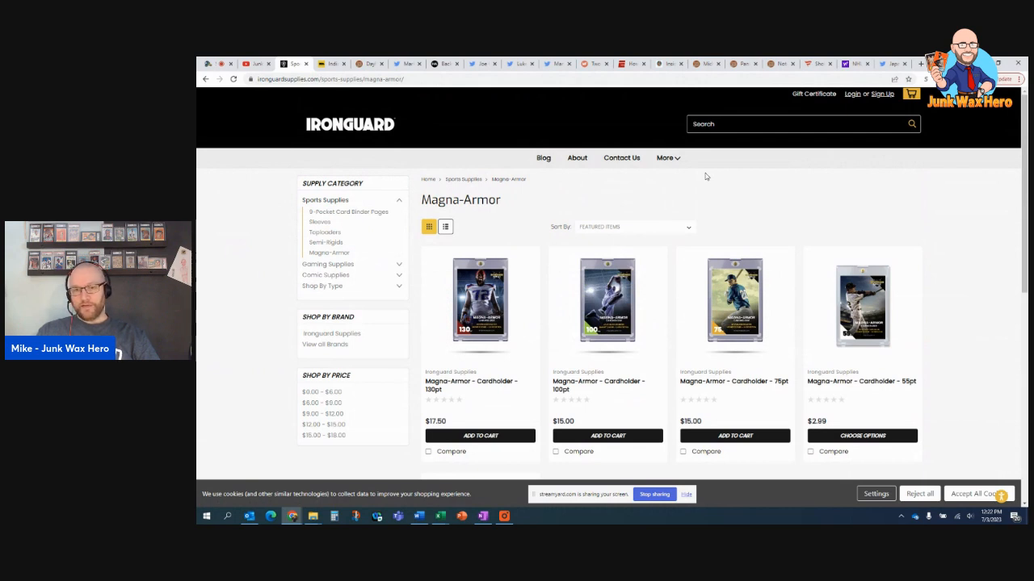
{"action": "mouse_move", "coordinate": [612, 179]}
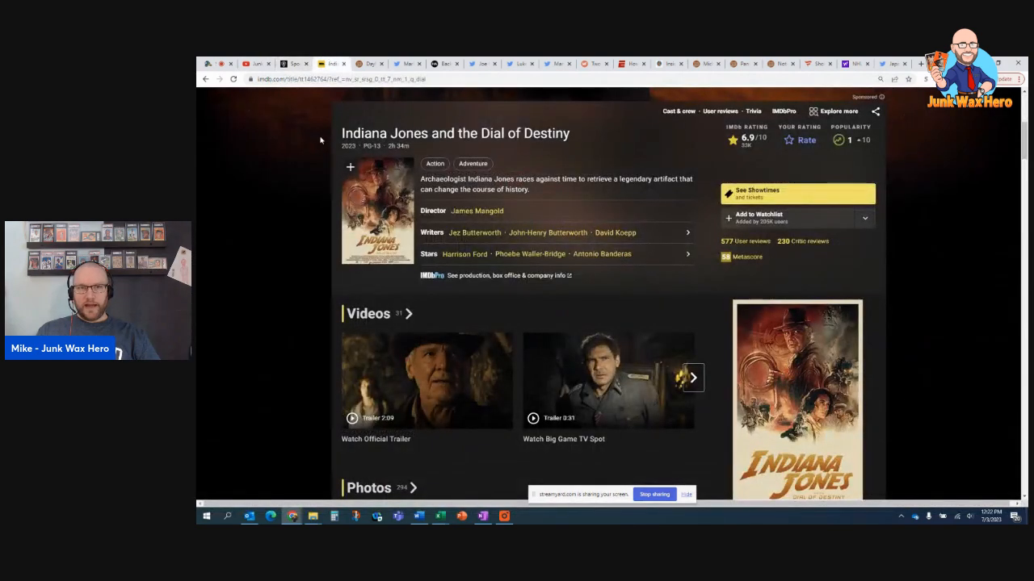
Step: Scroll through the IMDb page for Indiana Jones and the Dial of Destiny
{"action": "scroll", "scroll_direction": "up", "scroll_amount": 3}
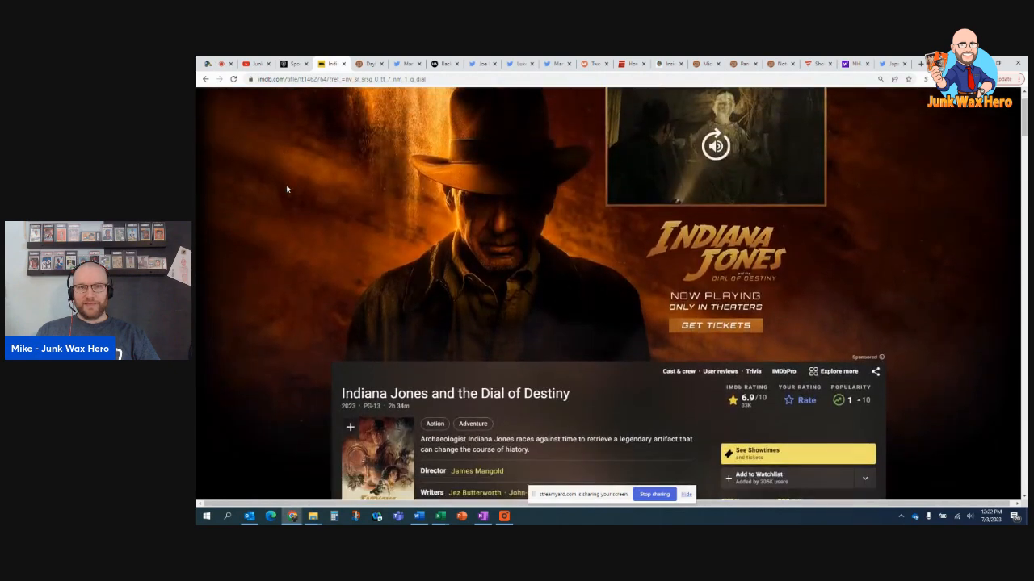
{"action": "scroll", "scroll_direction": "down", "scroll_amount": 3}
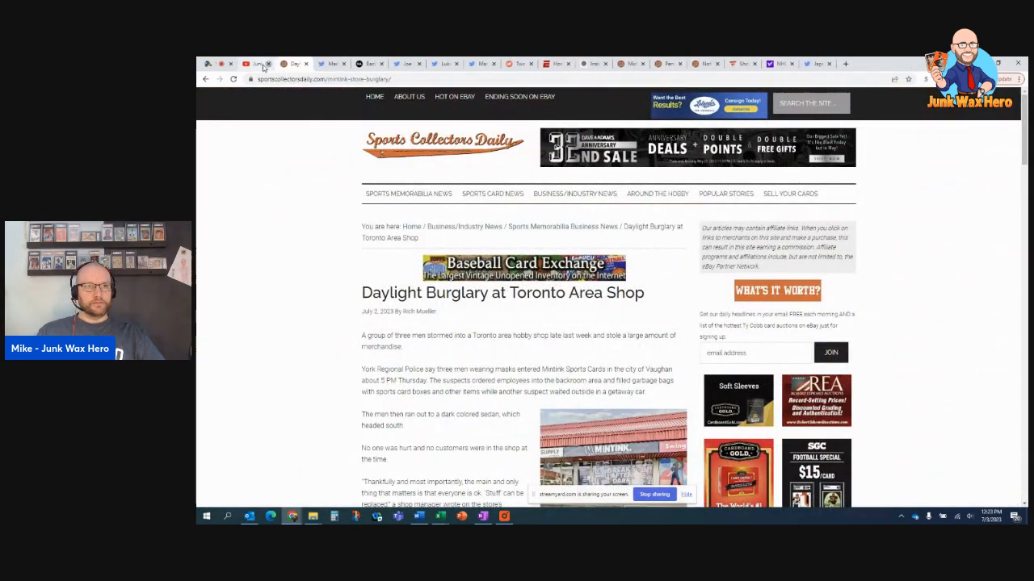
Step: Read the Toronto shop daylight burglary article, then move to the graded Rich Gossage card tweet
{"action": "left_click", "coordinate": [268, 64]}
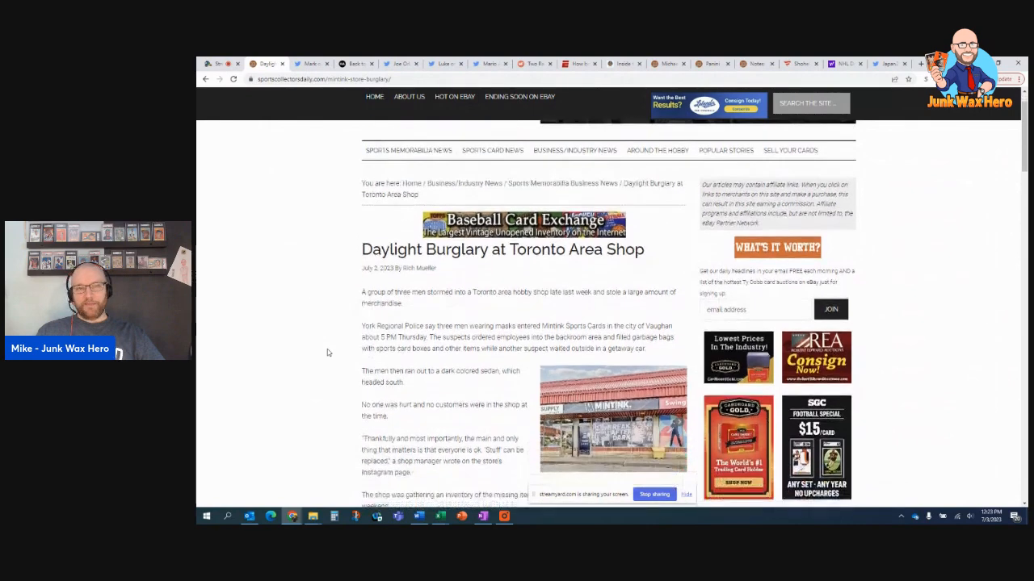
{"action": "scroll", "scroll_direction": "up", "scroll_amount": 3}
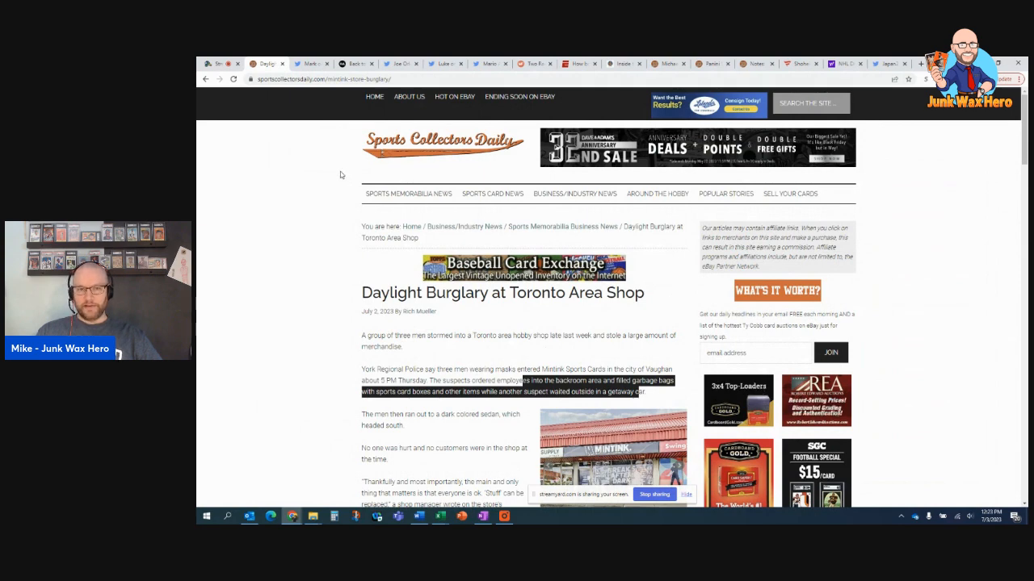
{"action": "left_click", "coordinate": [266, 64]}
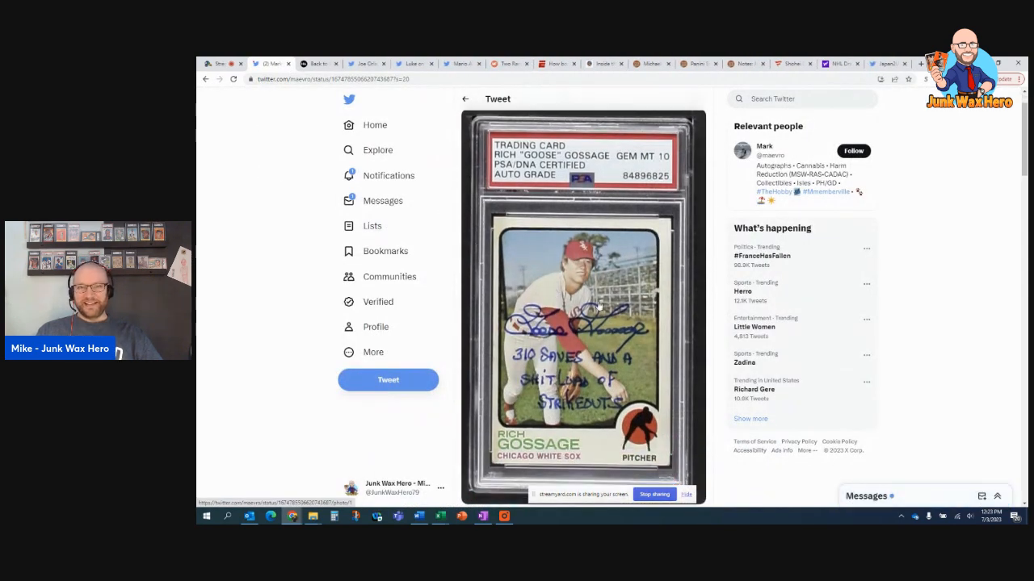
{"action": "mouse_move", "coordinate": [617, 345]}
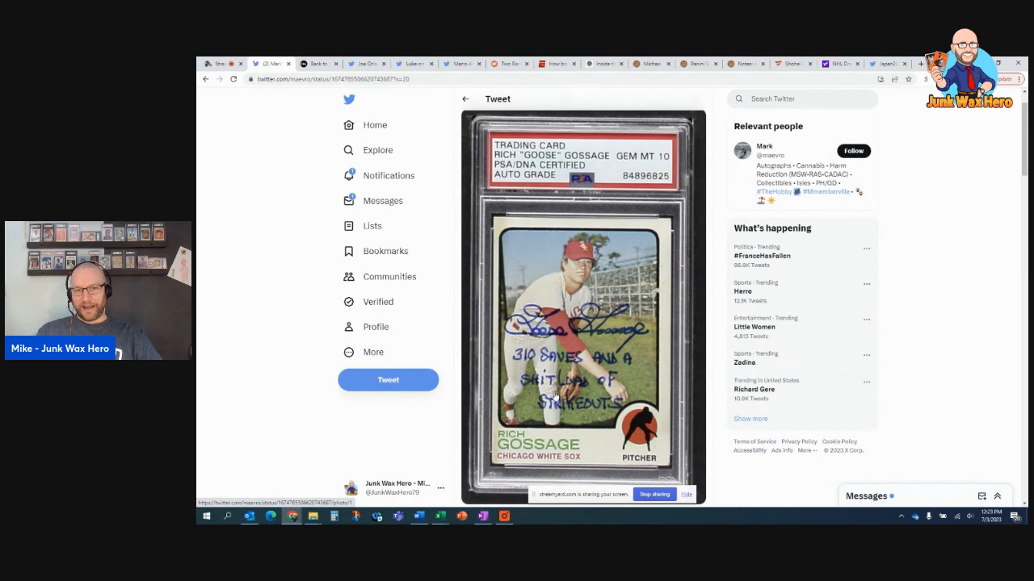
{"action": "mouse_move", "coordinate": [678, 410]}
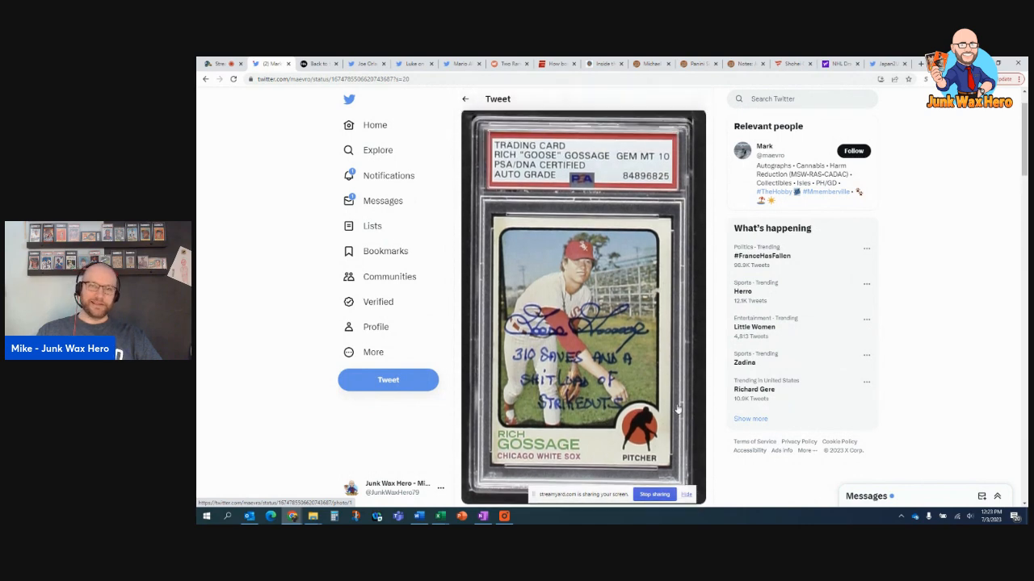
{"action": "mouse_move", "coordinate": [659, 383]}
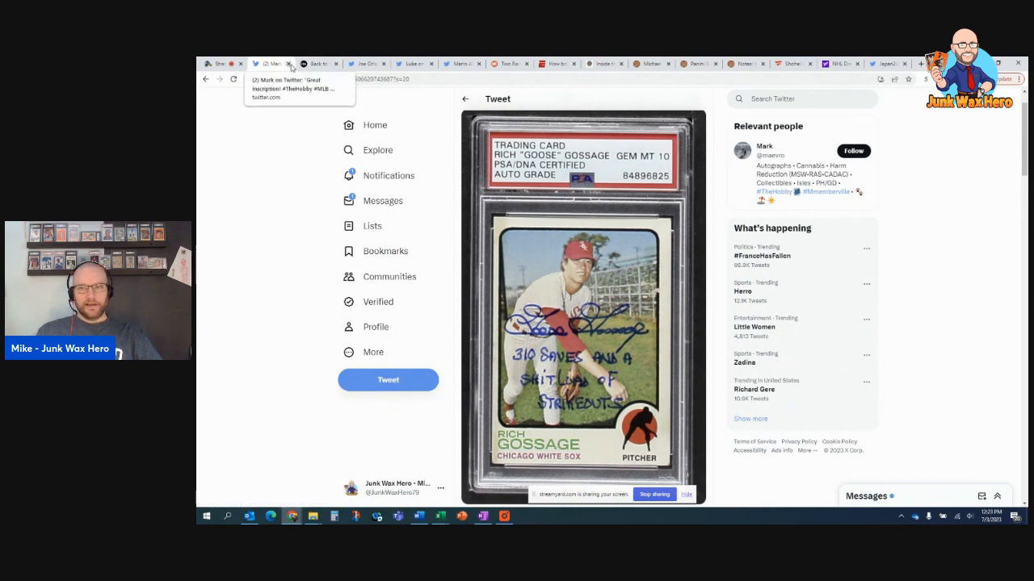
Step: View the Heritage Auctions signed Back to the Future VHS lot, highlighting its $6,250.00 sale price
{"action": "left_click", "coordinate": [290, 63]}
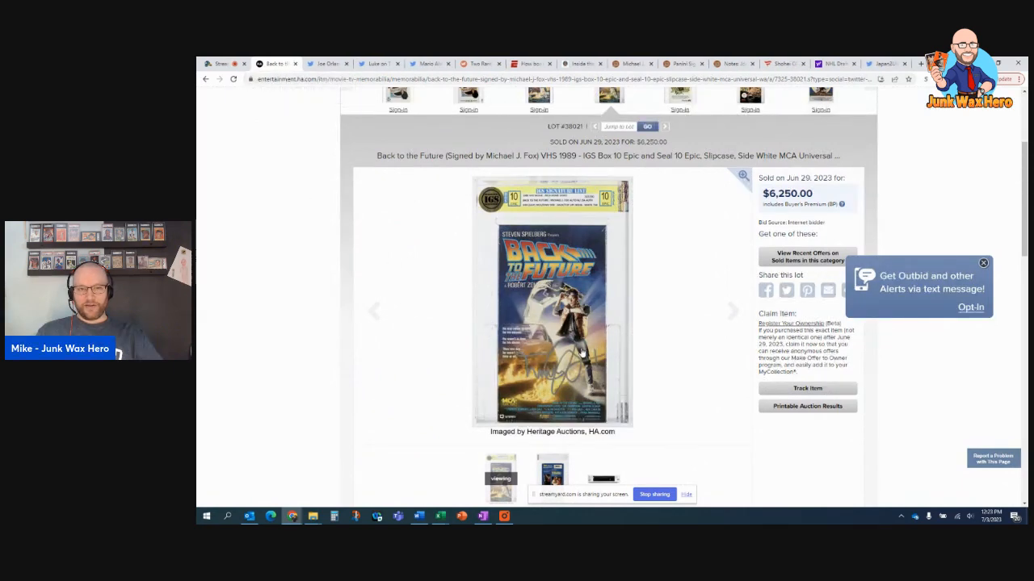
{"action": "mouse_move", "coordinate": [549, 335]}
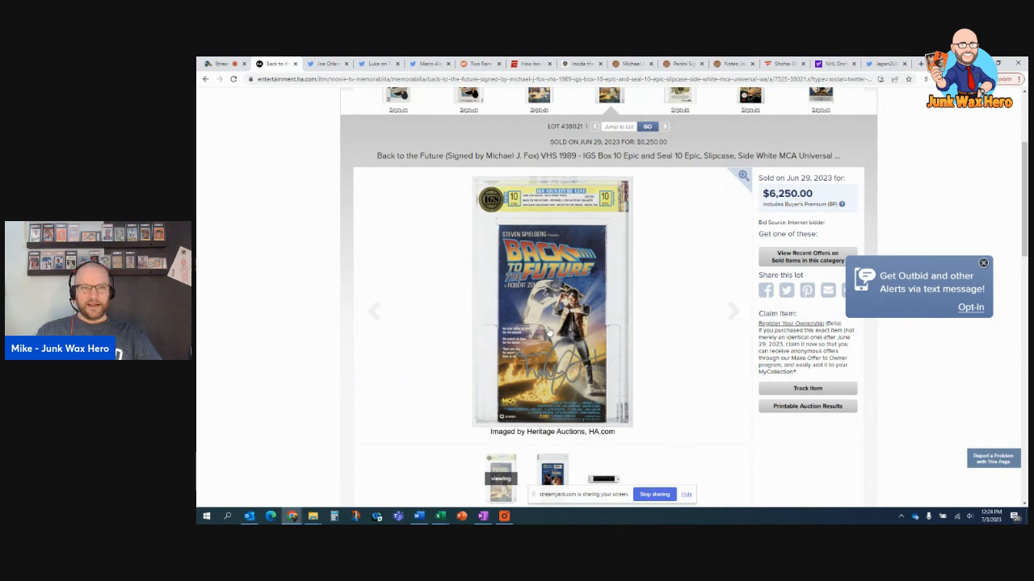
{"action": "mouse_move", "coordinate": [552, 326]}
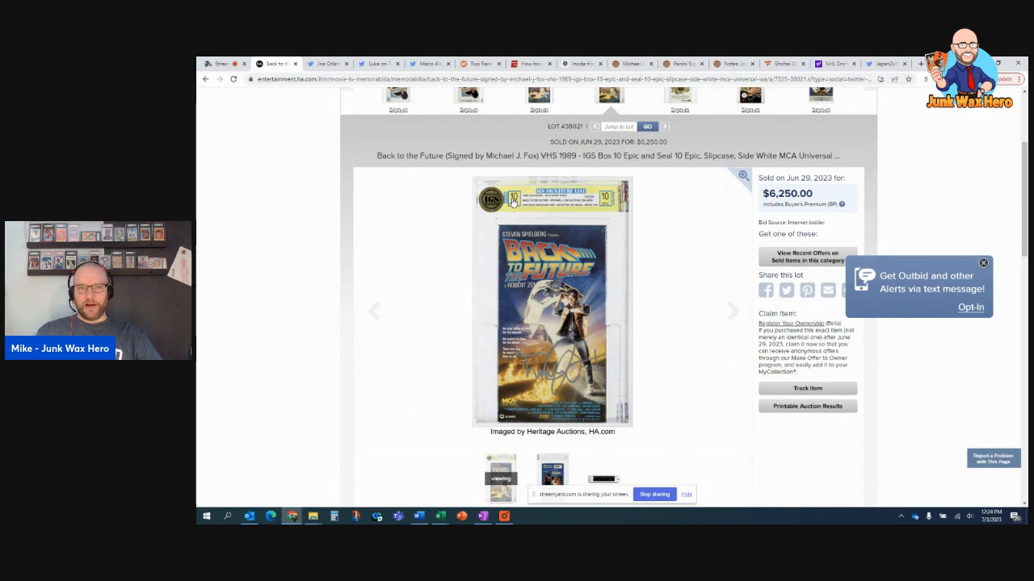
{"action": "mouse_move", "coordinate": [579, 349]}
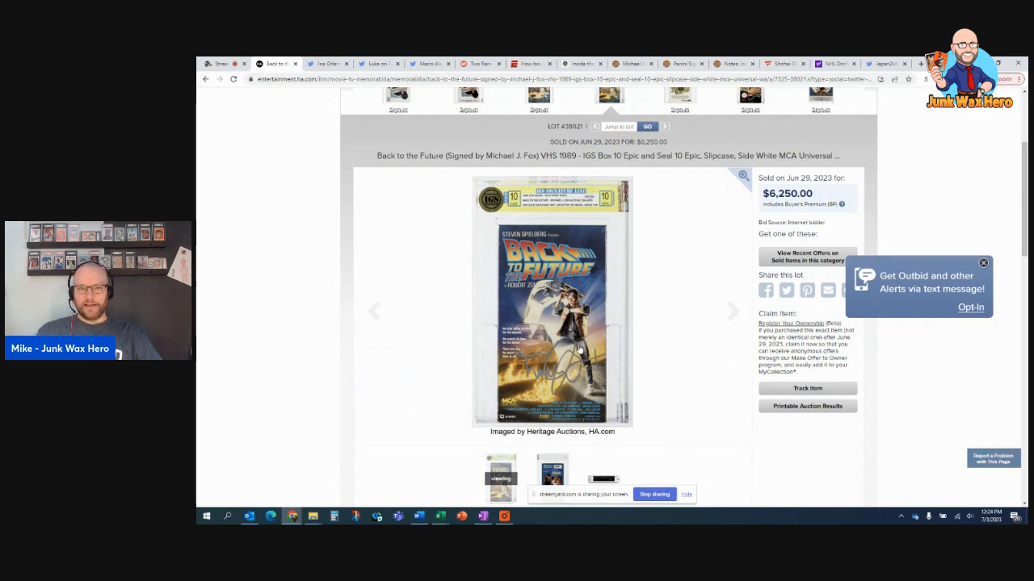
{"action": "mouse_move", "coordinate": [798, 213]}
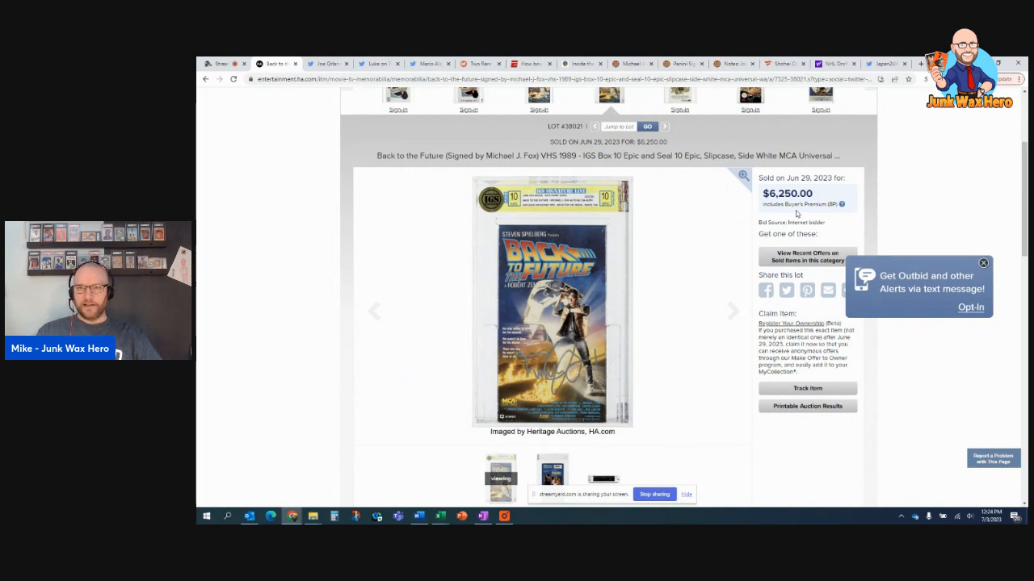
{"action": "double_click", "coordinate": [786, 194]}
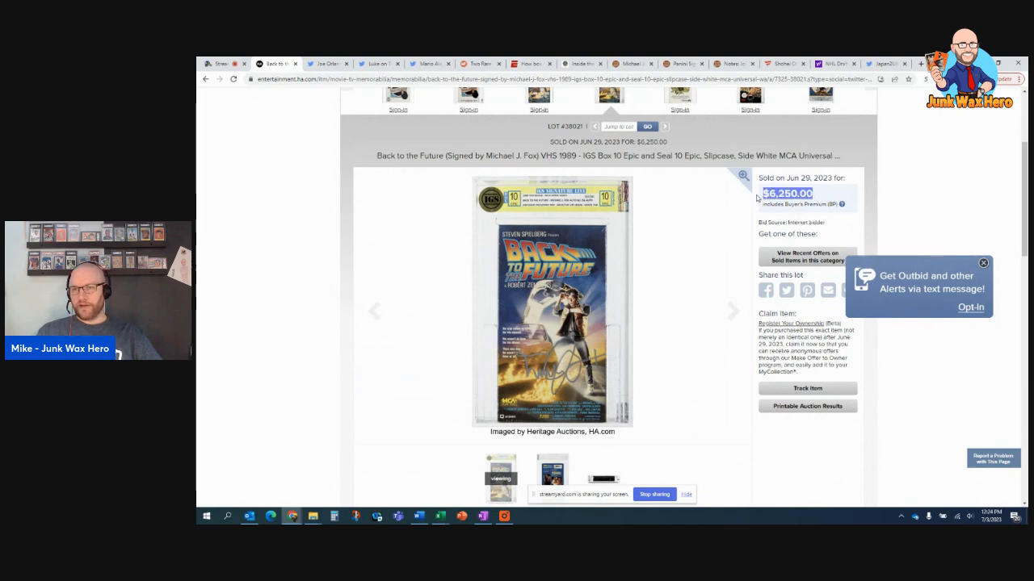
{"action": "scroll", "scroll_direction": "up", "scroll_amount": 3}
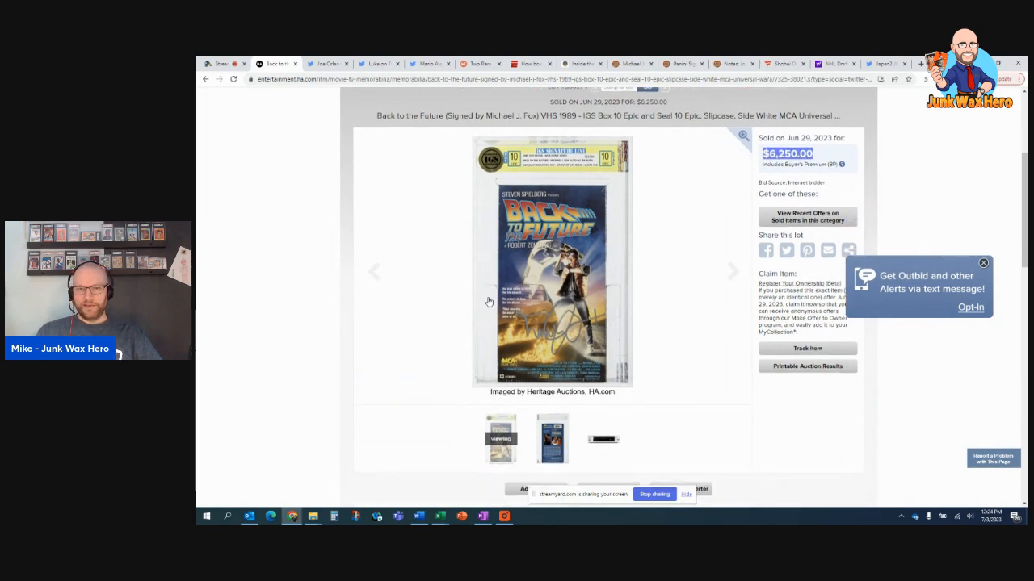
{"action": "scroll", "scroll_direction": "down", "scroll_amount": 3}
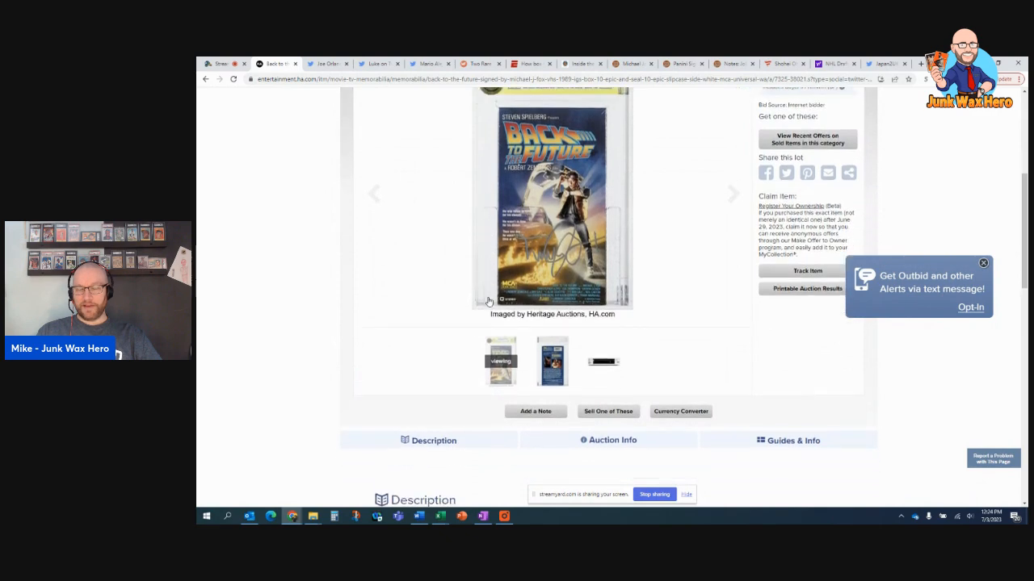
{"action": "scroll", "scroll_direction": "up", "scroll_amount": 3}
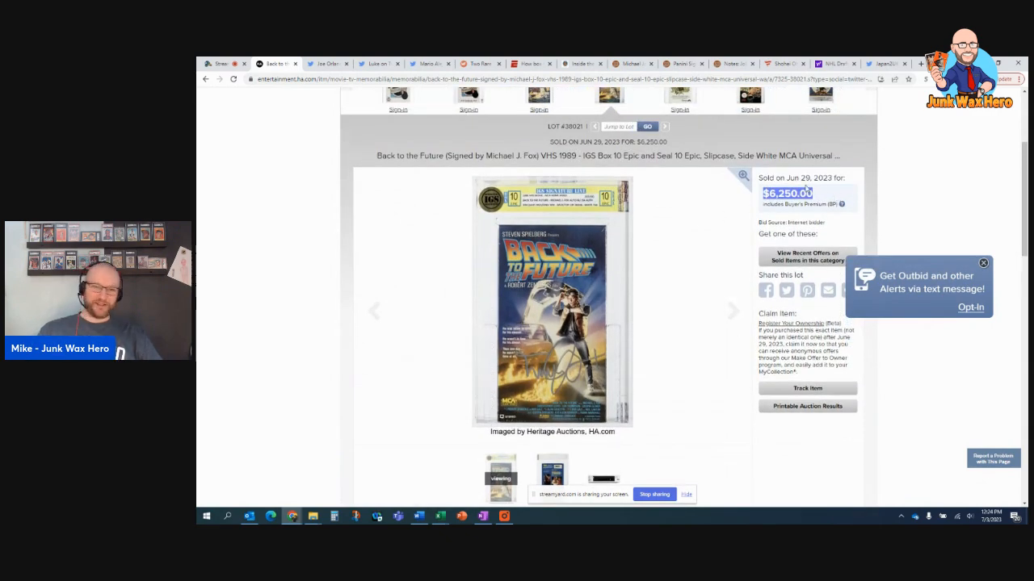
{"action": "mouse_move", "coordinate": [297, 68]}
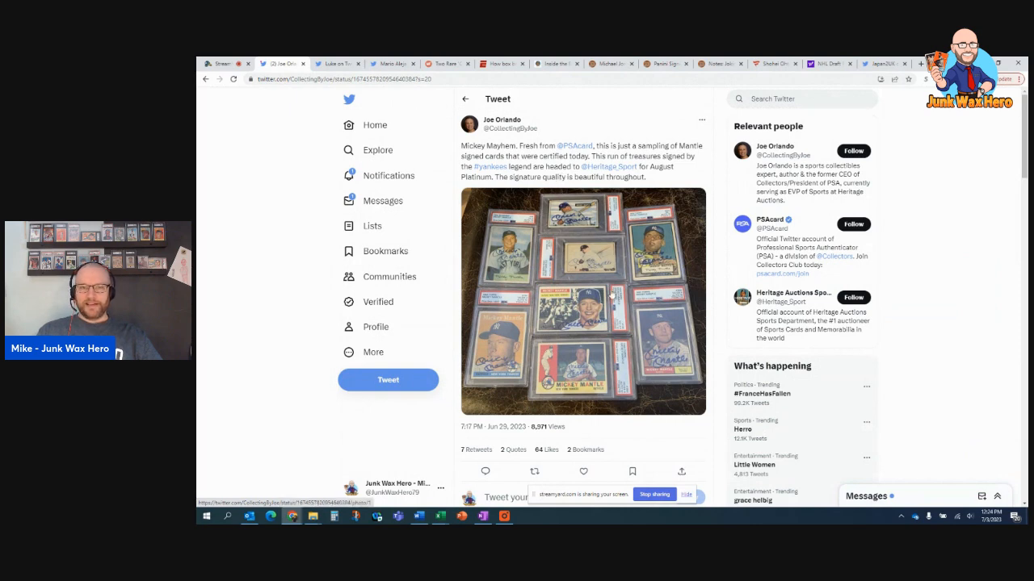
{"action": "mouse_move", "coordinate": [640, 302]}
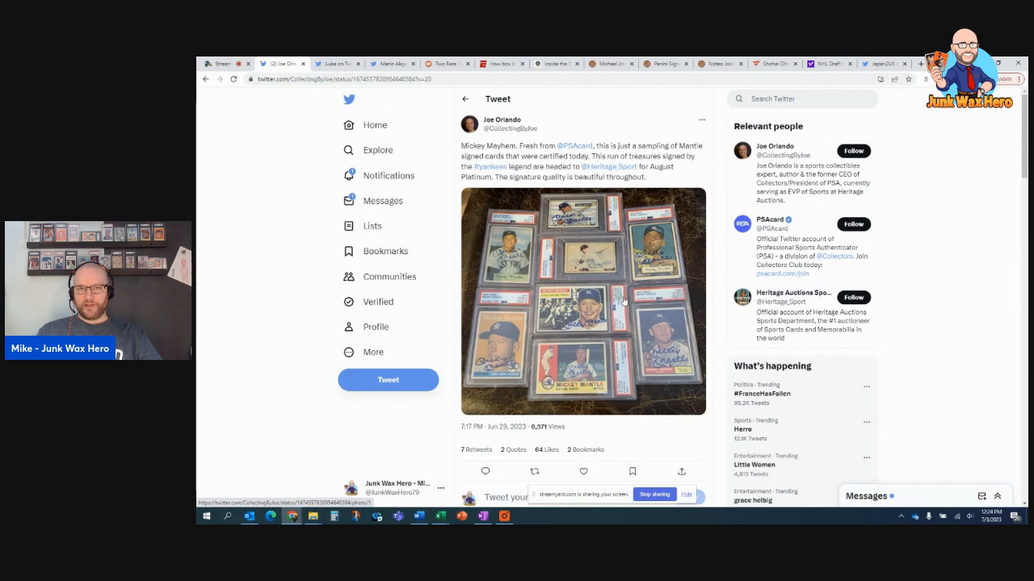
{"action": "mouse_move", "coordinate": [580, 255]}
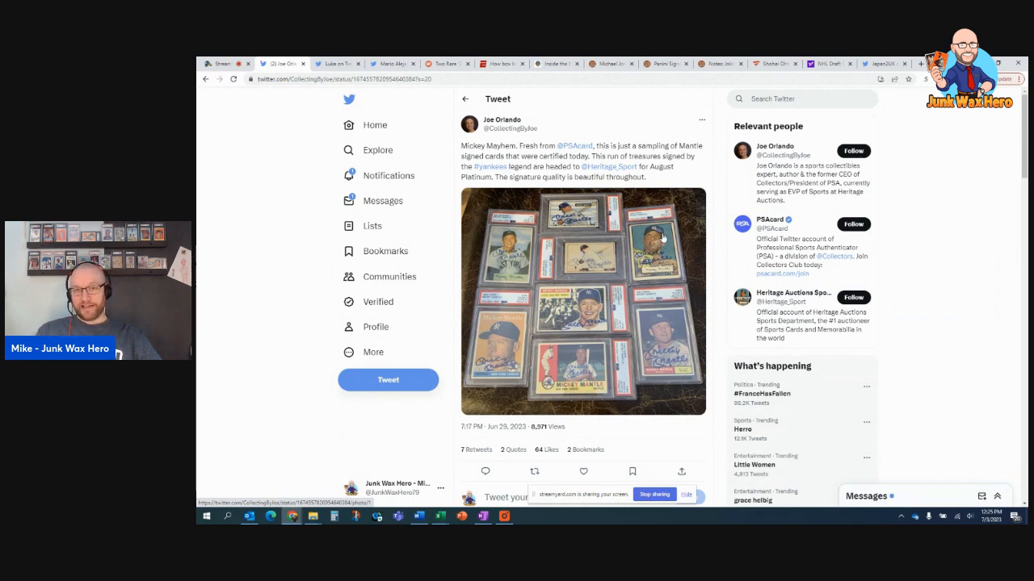
{"action": "mouse_move", "coordinate": [633, 235]}
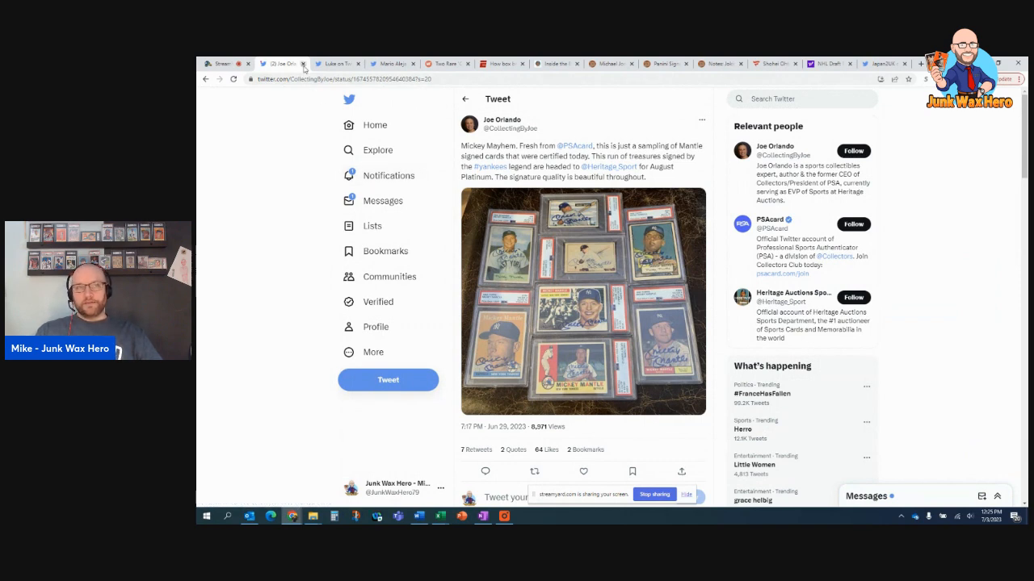
Step: Scroll through the tweet showing the graded Jackie Robinson card
{"action": "left_click", "coordinate": [304, 63]}
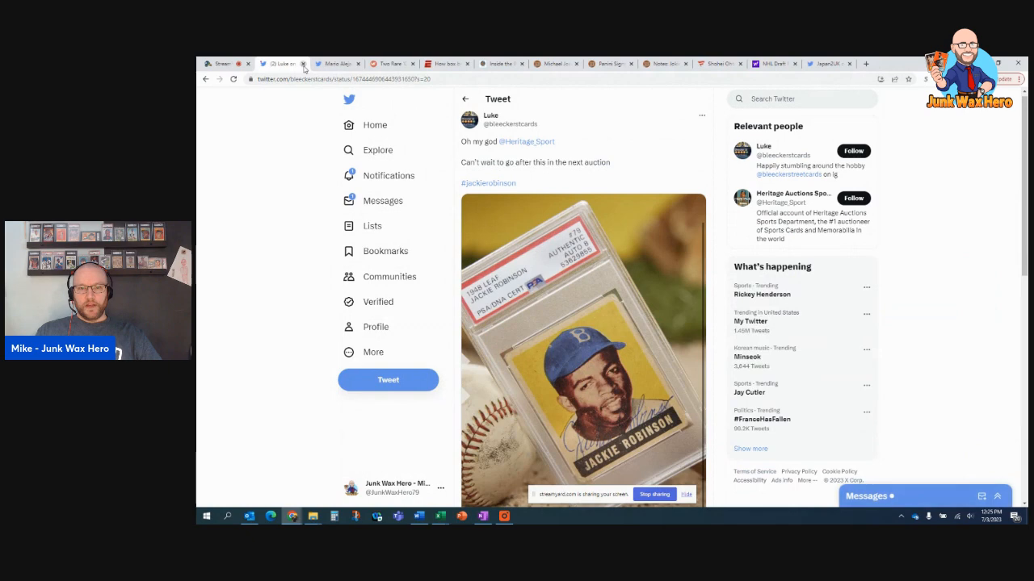
{"action": "scroll", "scroll_direction": "down", "scroll_amount": 3}
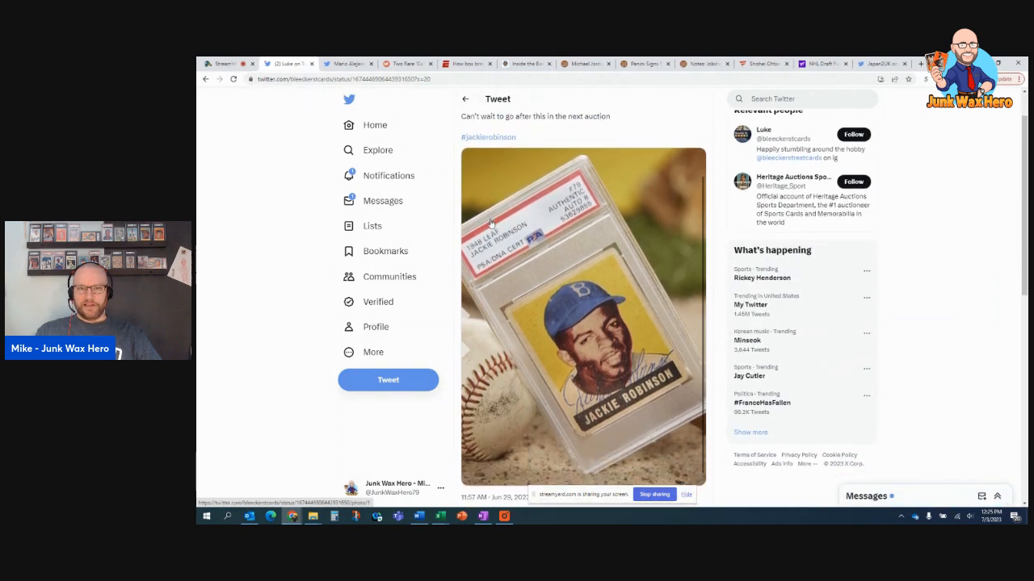
{"action": "scroll", "scroll_direction": "down", "scroll_amount": 3}
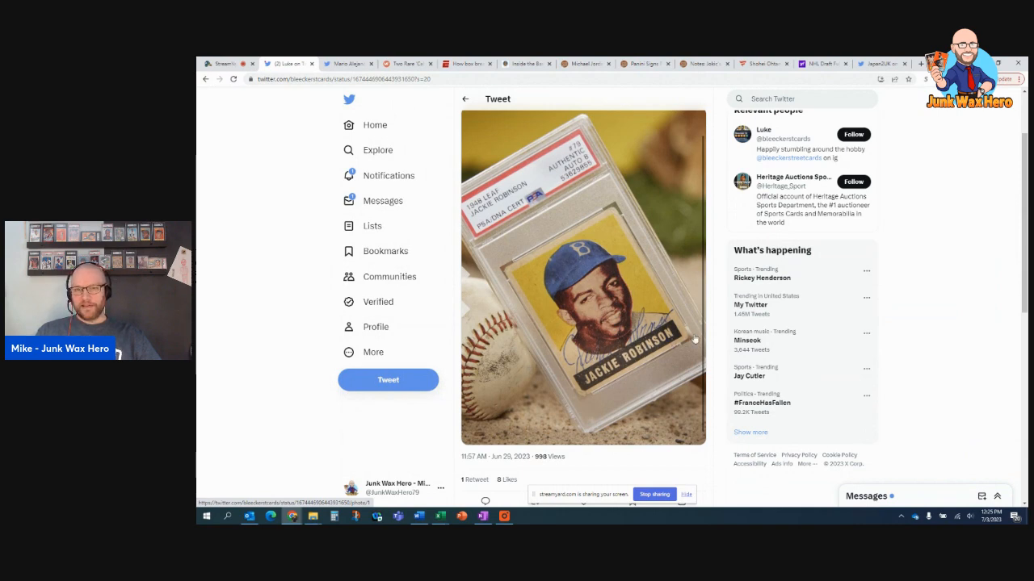
{"action": "scroll", "scroll_direction": "down", "scroll_amount": 3}
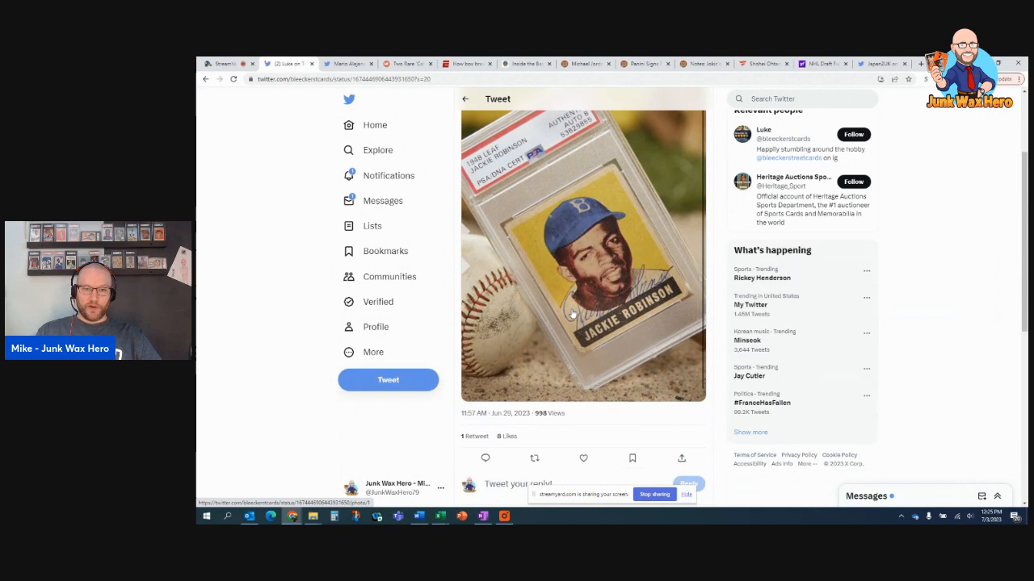
{"action": "scroll", "scroll_direction": "up", "scroll_amount": 3}
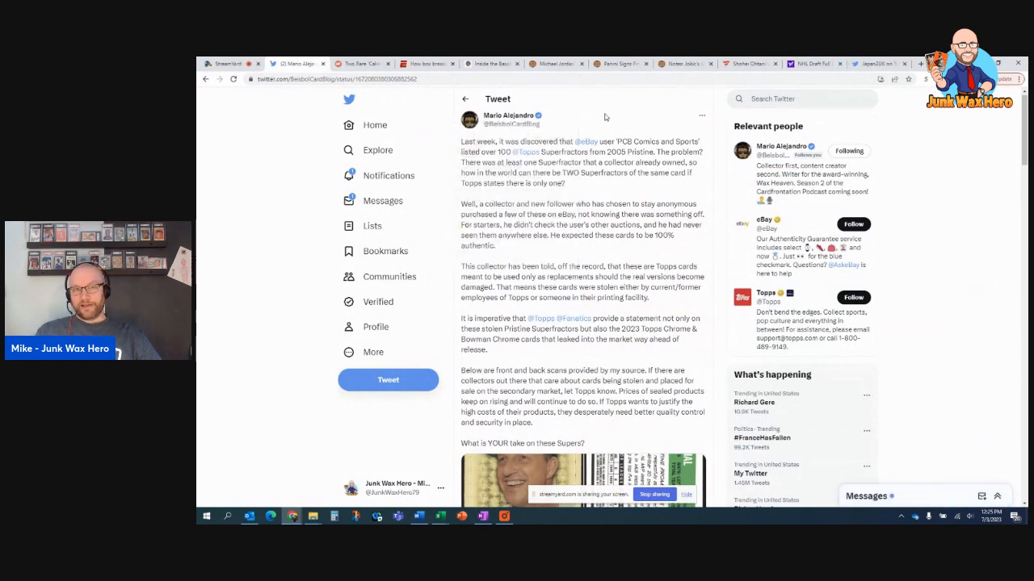
{"action": "mouse_move", "coordinate": [581, 184]}
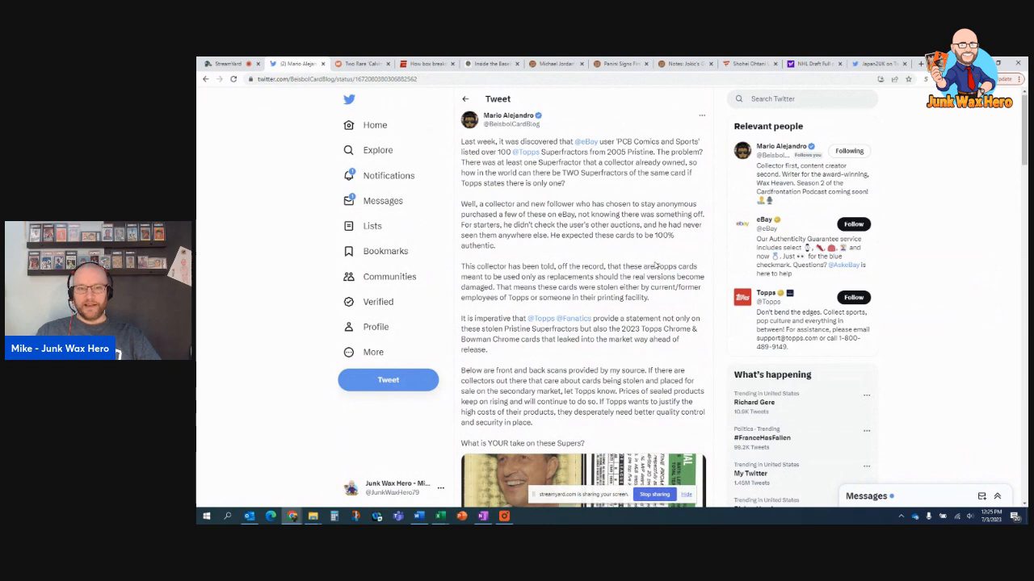
{"action": "mouse_move", "coordinate": [543, 164]}
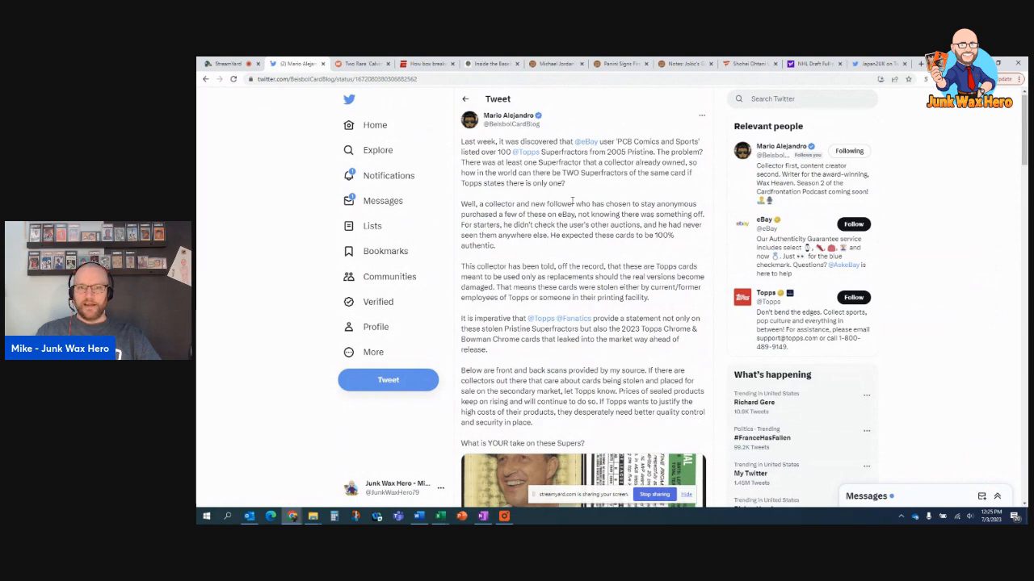
Step: Read the 2005 Topps Pristine Superfractors tweet, highlighting the replacement-cards and stolen-cards passages
{"action": "scroll", "scroll_direction": "down", "scroll_amount": 3}
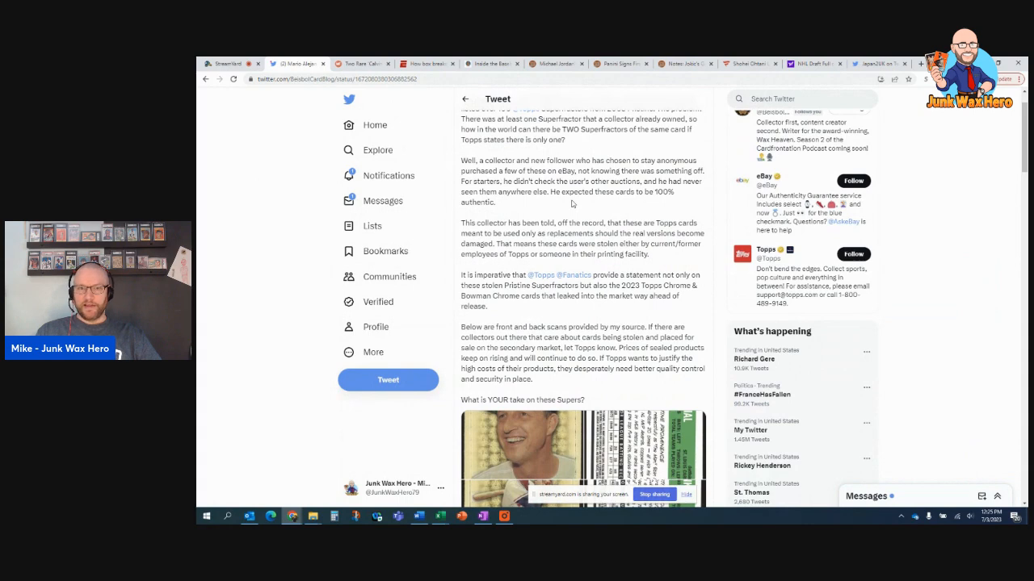
{"action": "scroll", "scroll_direction": "up", "scroll_amount": 3}
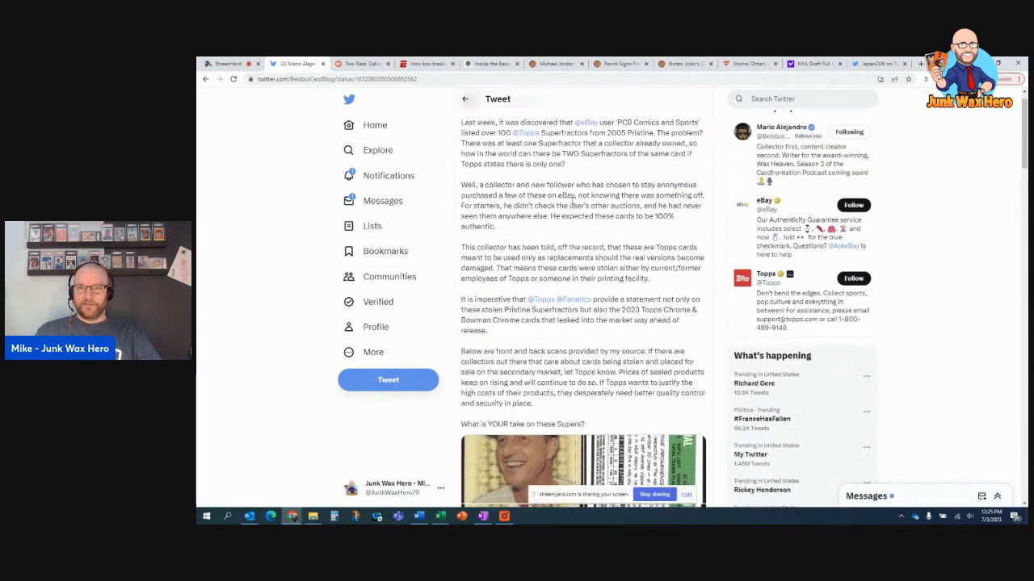
{"action": "scroll", "scroll_direction": "down", "scroll_amount": 3}
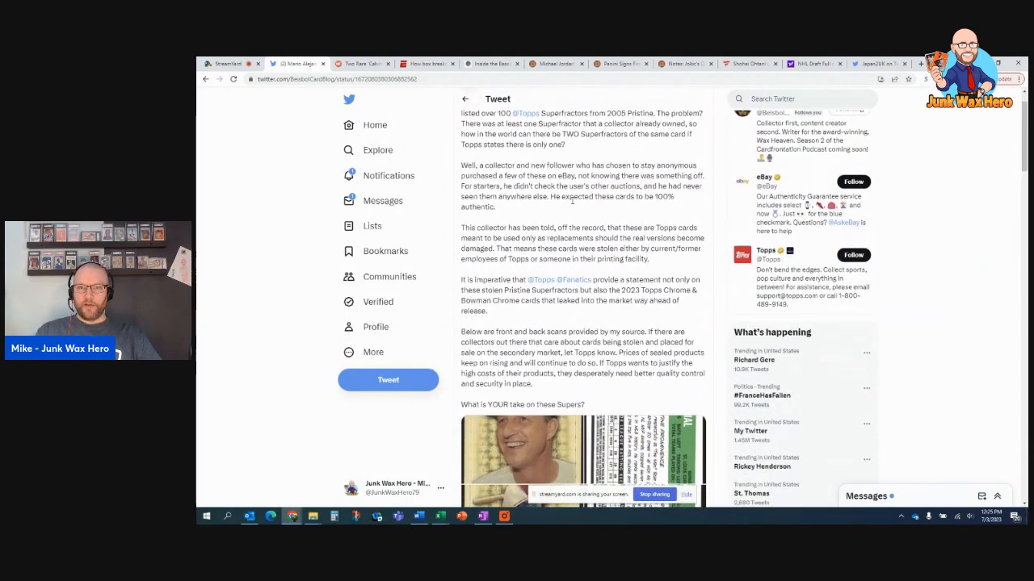
{"action": "scroll", "scroll_direction": "up", "scroll_amount": 3}
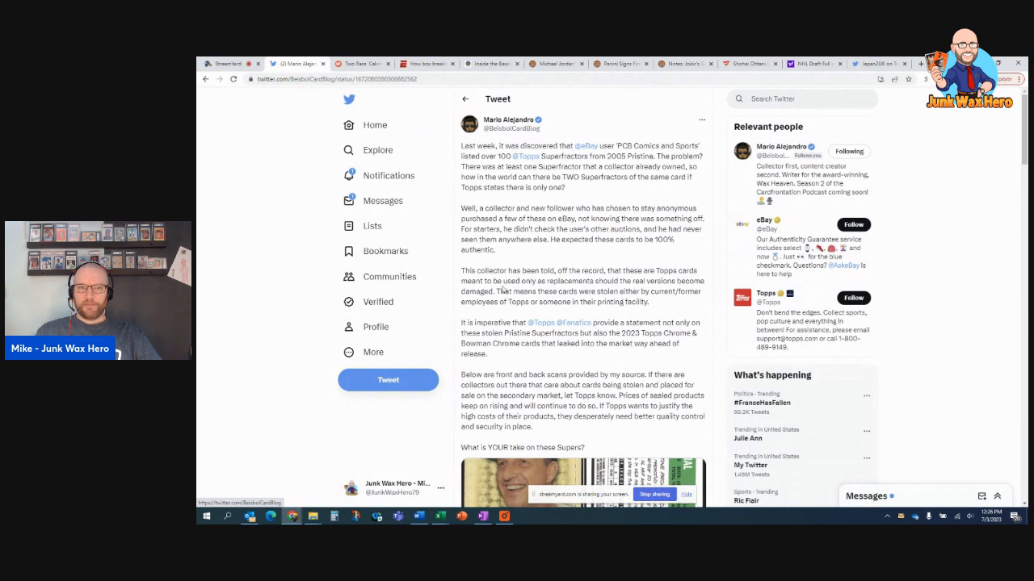
{"action": "left_click_drag", "start_coordinate": [494, 281], "coordinate": [659, 291]}
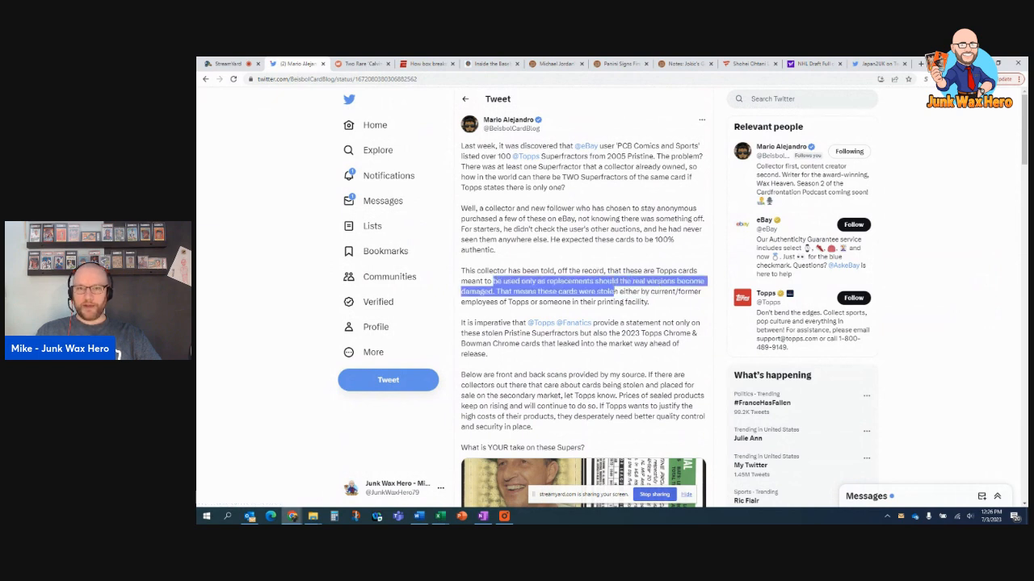
{"action": "left_click_drag", "start_coordinate": [638, 290], "coordinate": [646, 302]}
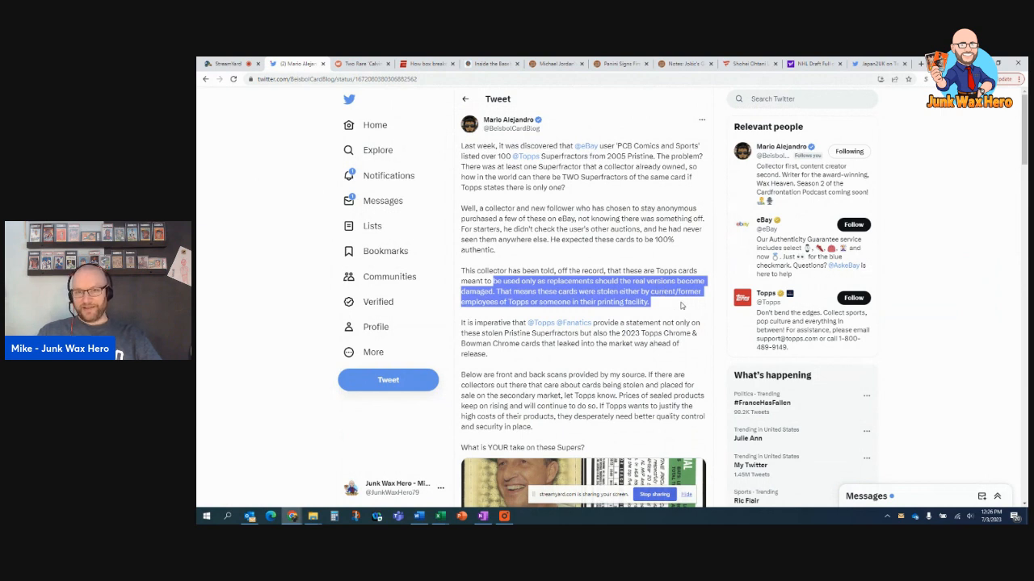
{"action": "scroll", "scroll_direction": "down", "scroll_amount": 3}
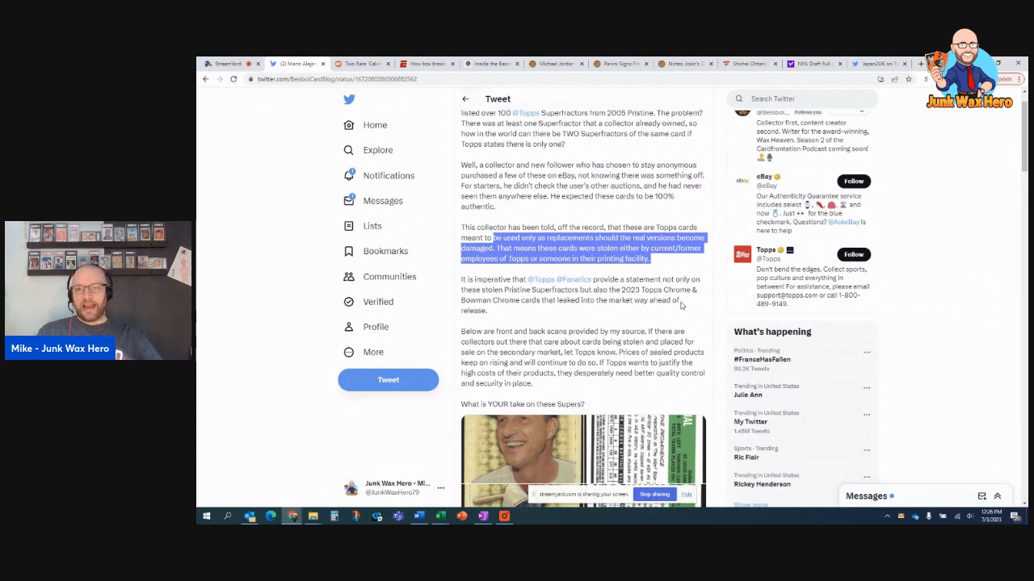
{"action": "mouse_move", "coordinate": [670, 278]}
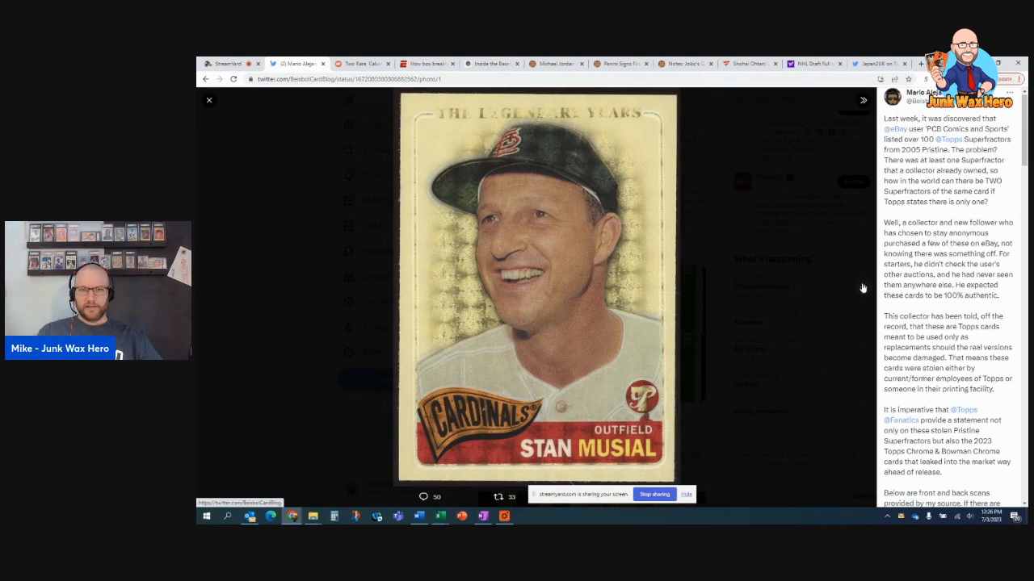
Step: Page through the Superfractor card photos to the Ernie Banks card back, then return to the tweet
{"action": "left_click", "coordinate": [863, 100]}
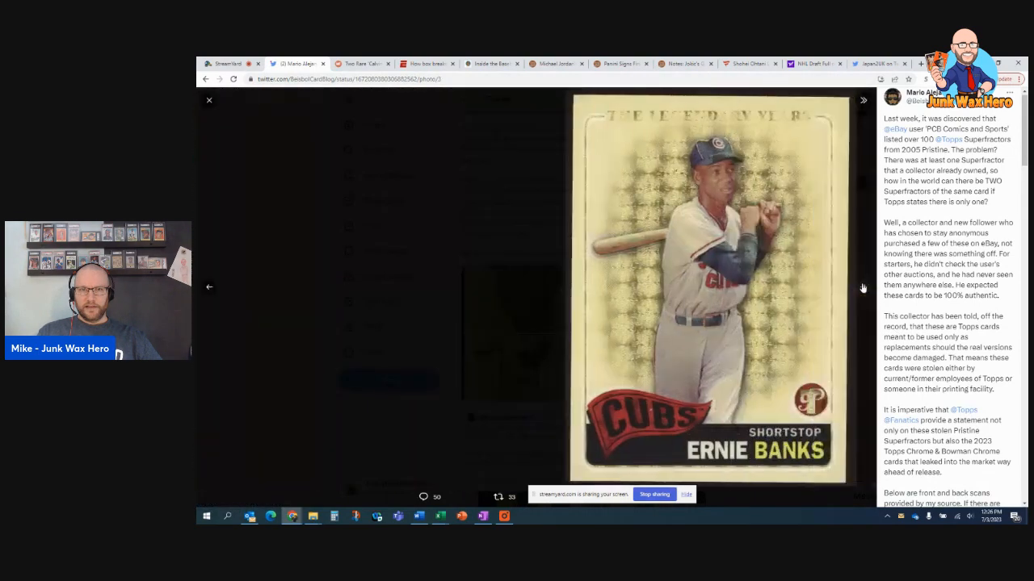
{"action": "left_click", "coordinate": [862, 100]}
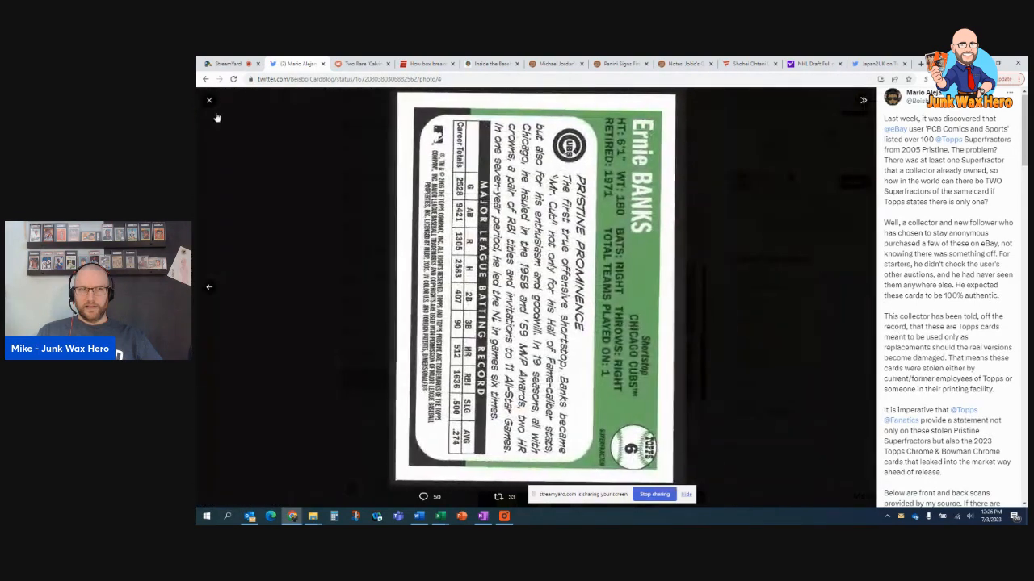
{"action": "left_click", "coordinate": [210, 101]}
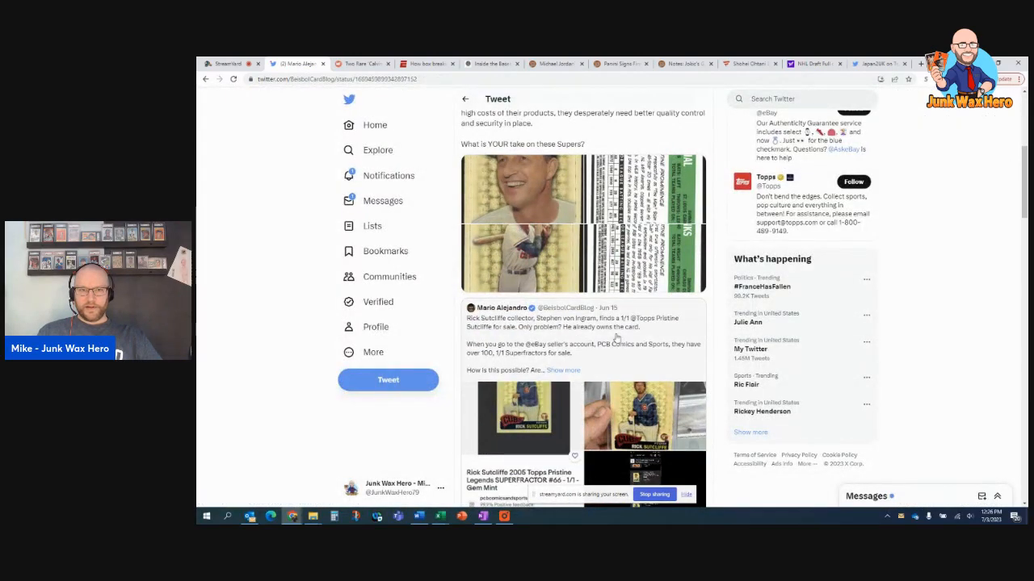
{"action": "scroll", "scroll_direction": "up", "scroll_amount": 3}
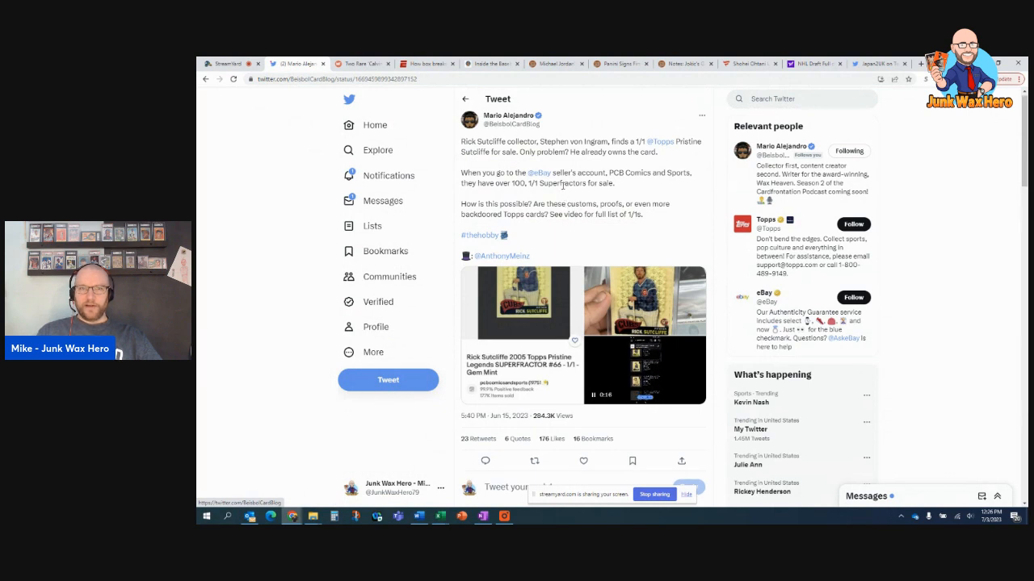
{"action": "mouse_move", "coordinate": [662, 141]}
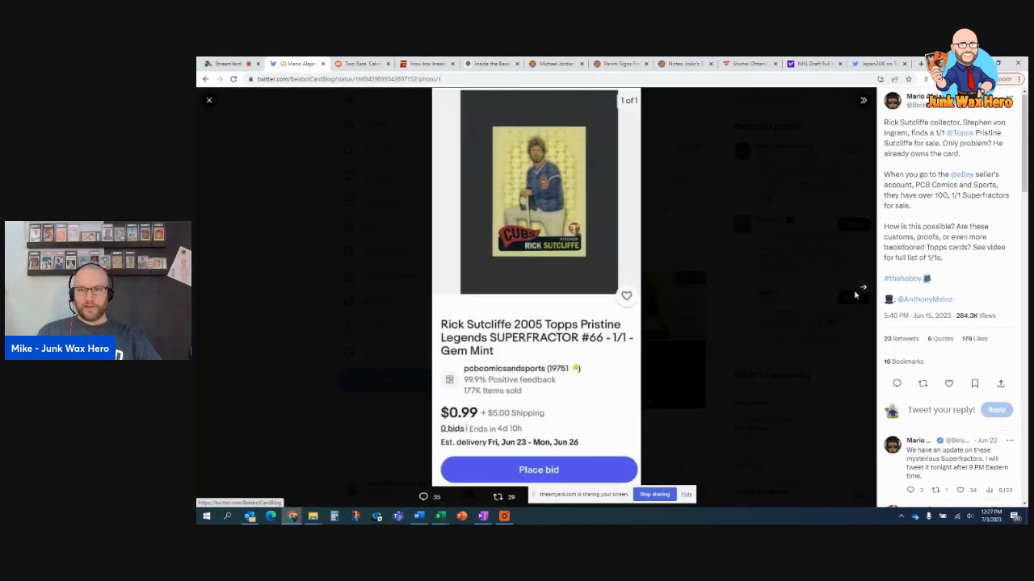
Step: View the next attached photo with the Rick Sutcliffe listing and return to the tweet
{"action": "left_click", "coordinate": [862, 289]}
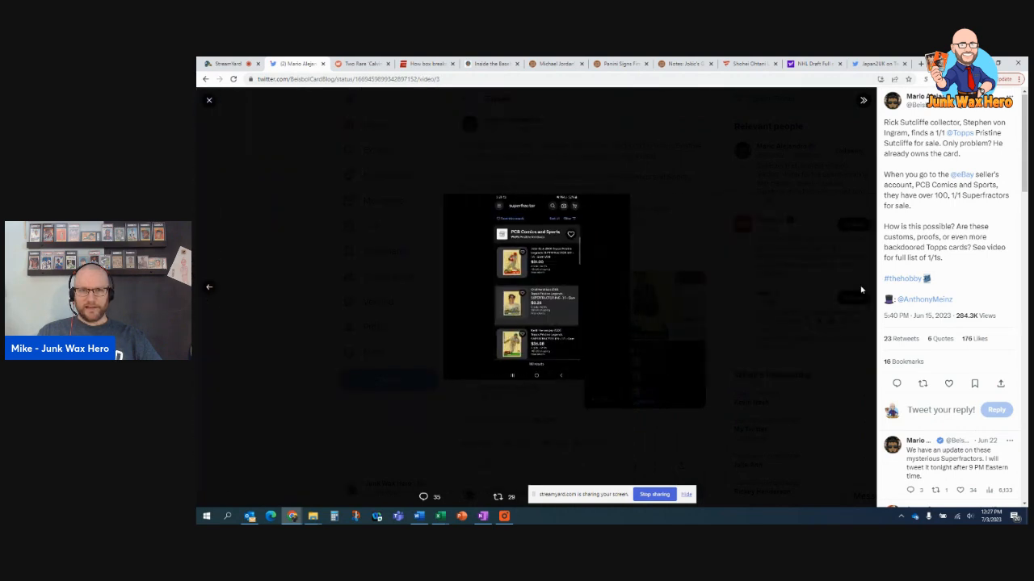
{"action": "left_click", "coordinate": [210, 100]}
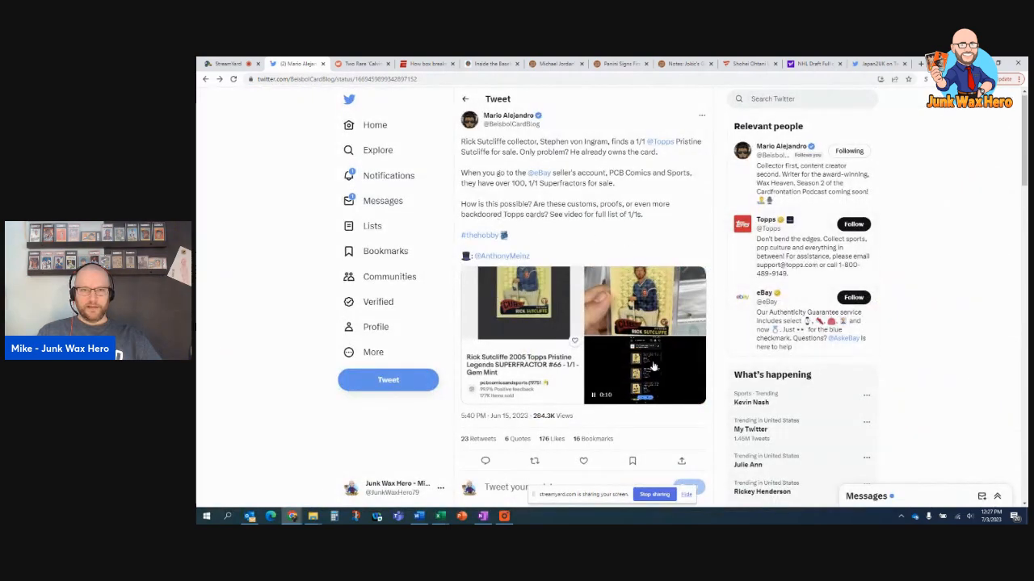
{"action": "left_click", "coordinate": [643, 368]}
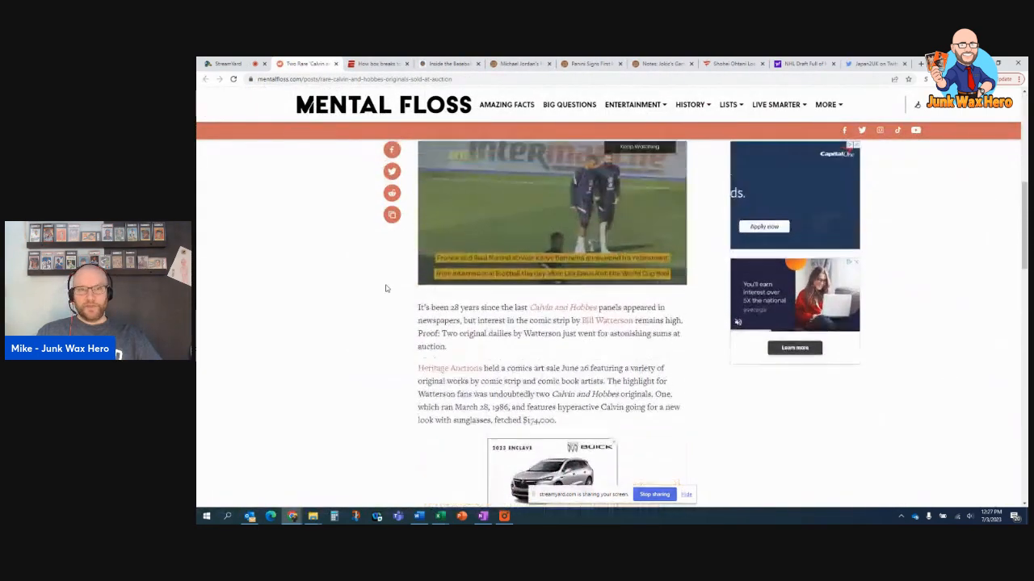
Step: Read the Mental Floss Calvin and Hobbes auction article, highlighting the $174,000 sale price
{"action": "scroll", "scroll_direction": "up", "scroll_amount": 3}
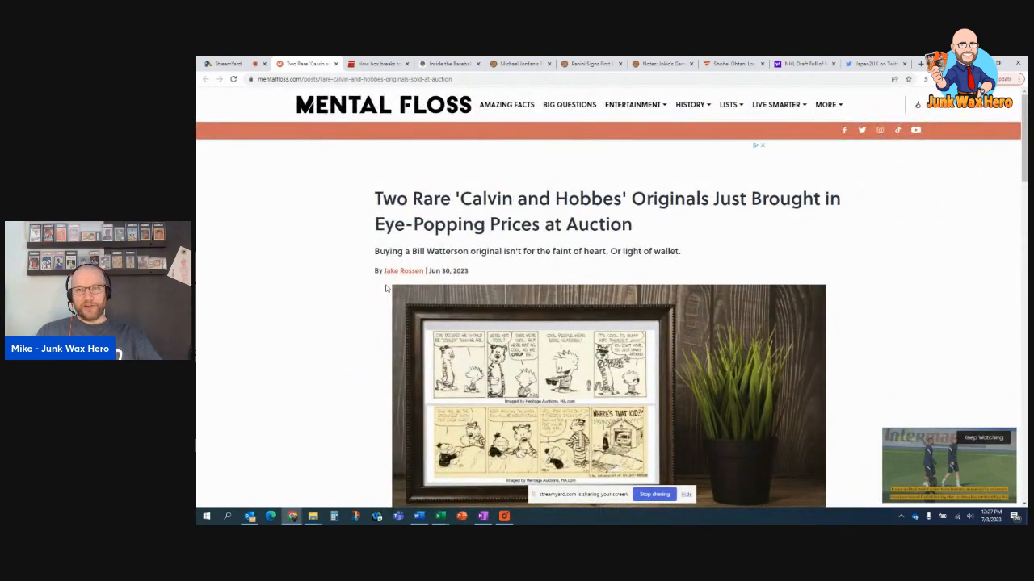
{"action": "scroll", "scroll_direction": "down", "scroll_amount": 3}
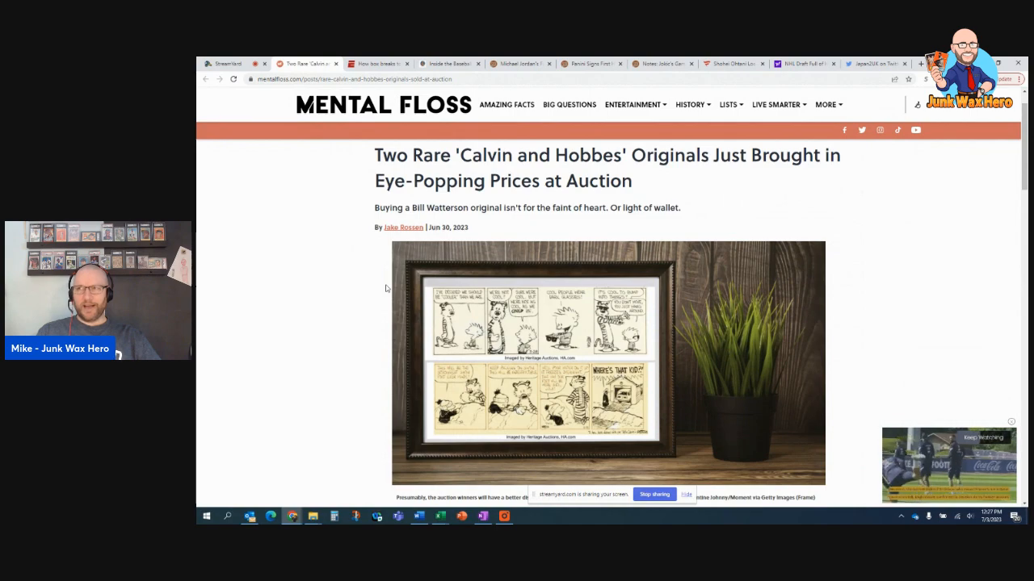
{"action": "scroll", "scroll_direction": "down", "scroll_amount": 3}
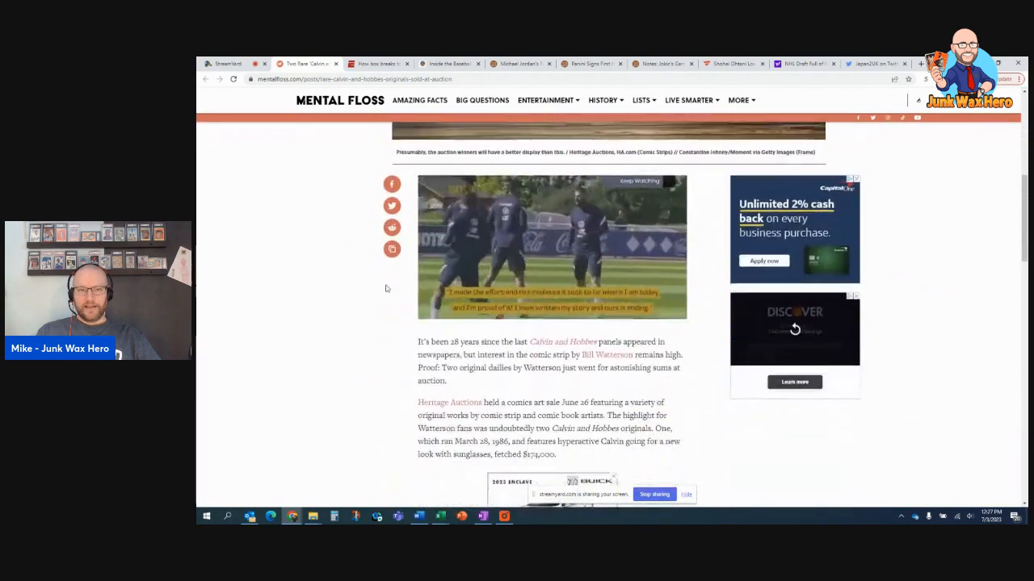
{"action": "scroll", "scroll_direction": "up", "scroll_amount": 3}
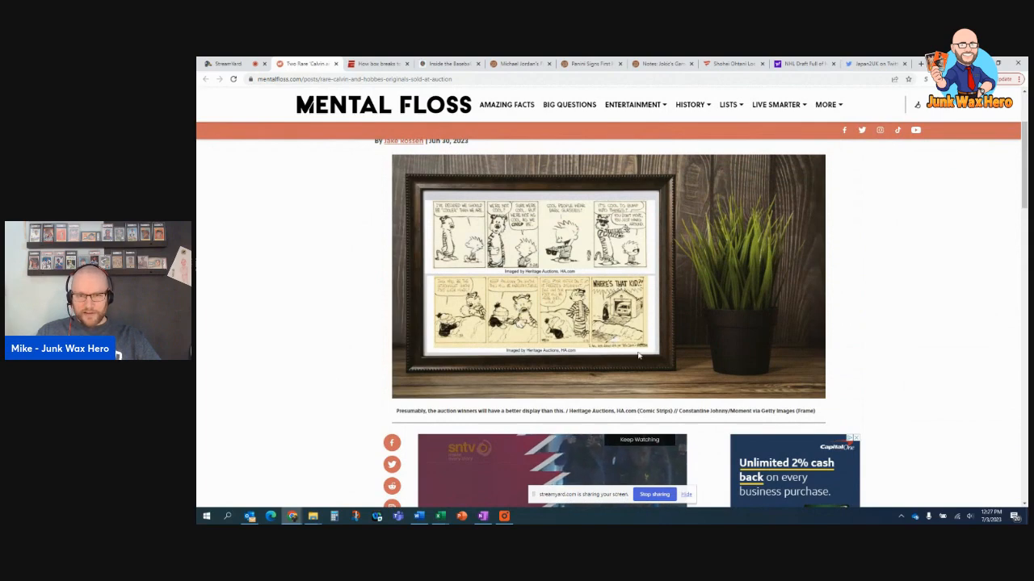
{"action": "scroll", "scroll_direction": "up", "scroll_amount": 3}
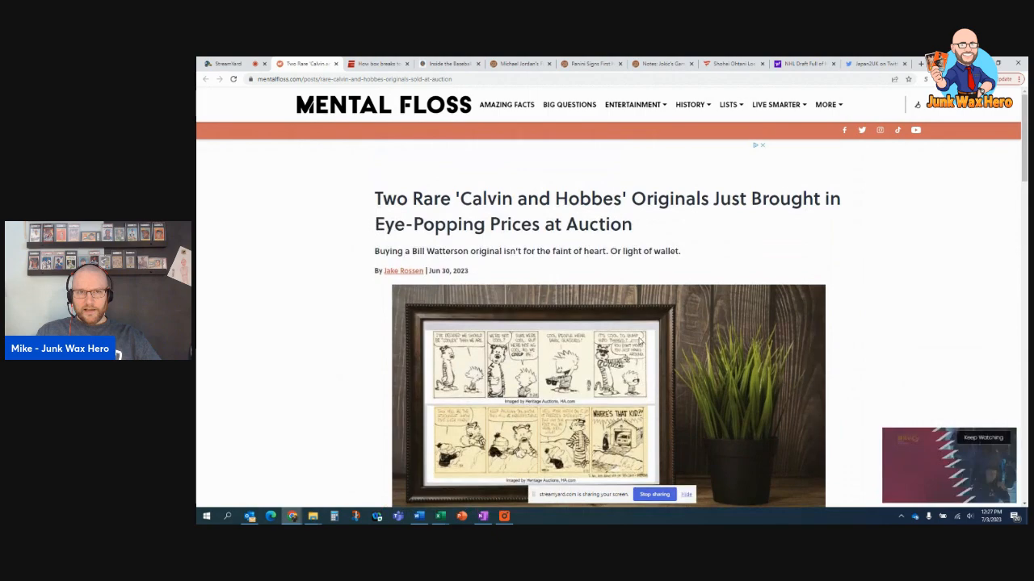
{"action": "scroll", "scroll_direction": "down", "scroll_amount": 3}
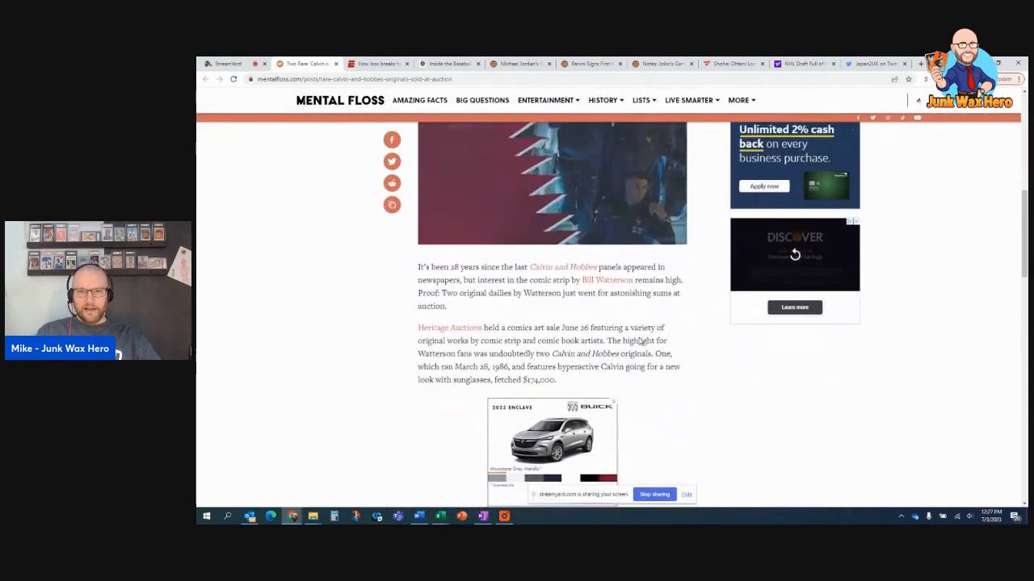
{"action": "scroll", "scroll_direction": "down", "scroll_amount": 3}
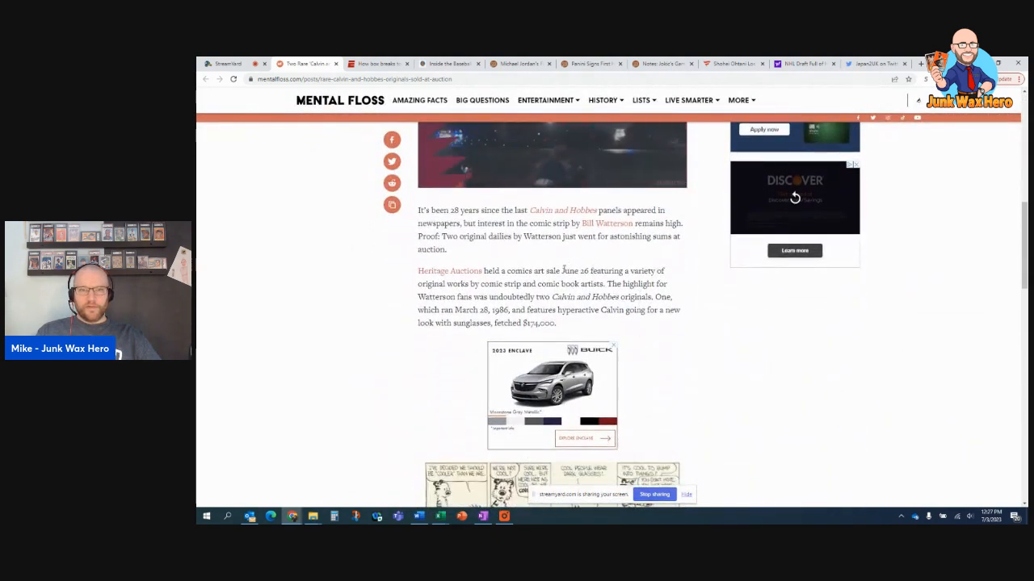
{"action": "double_click", "coordinate": [538, 323]}
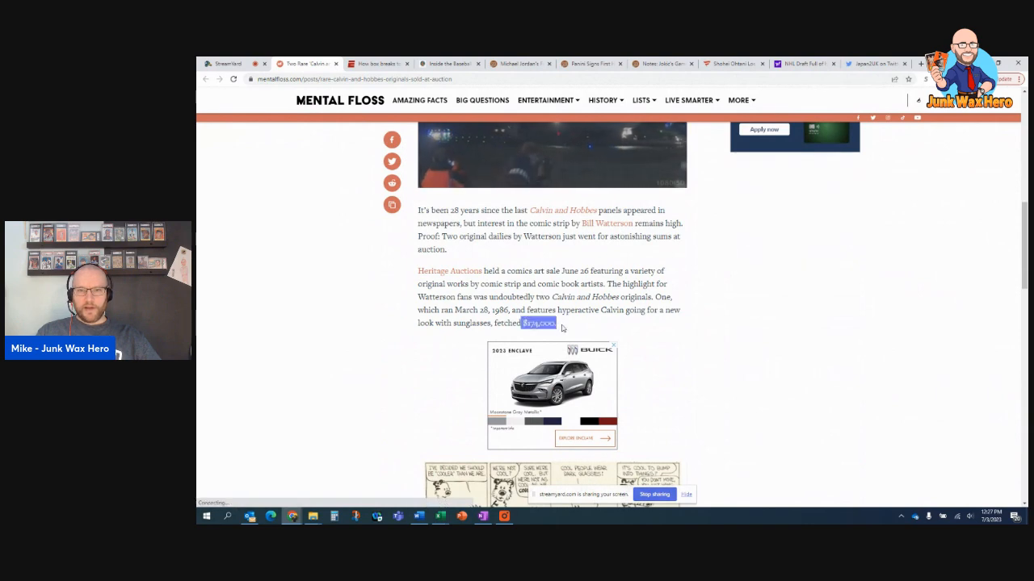
Step: Scroll through the rest of the Calvin and Hobbes article to its end
{"action": "scroll", "scroll_direction": "down", "scroll_amount": 3}
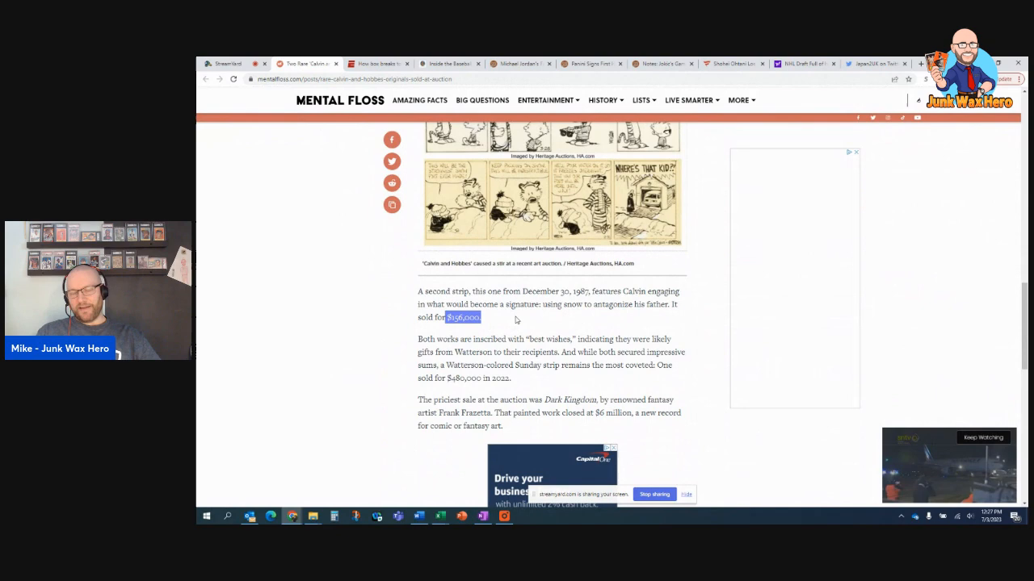
{"action": "scroll", "scroll_direction": "down", "scroll_amount": 3}
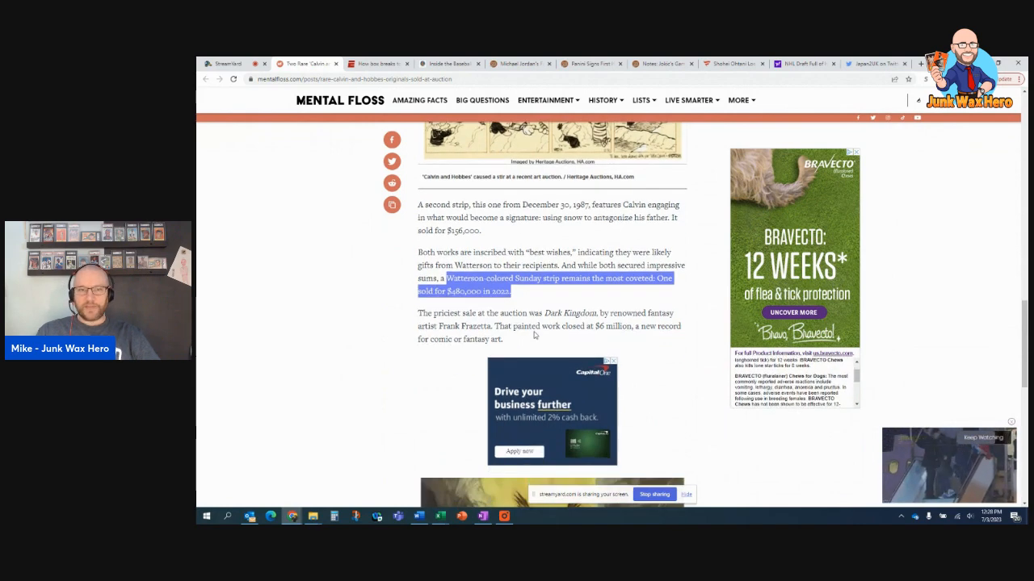
{"action": "scroll", "scroll_direction": "down", "scroll_amount": 3}
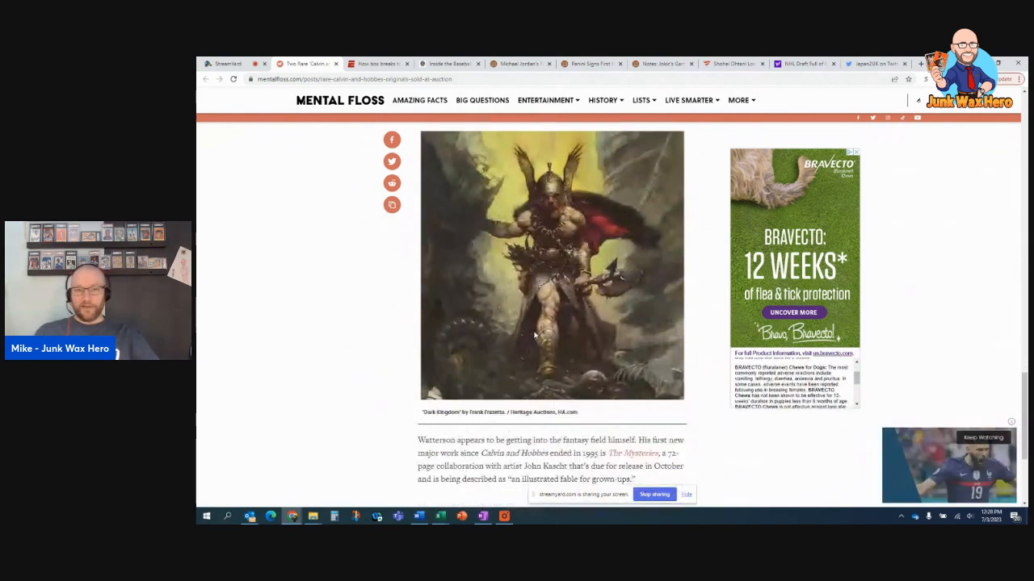
{"action": "scroll", "scroll_direction": "down", "scroll_amount": 3}
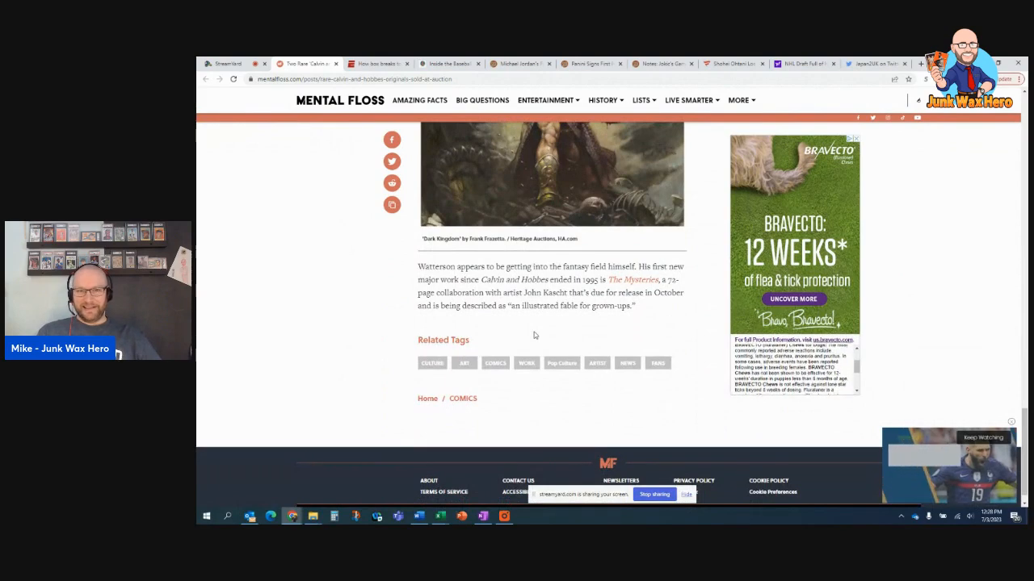
{"action": "scroll", "scroll_direction": "up", "scroll_amount": 3}
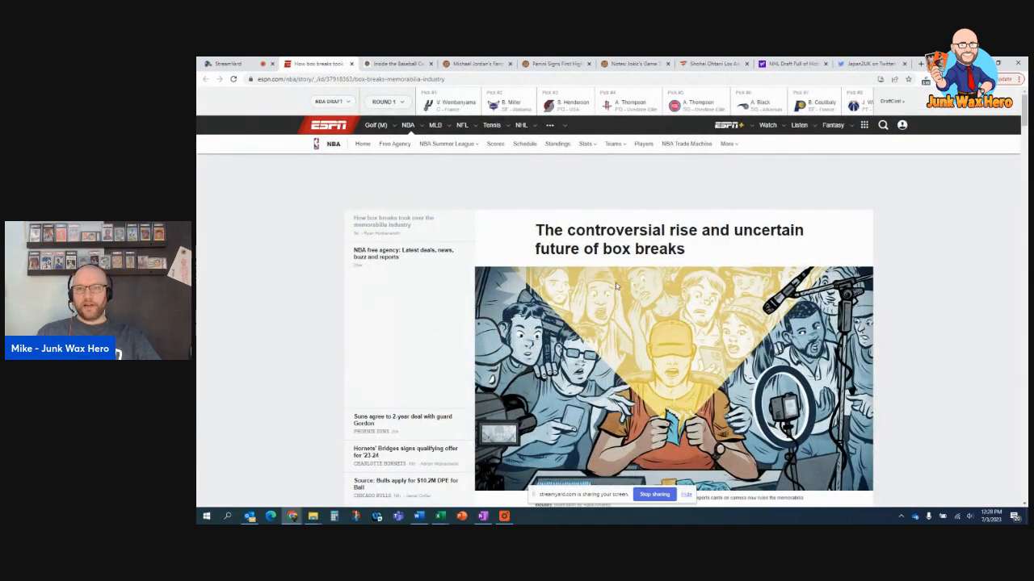
{"action": "mouse_move", "coordinate": [523, 244]}
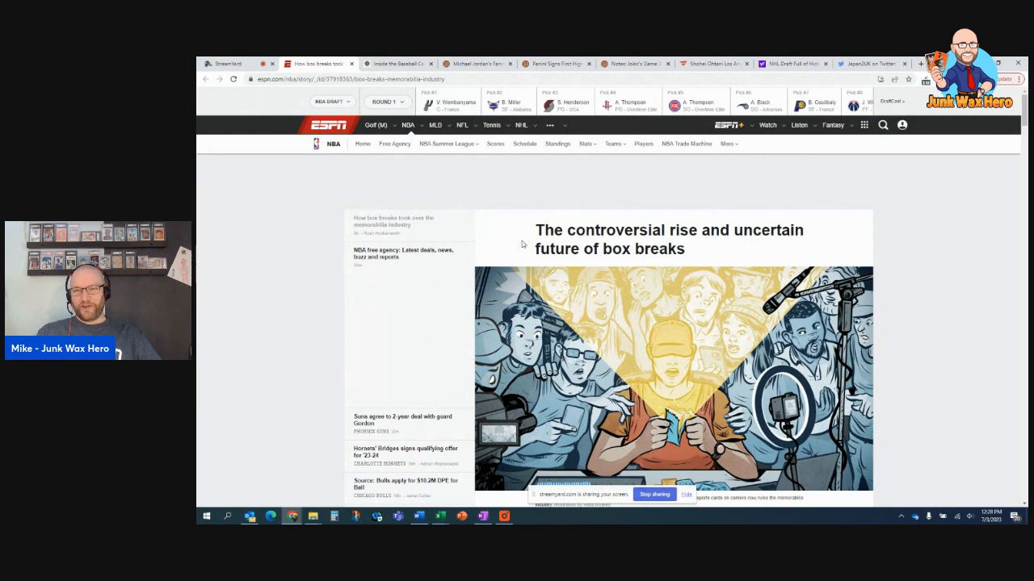
{"action": "mouse_move", "coordinate": [530, 252]}
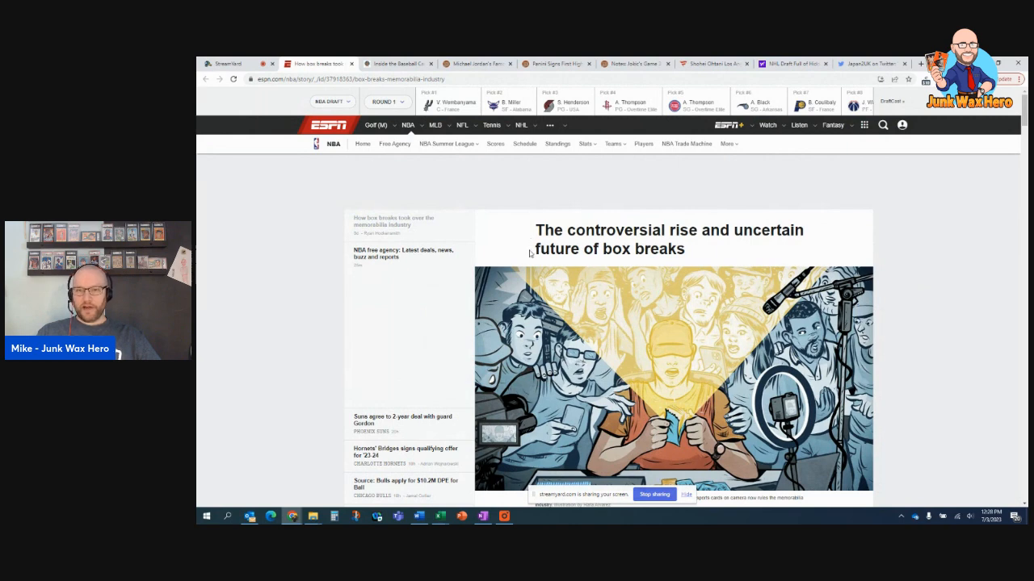
Step: Scroll through ESPN's box breaks article to its end
{"action": "scroll", "scroll_direction": "down", "scroll_amount": 3}
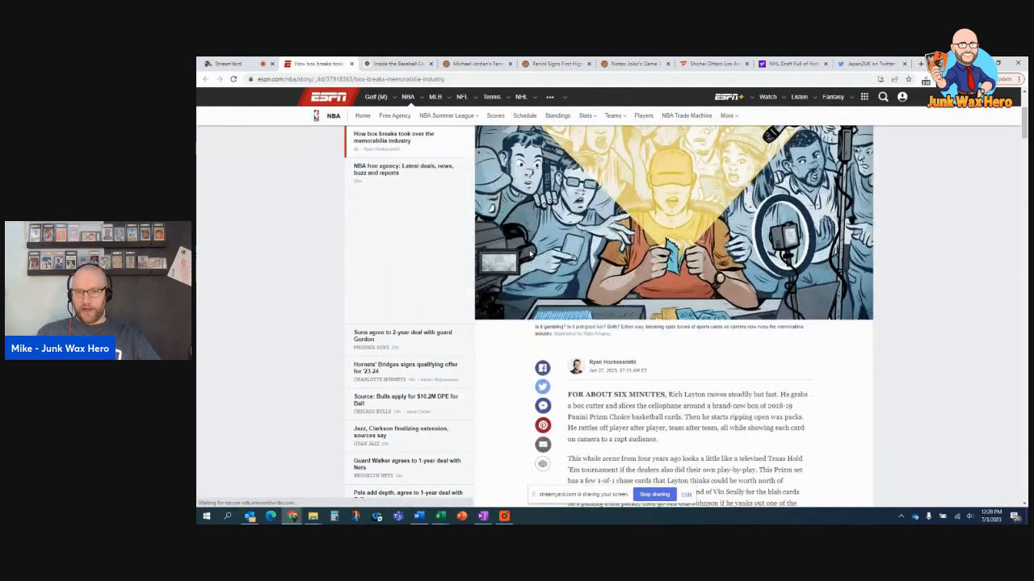
{"action": "scroll", "scroll_direction": "down", "scroll_amount": 3}
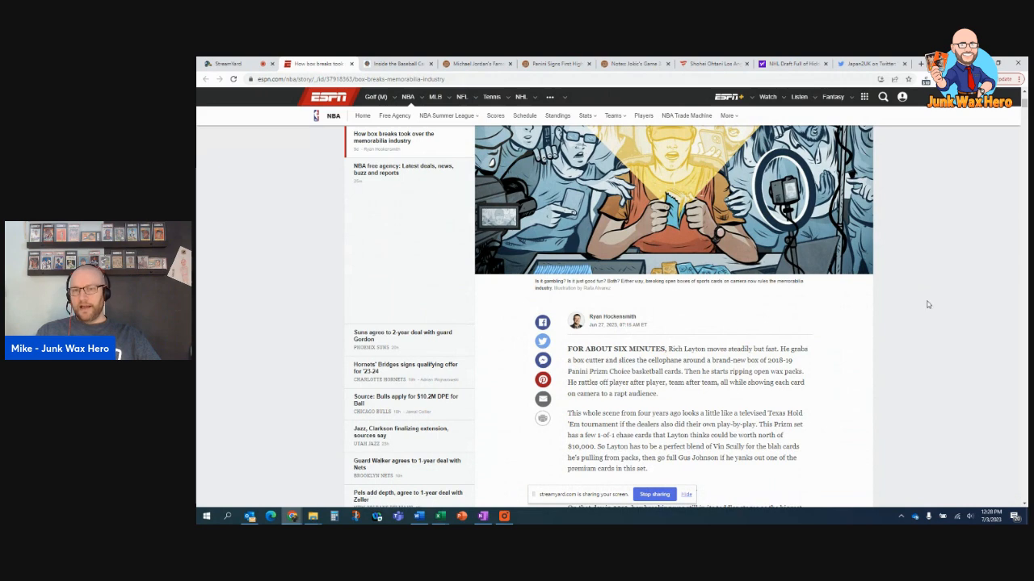
{"action": "scroll", "scroll_direction": "down", "scroll_amount": 3}
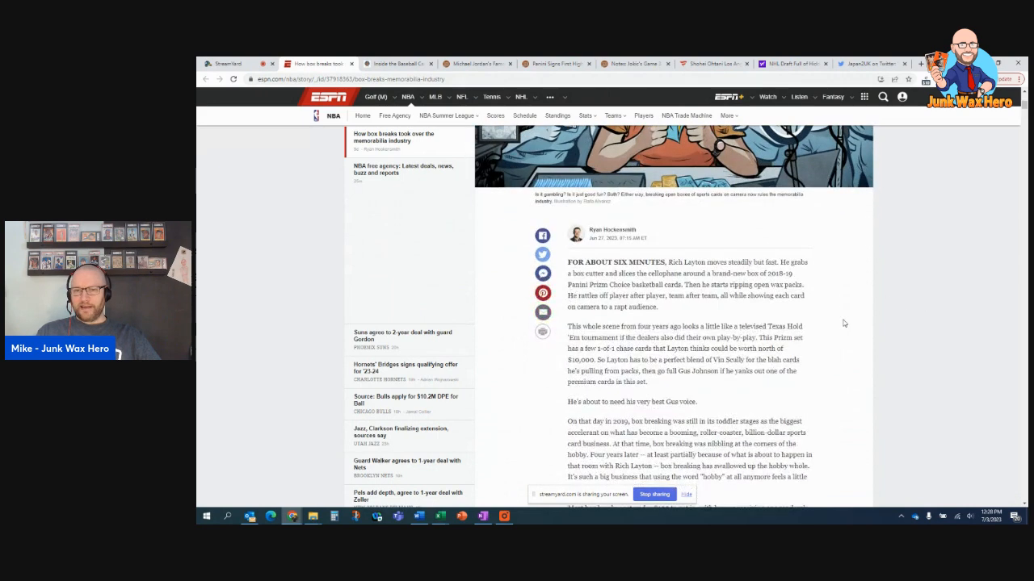
{"action": "scroll", "scroll_direction": "up", "scroll_amount": 3}
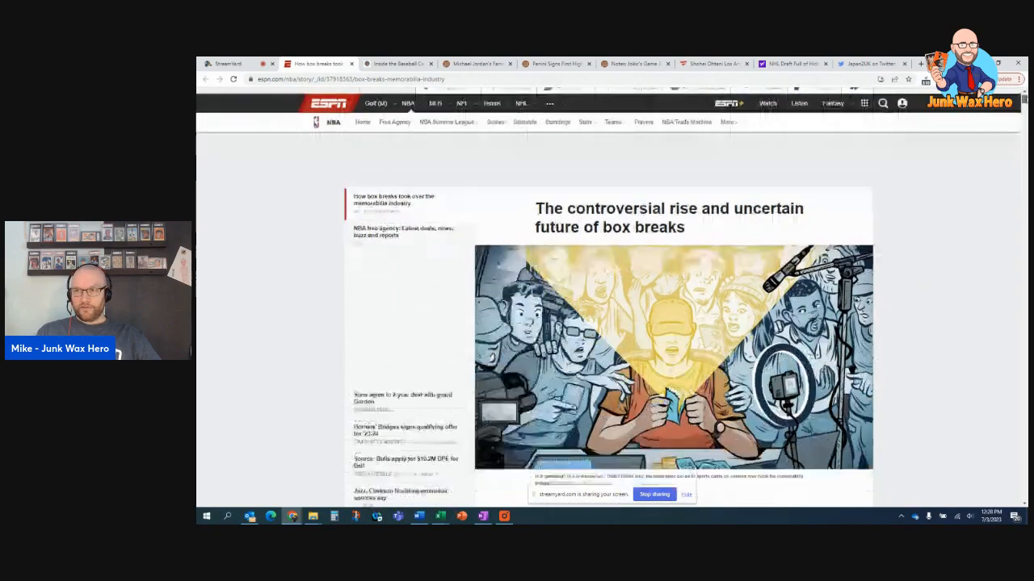
{"action": "scroll", "scroll_direction": "down", "scroll_amount": 3}
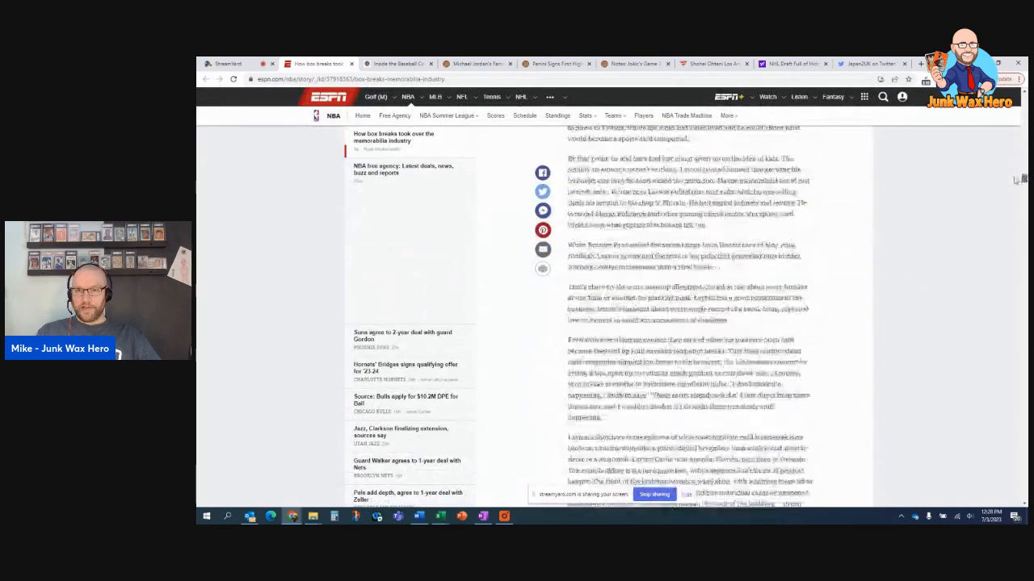
{"action": "scroll", "scroll_direction": "down", "scroll_amount": 3}
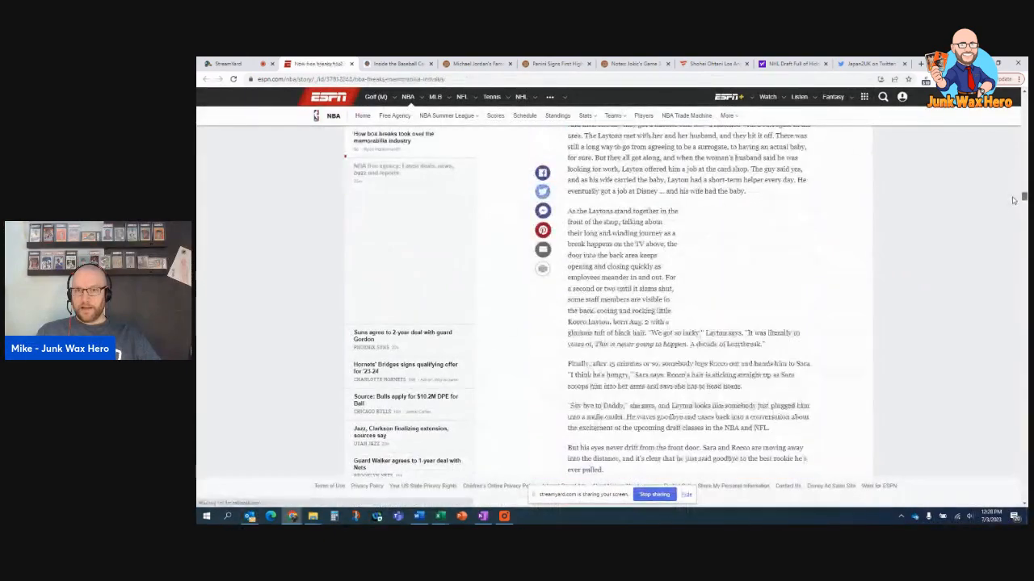
{"action": "scroll", "scroll_direction": "up", "scroll_amount": 3}
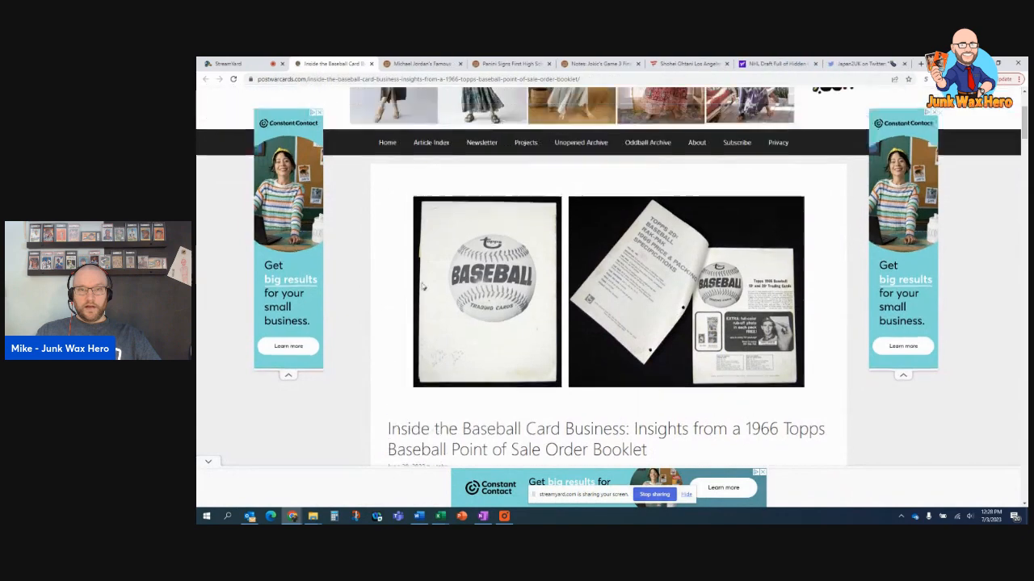
Step: Scroll through the 1966 Topps point-of-sale booklet article and its photos
{"action": "scroll", "scroll_direction": "up", "scroll_amount": 3}
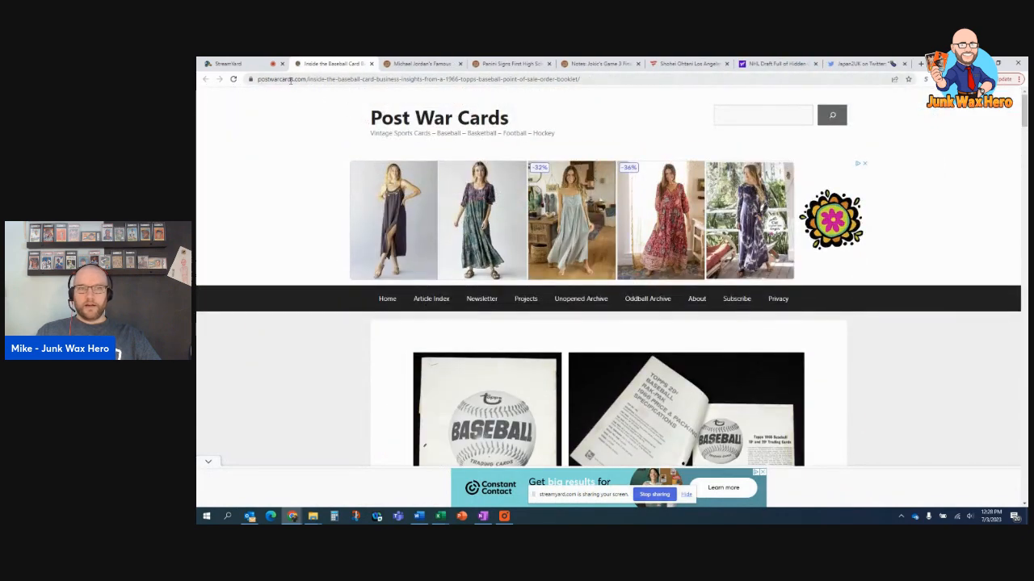
{"action": "scroll", "scroll_direction": "down", "scroll_amount": 3}
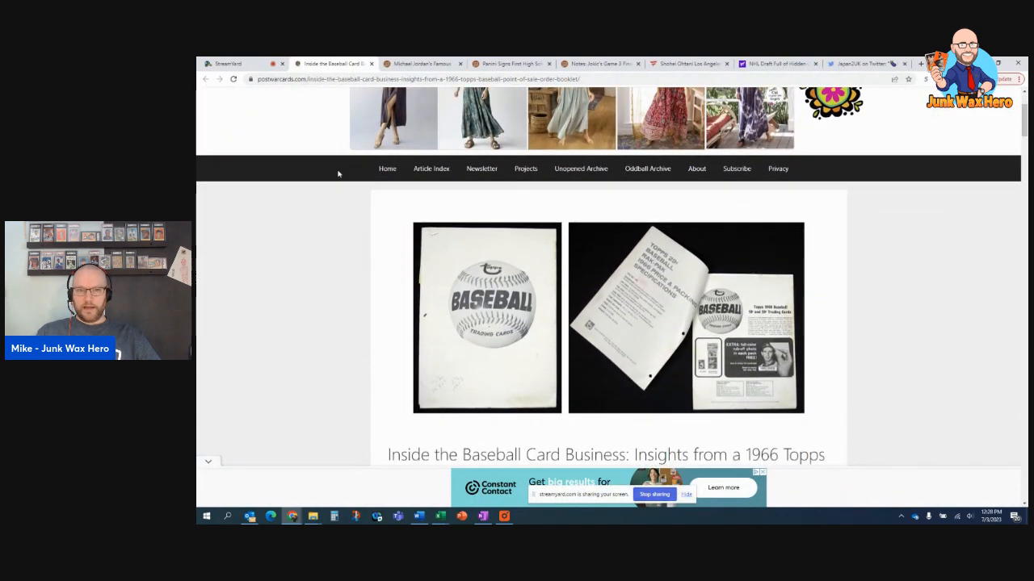
{"action": "scroll", "scroll_direction": "down", "scroll_amount": 3}
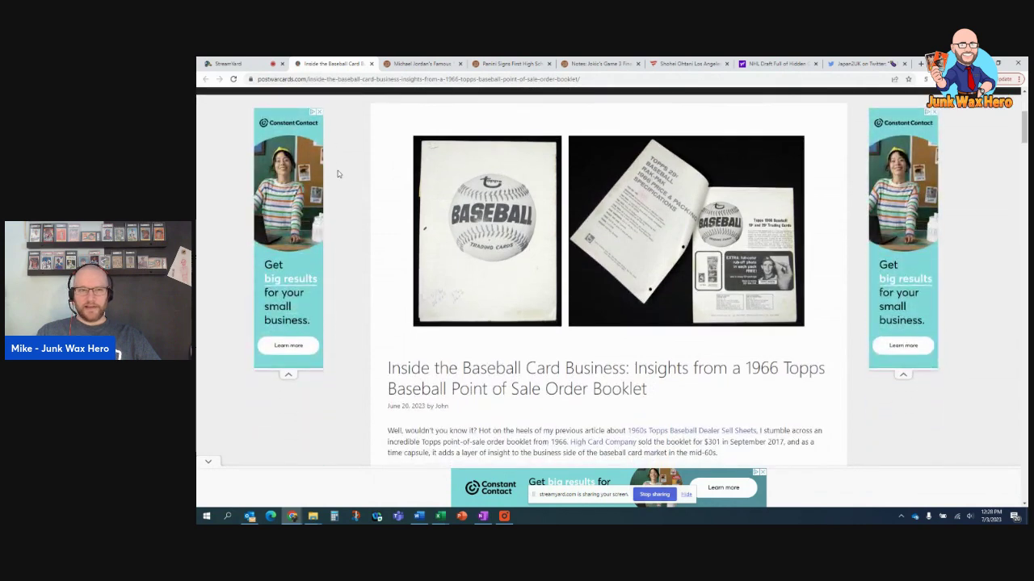
{"action": "scroll", "scroll_direction": "down", "scroll_amount": 3}
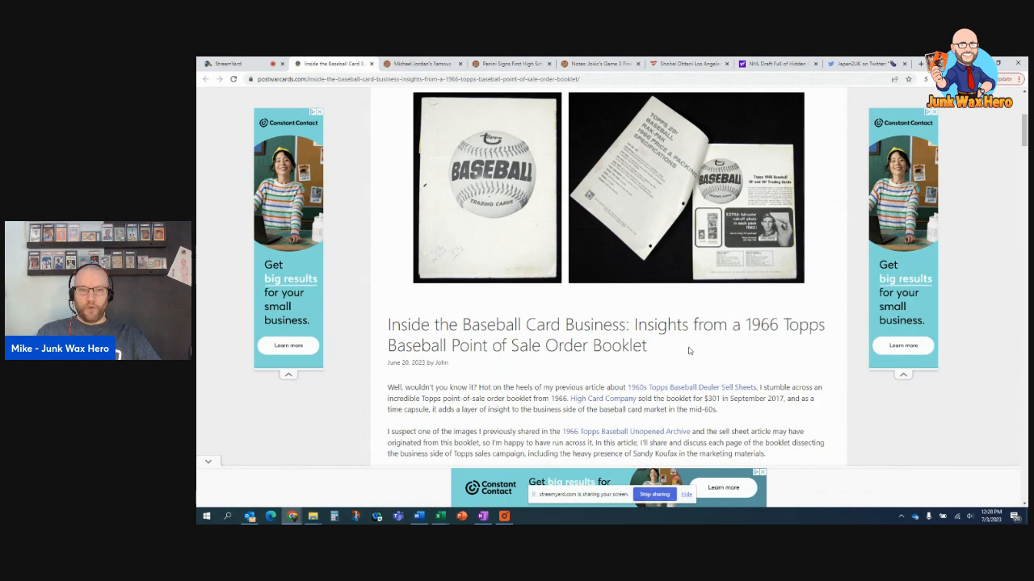
{"action": "mouse_move", "coordinate": [656, 340]}
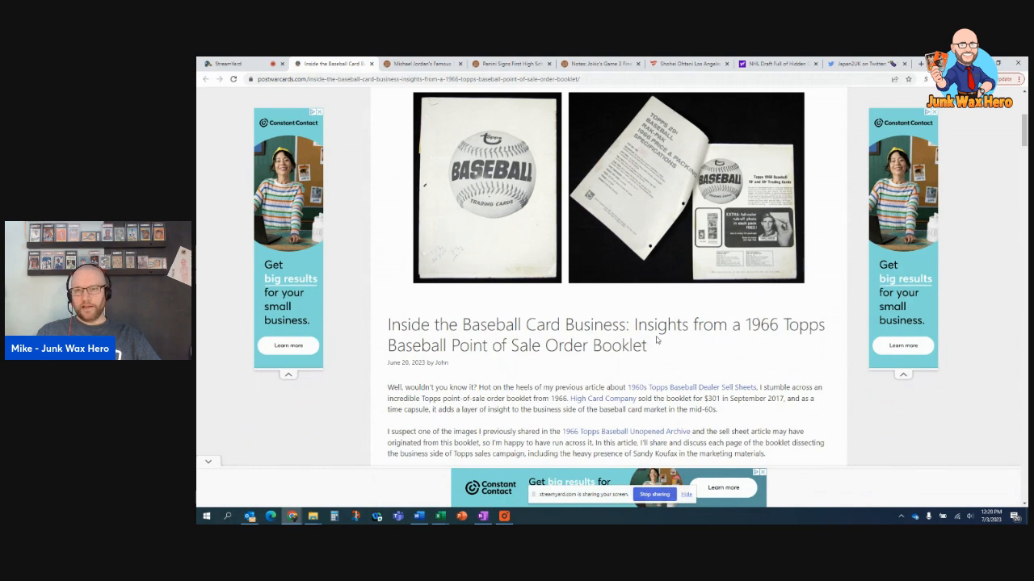
{"action": "scroll", "scroll_direction": "down", "scroll_amount": 3}
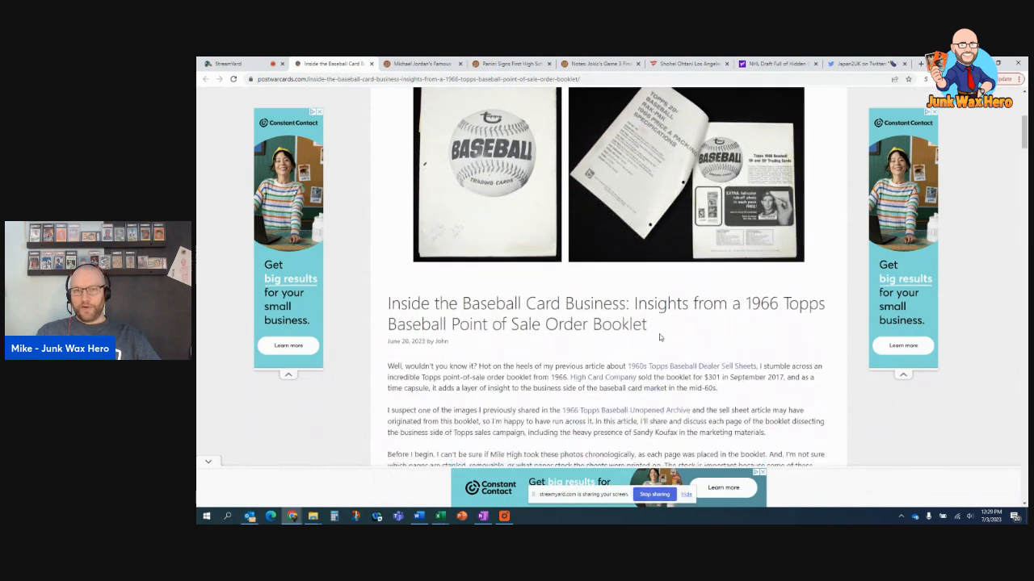
{"action": "scroll", "scroll_direction": "down", "scroll_amount": 3}
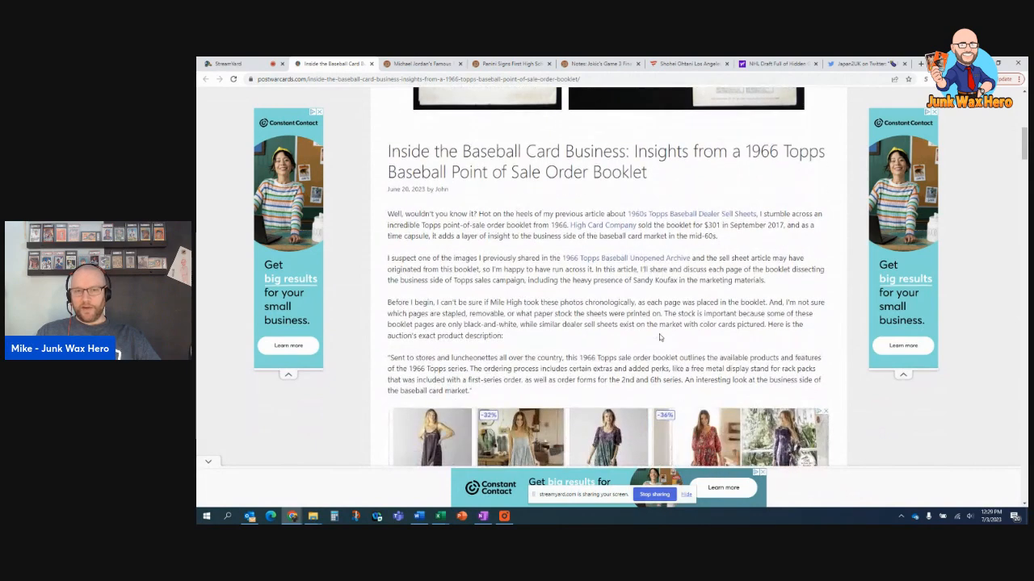
{"action": "scroll", "scroll_direction": "down", "scroll_amount": 3}
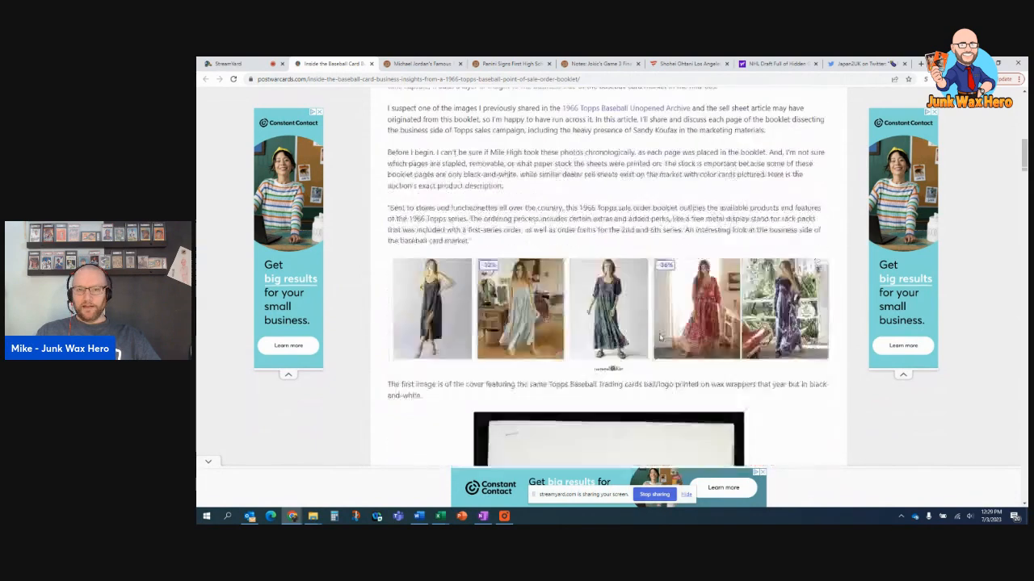
{"action": "scroll", "scroll_direction": "down", "scroll_amount": 3}
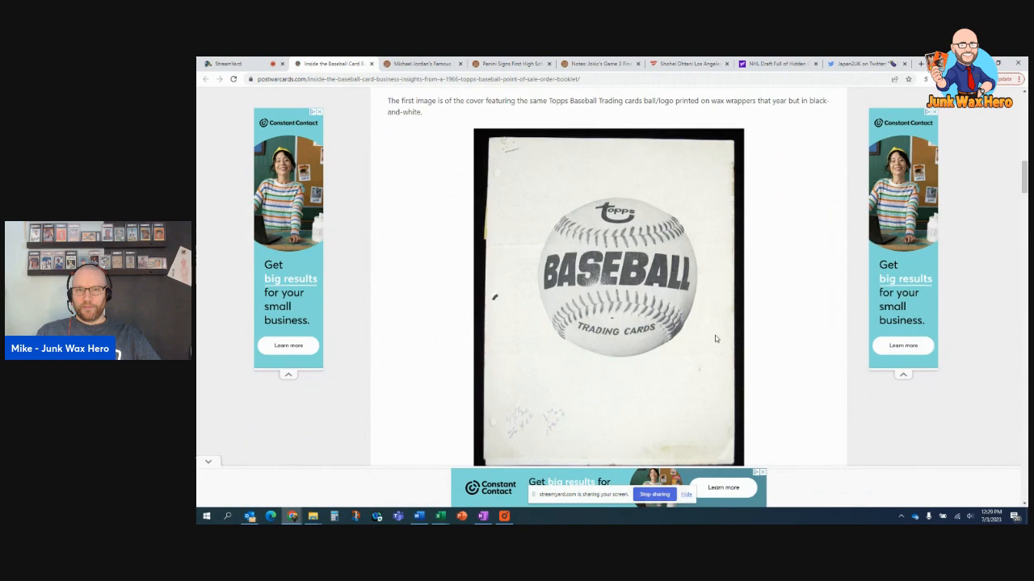
{"action": "scroll", "scroll_direction": "up", "scroll_amount": 3}
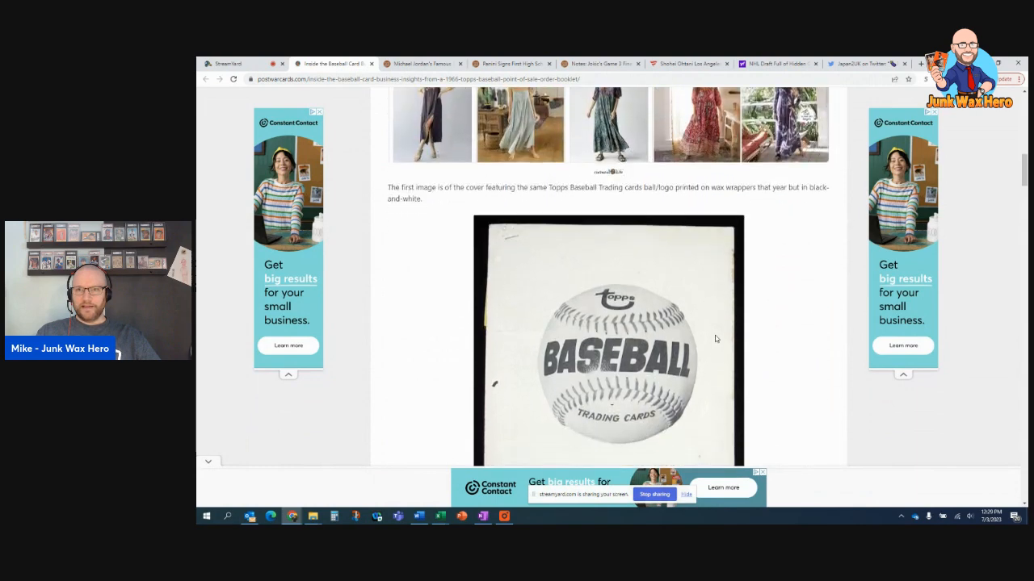
{"action": "scroll", "scroll_direction": "down", "scroll_amount": 3}
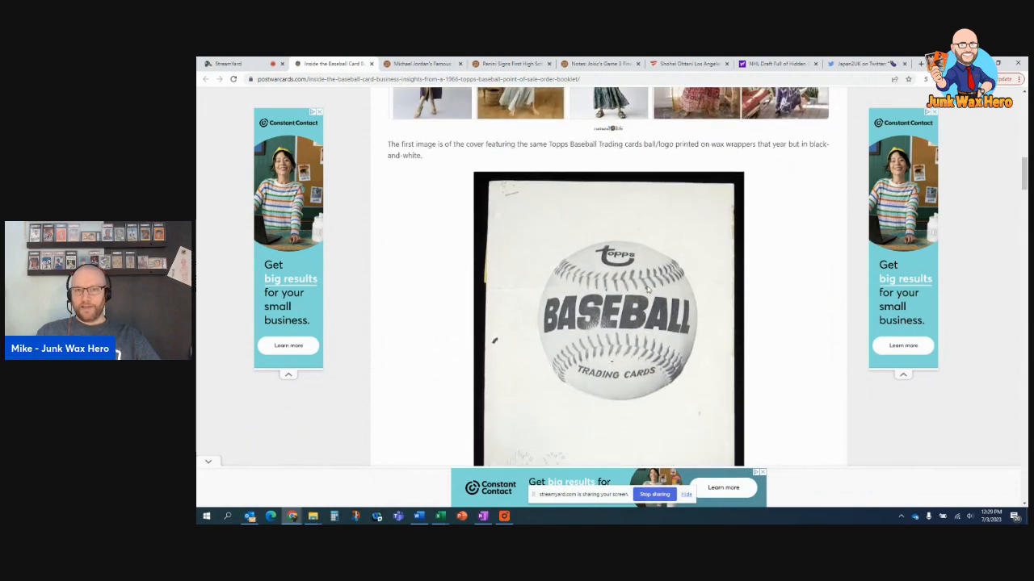
{"action": "scroll", "scroll_direction": "down", "scroll_amount": 3}
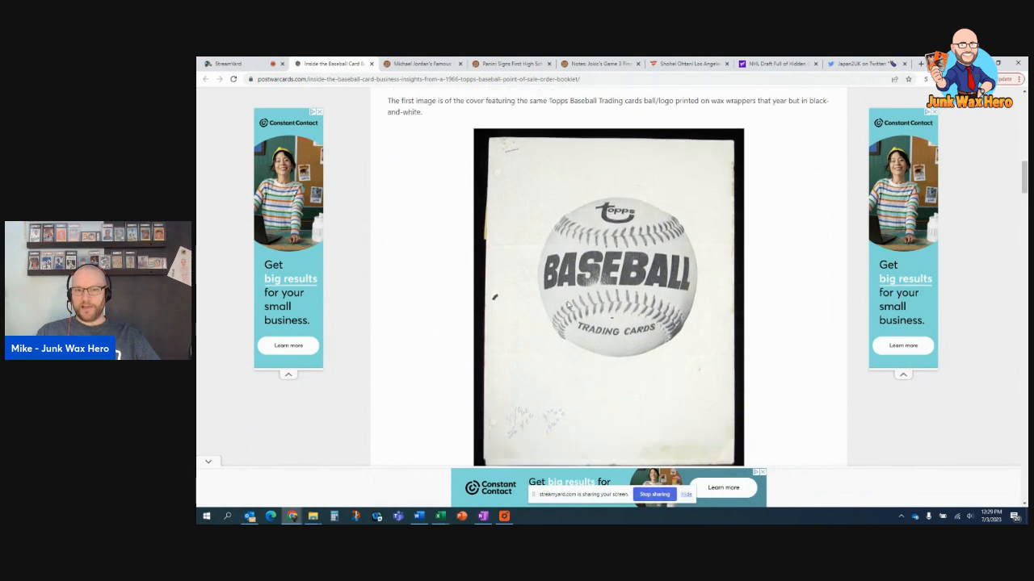
{"action": "scroll", "scroll_direction": "down", "scroll_amount": 3}
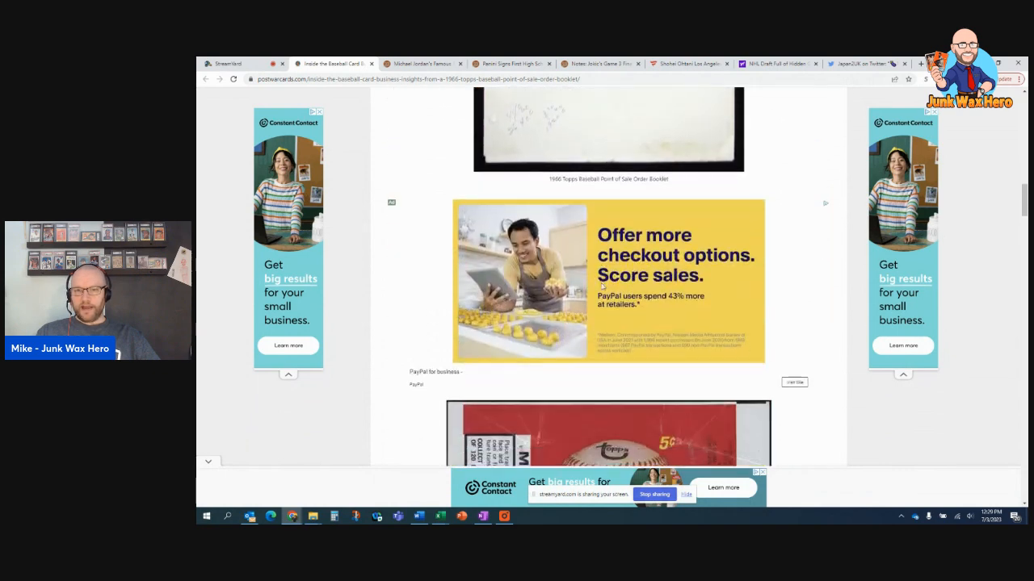
{"action": "scroll", "scroll_direction": "down", "scroll_amount": 3}
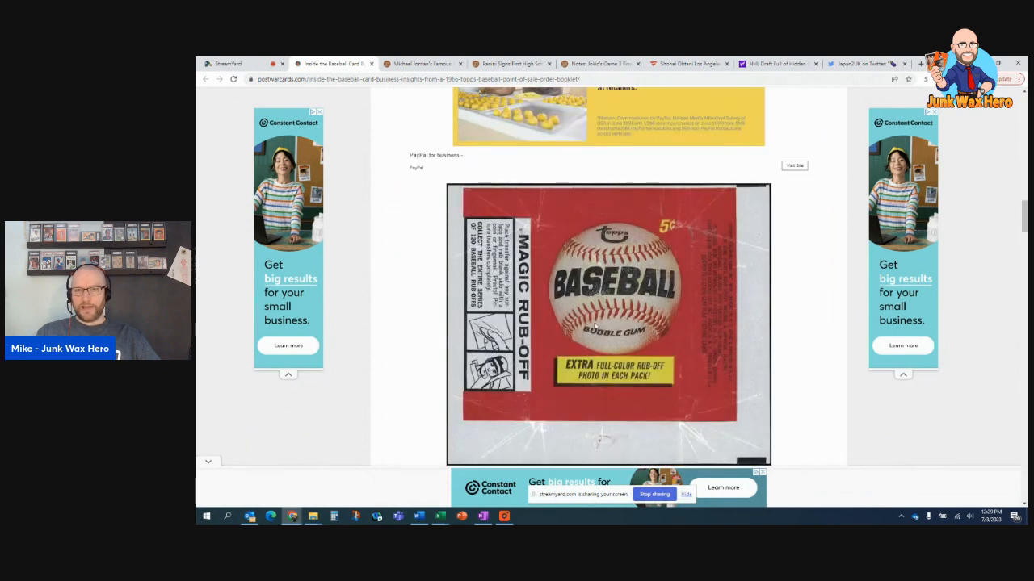
Step: Continue down to the booklet's order forms, then close the Post War Cards article tab
{"action": "scroll", "scroll_direction": "down", "scroll_amount": 3}
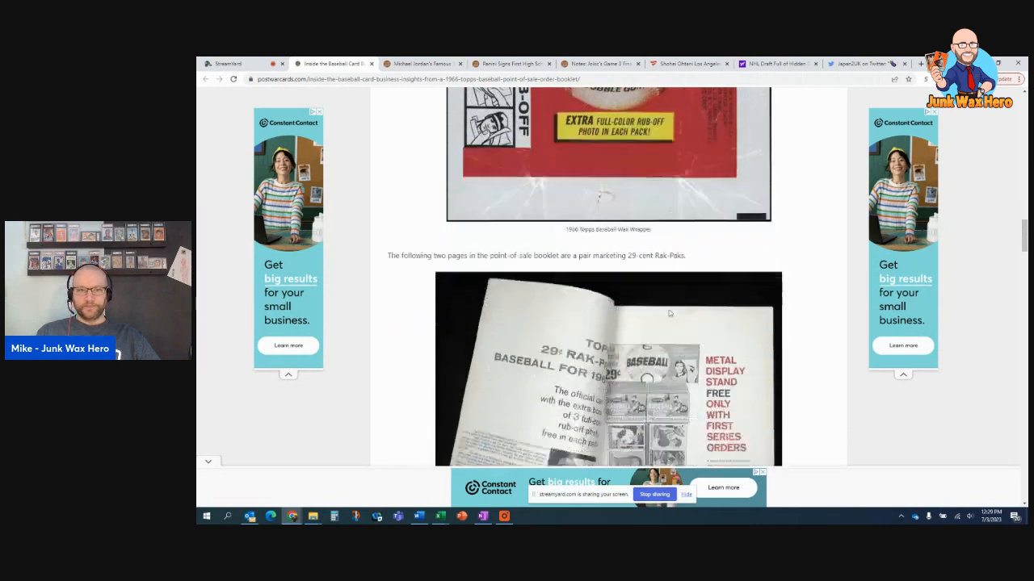
{"action": "scroll", "scroll_direction": "down", "scroll_amount": 3}
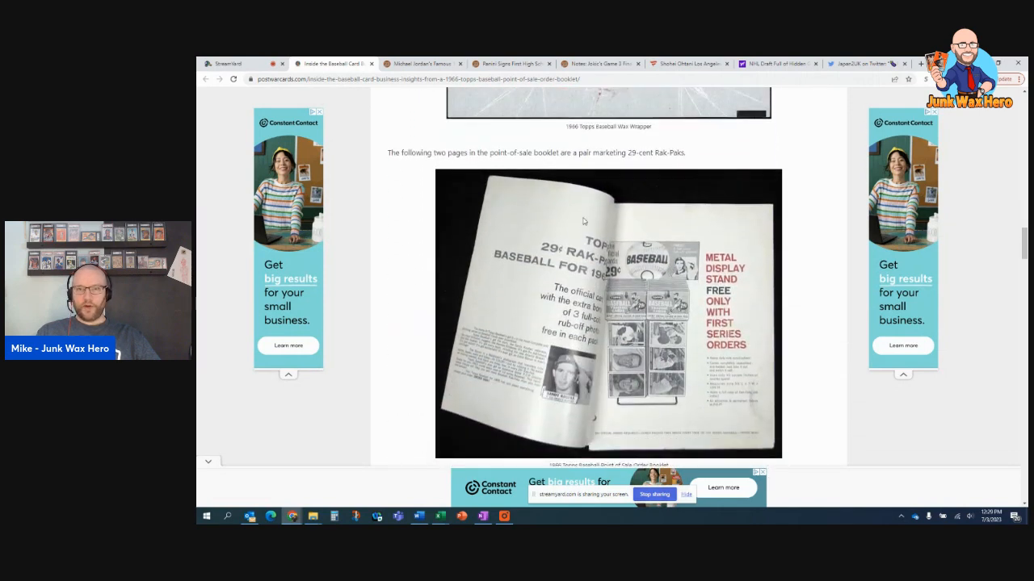
{"action": "scroll", "scroll_direction": "down", "scroll_amount": 3}
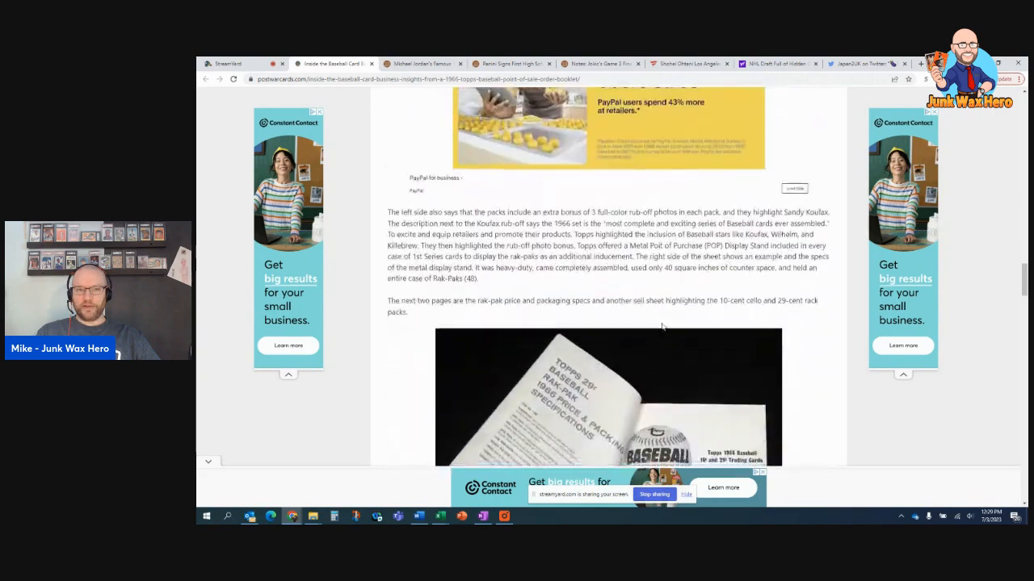
{"action": "scroll", "scroll_direction": "down", "scroll_amount": 3}
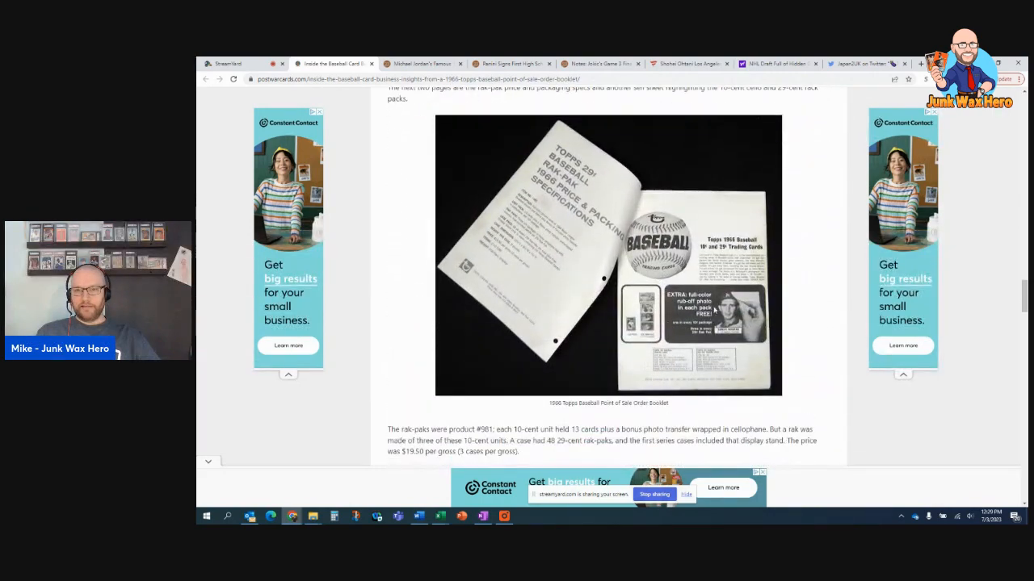
{"action": "scroll", "scroll_direction": "down", "scroll_amount": 3}
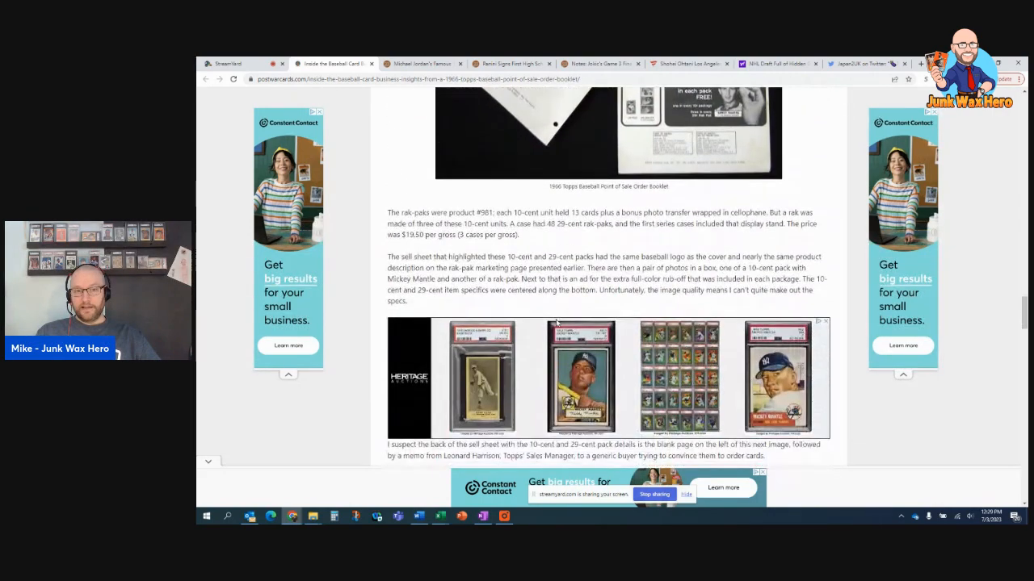
{"action": "scroll", "scroll_direction": "down", "scroll_amount": 3}
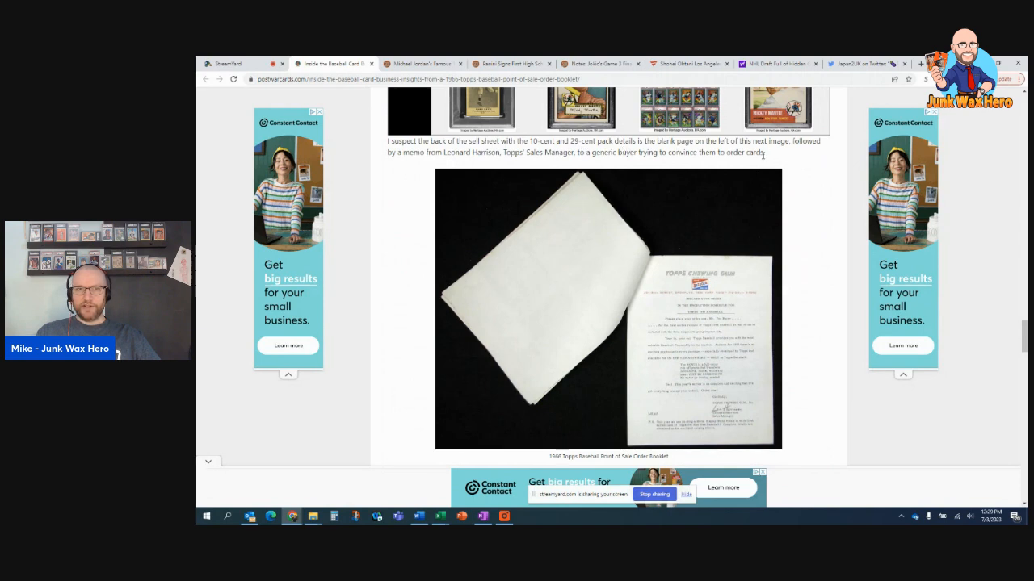
{"action": "scroll", "scroll_direction": "down", "scroll_amount": 3}
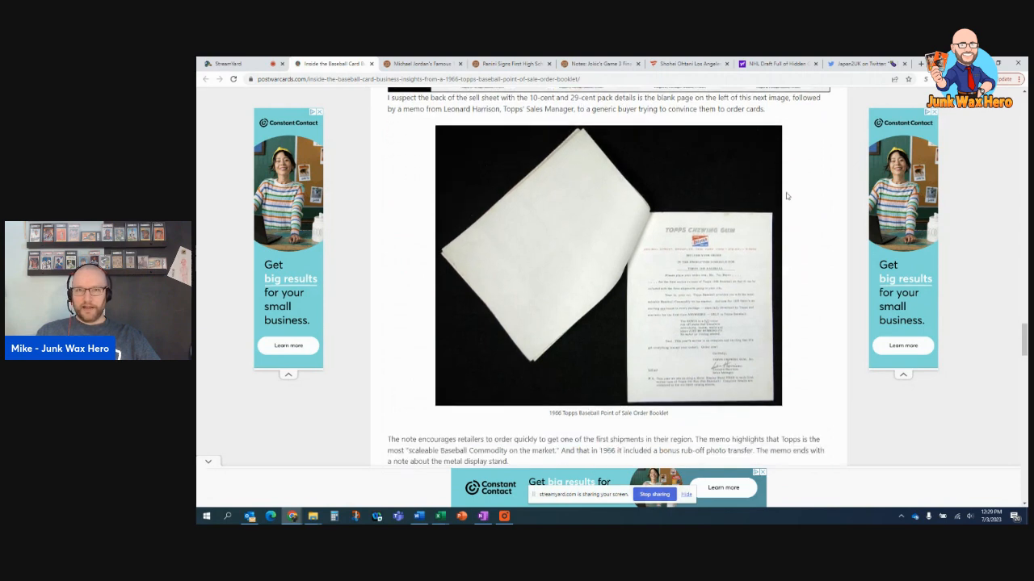
{"action": "scroll", "scroll_direction": "down", "scroll_amount": 3}
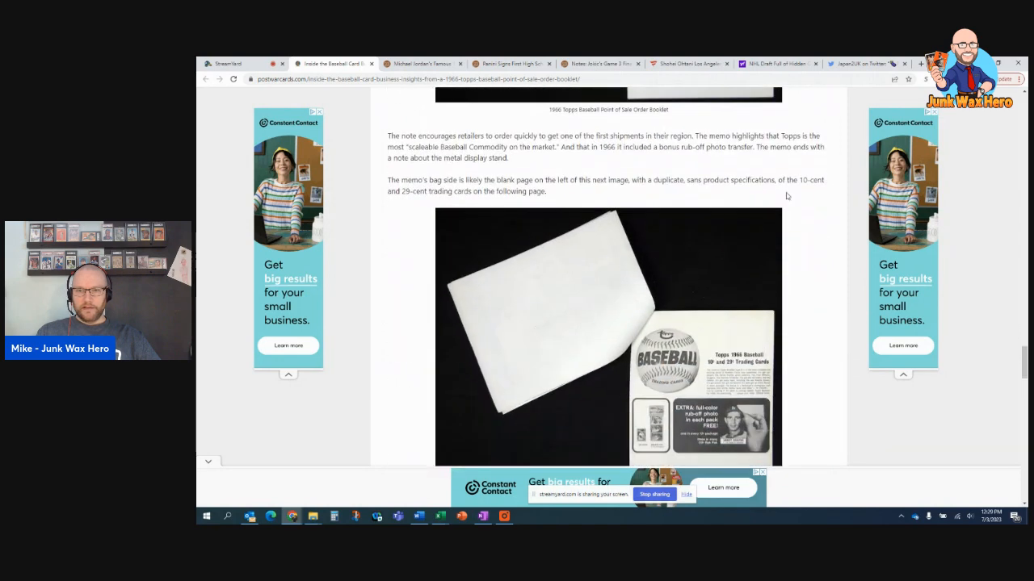
{"action": "scroll", "scroll_direction": "down", "scroll_amount": 3}
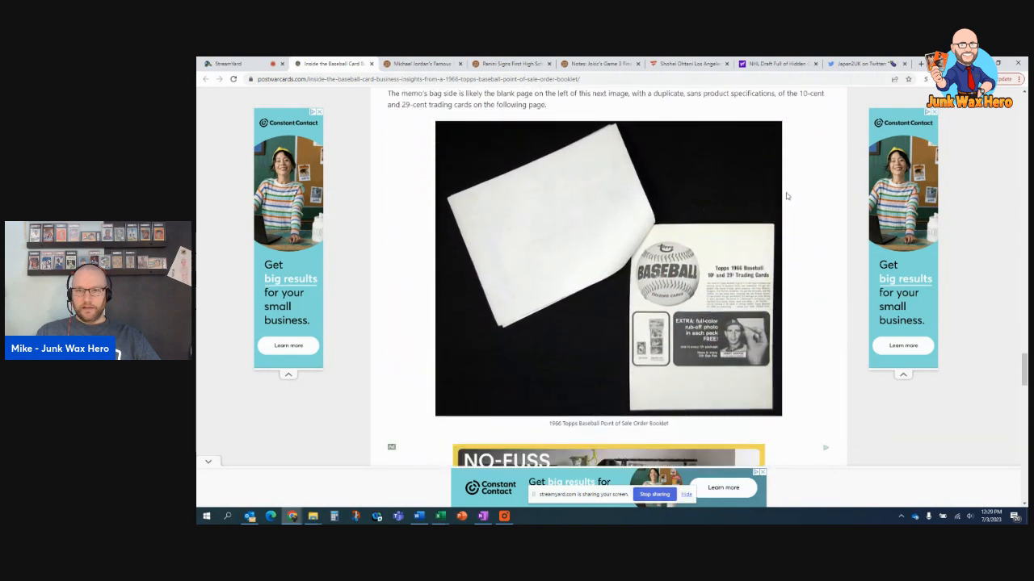
{"action": "scroll", "scroll_direction": "down", "scroll_amount": 3}
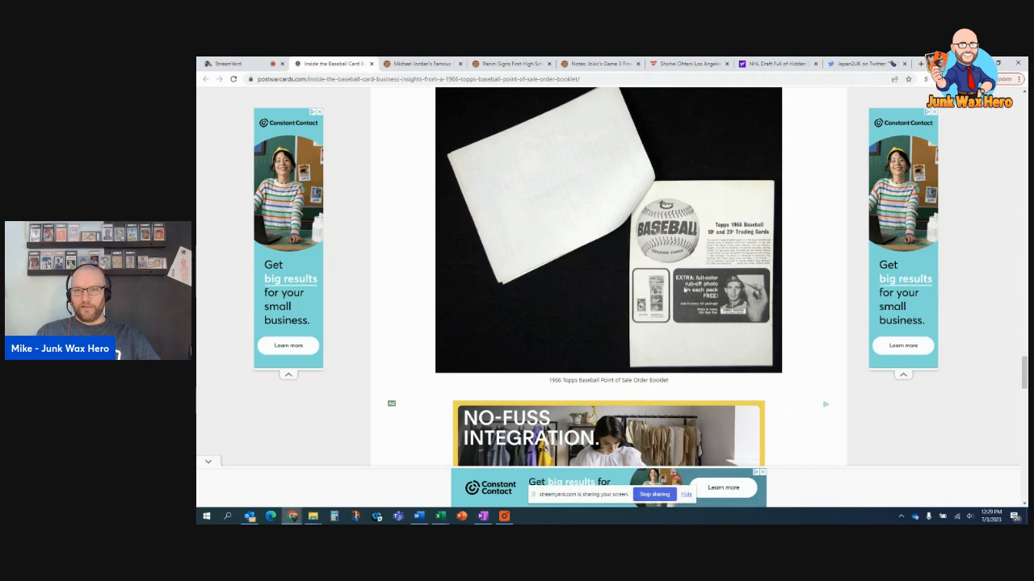
{"action": "scroll", "scroll_direction": "down", "scroll_amount": 3}
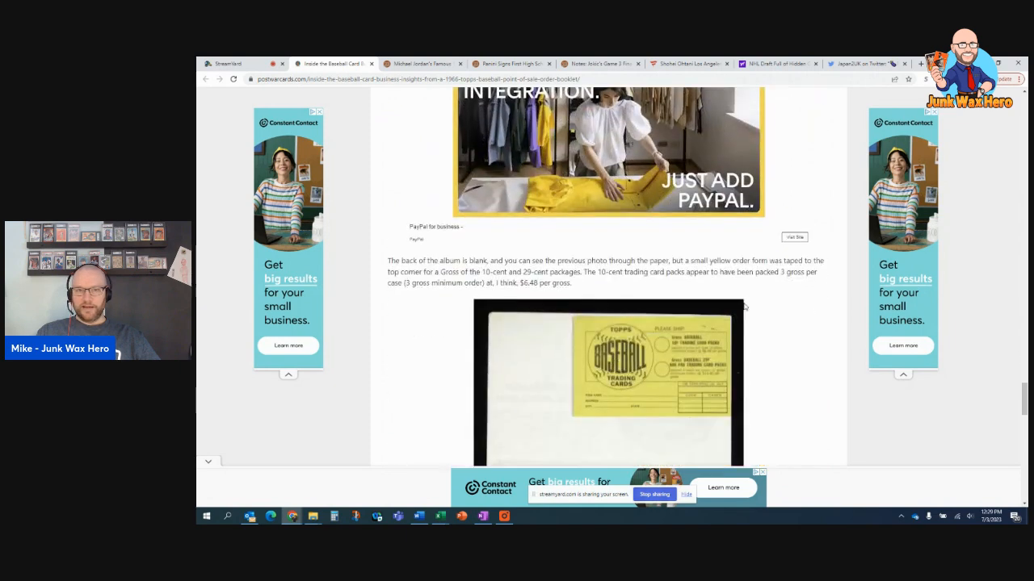
{"action": "scroll", "scroll_direction": "down", "scroll_amount": 3}
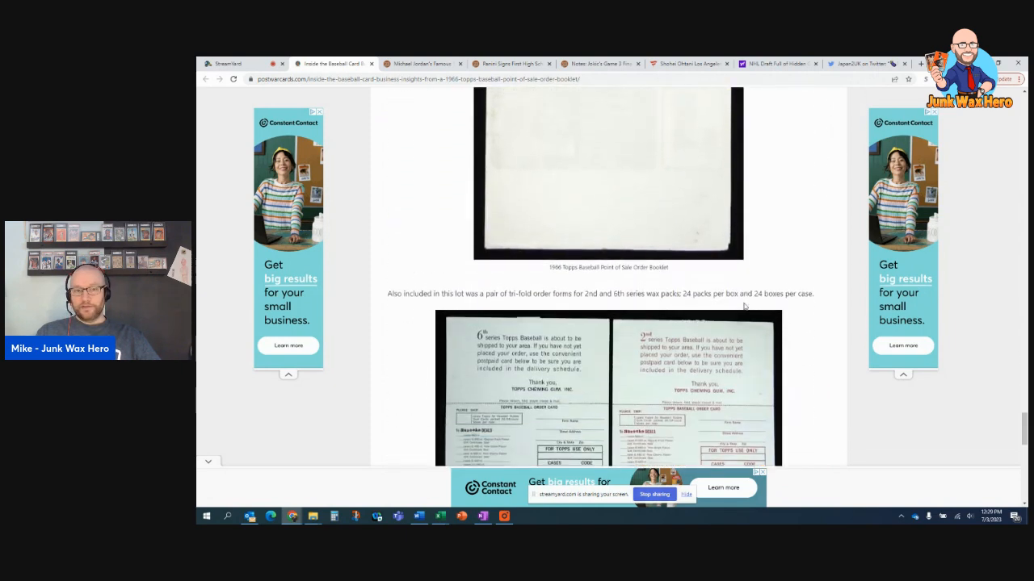
{"action": "scroll", "scroll_direction": "down", "scroll_amount": 3}
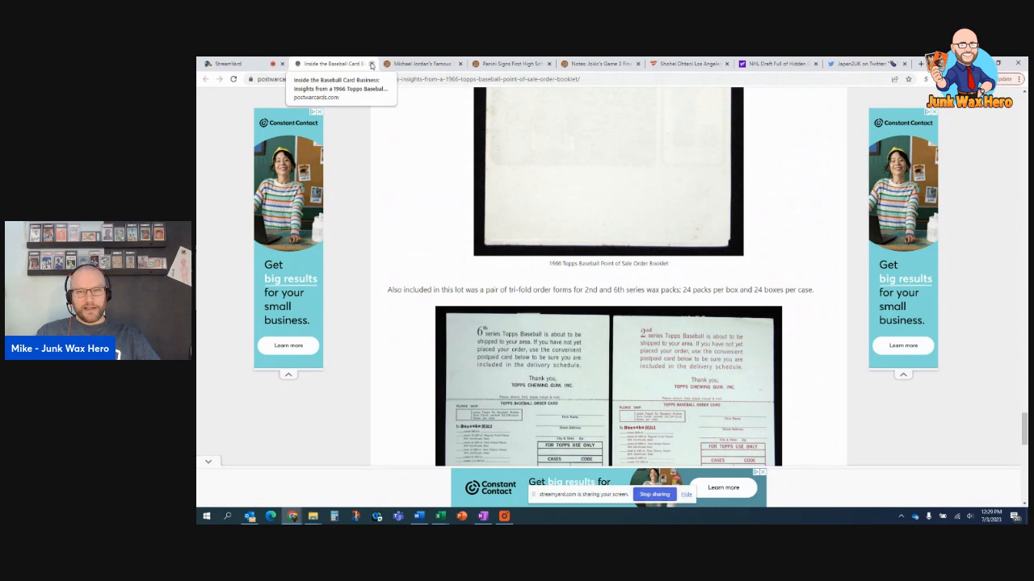
{"action": "left_click", "coordinate": [371, 65]}
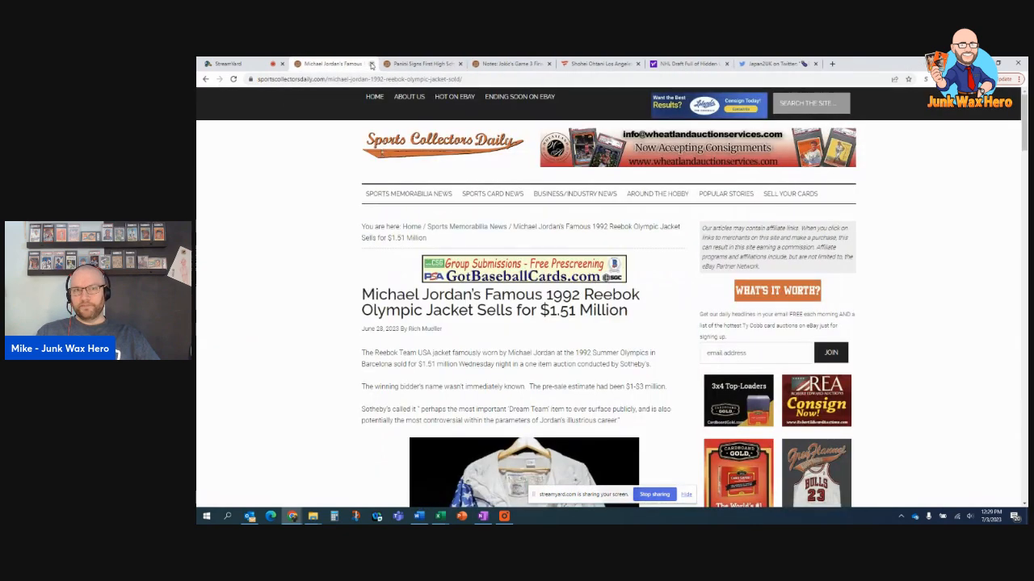
{"action": "scroll", "scroll_direction": "down", "scroll_amount": 3}
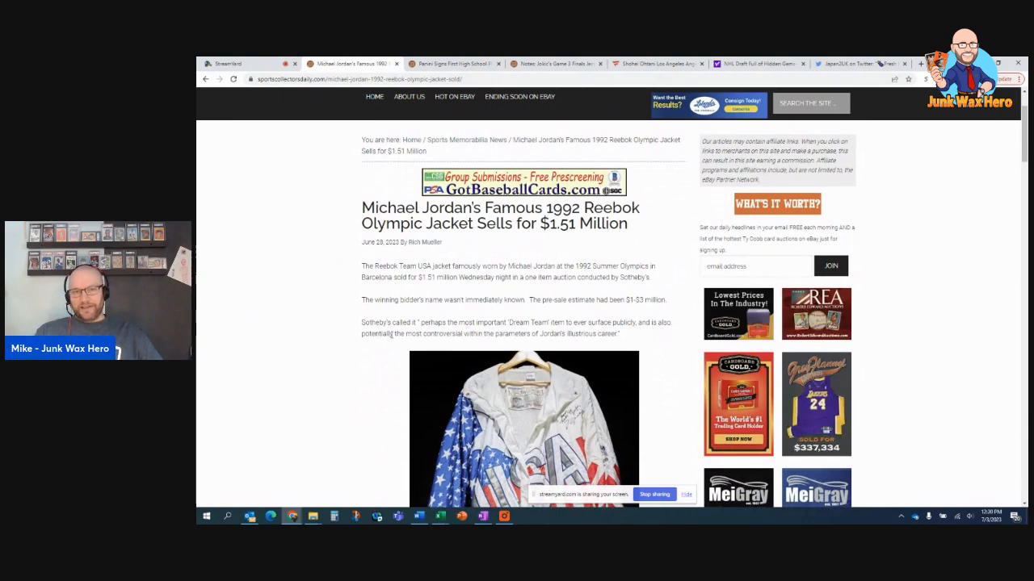
{"action": "scroll", "scroll_direction": "down", "scroll_amount": 3}
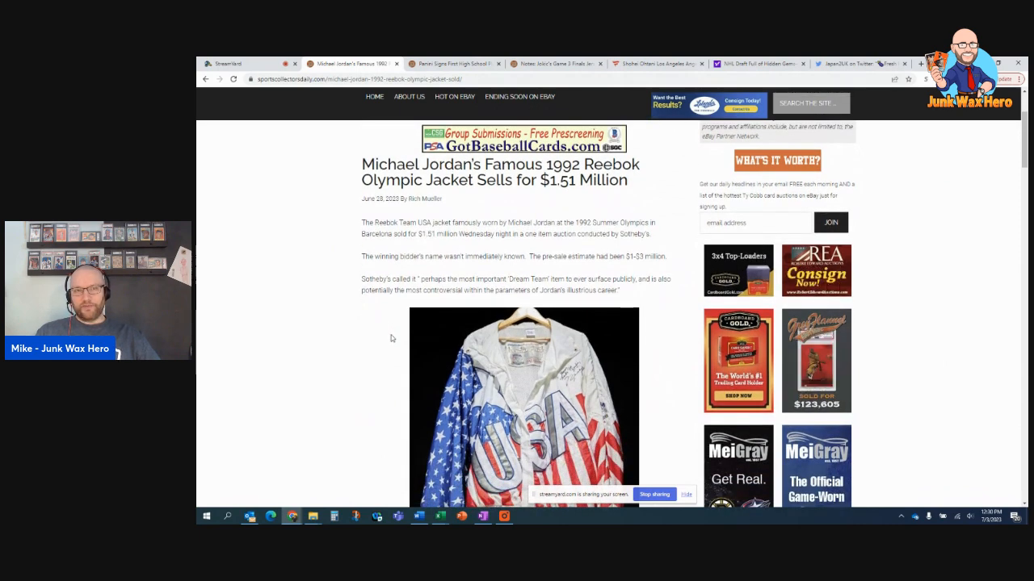
{"action": "scroll", "scroll_direction": "down", "scroll_amount": 3}
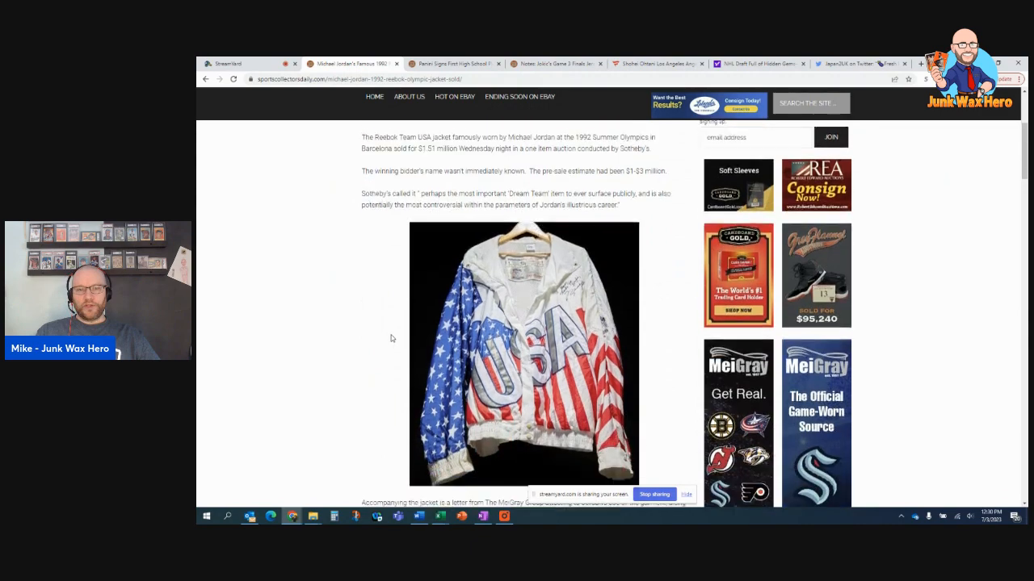
{"action": "scroll", "scroll_direction": "down", "scroll_amount": 3}
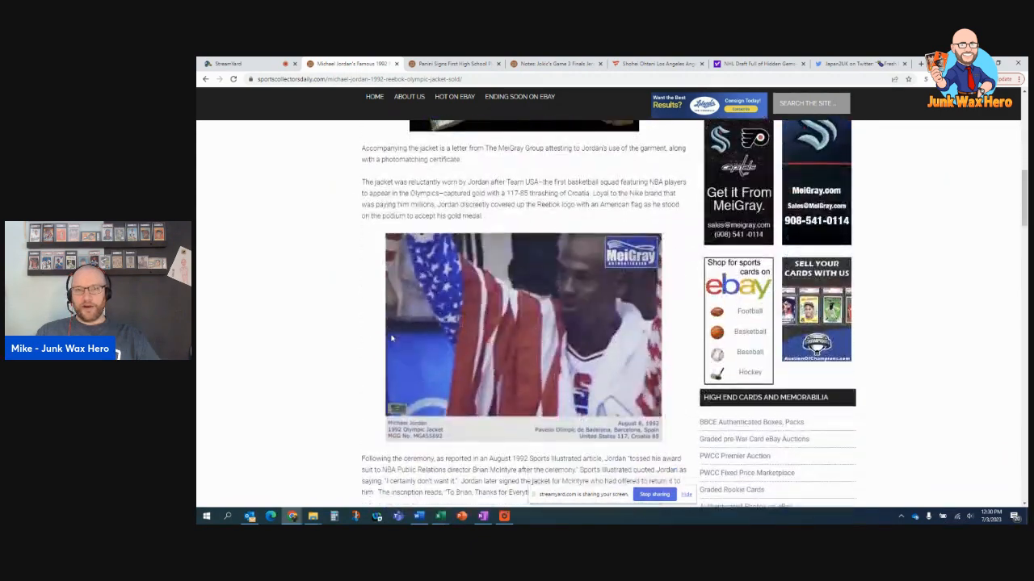
{"action": "scroll", "scroll_direction": "down", "scroll_amount": 3}
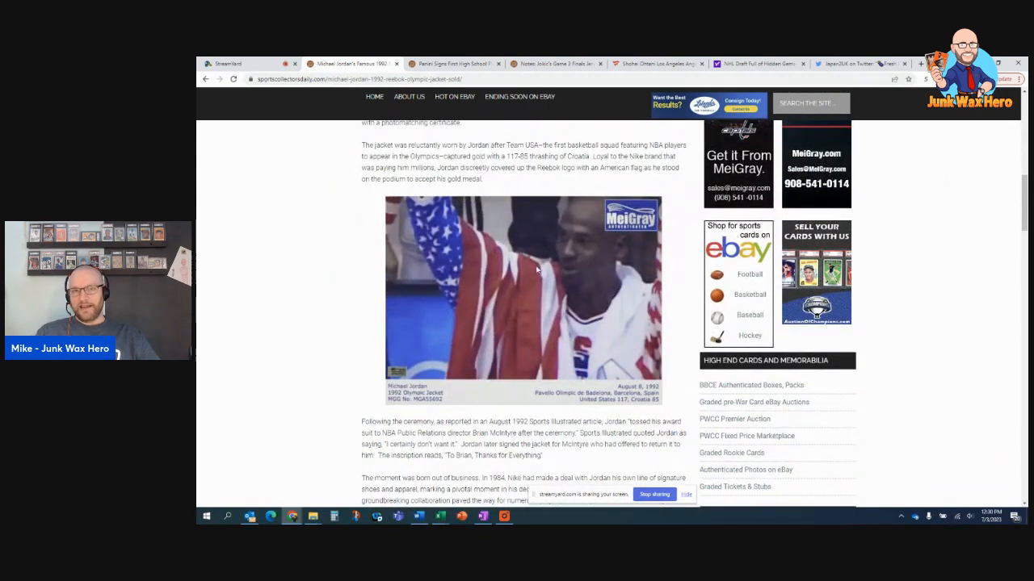
{"action": "mouse_move", "coordinate": [418, 232]}
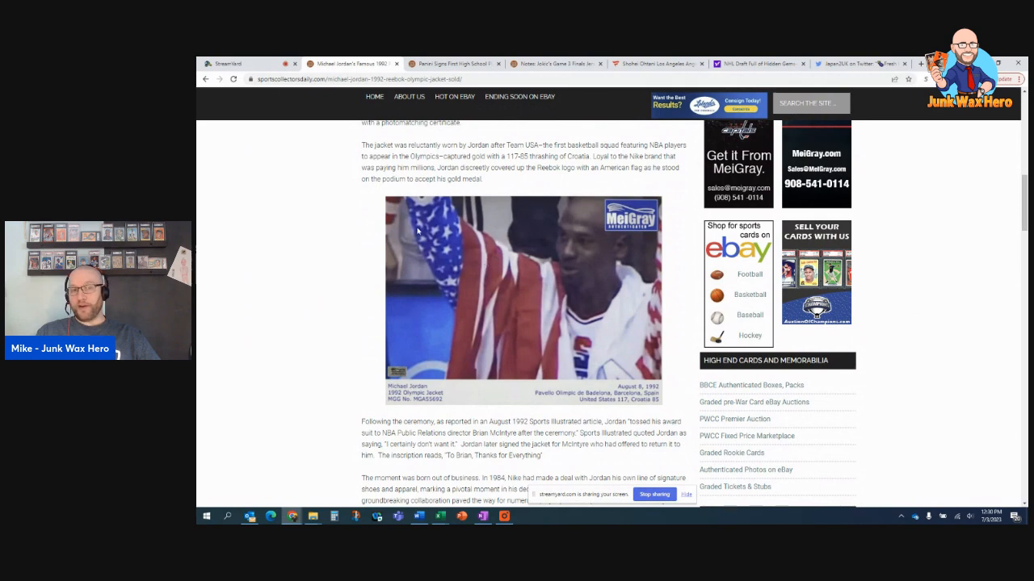
{"action": "mouse_move", "coordinate": [433, 223]}
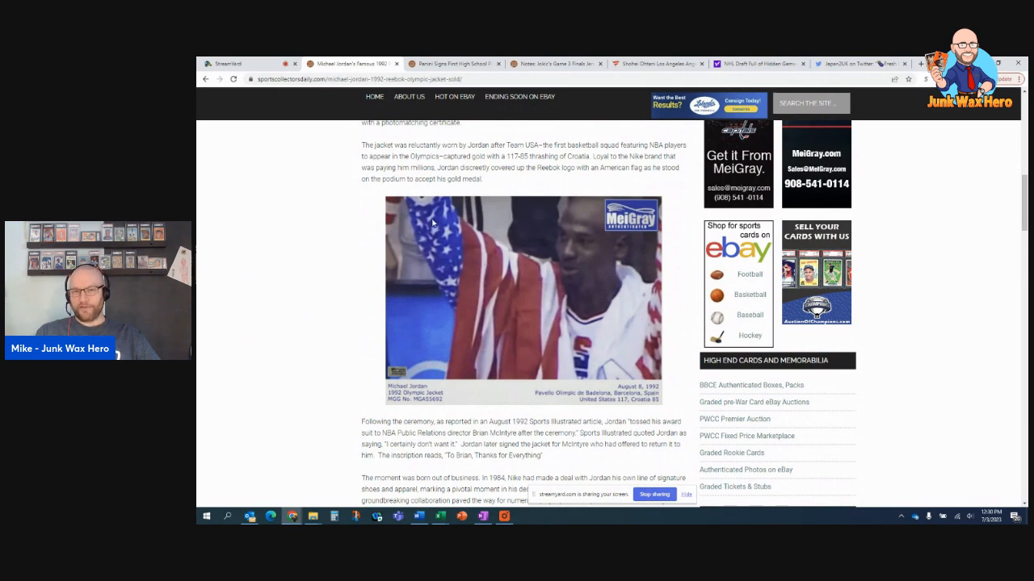
{"action": "mouse_move", "coordinate": [517, 240]}
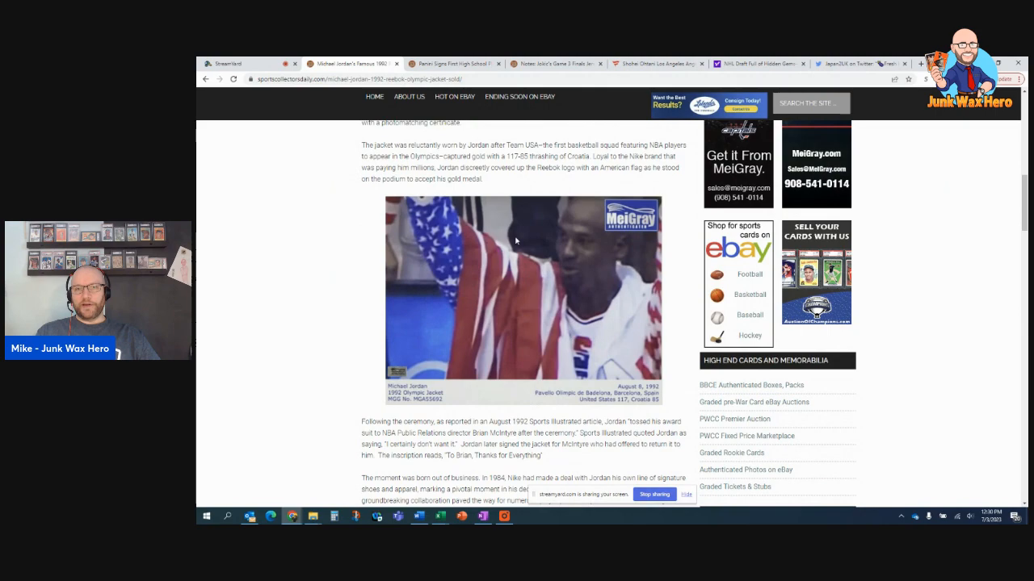
{"action": "mouse_move", "coordinate": [498, 258]}
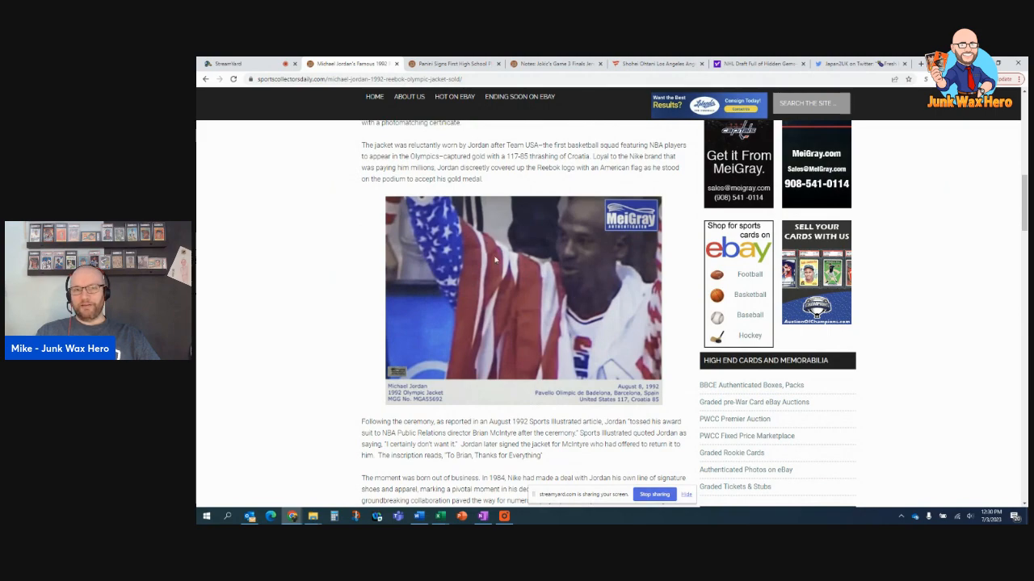
{"action": "scroll", "scroll_direction": "down", "scroll_amount": 3}
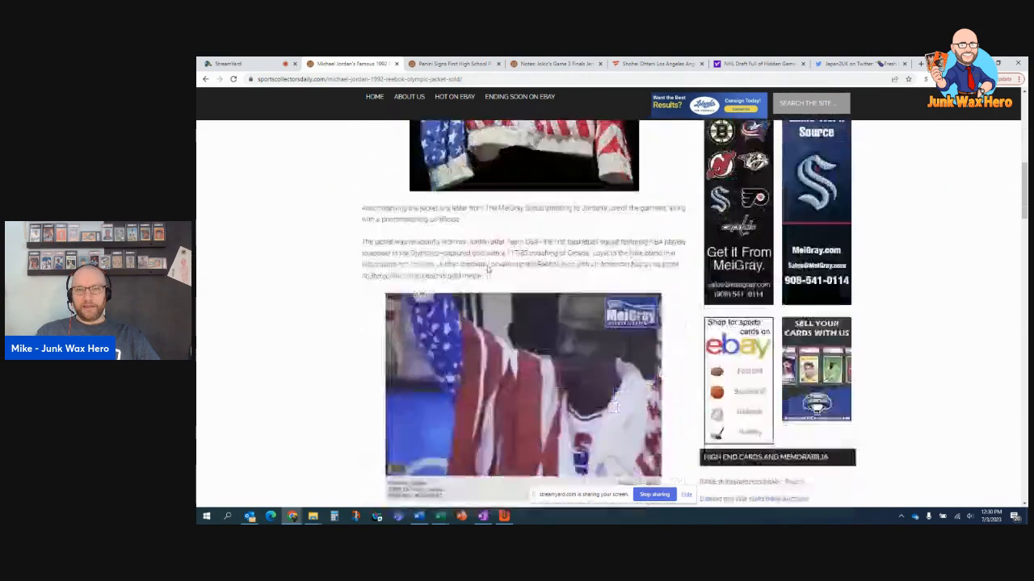
{"action": "scroll", "scroll_direction": "down", "scroll_amount": 3}
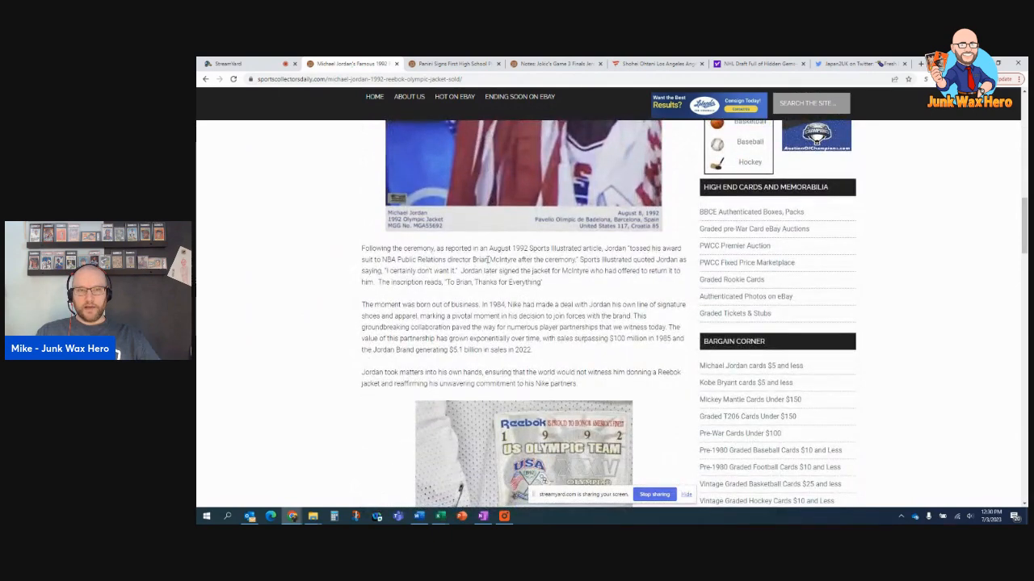
{"action": "mouse_move", "coordinate": [685, 251]}
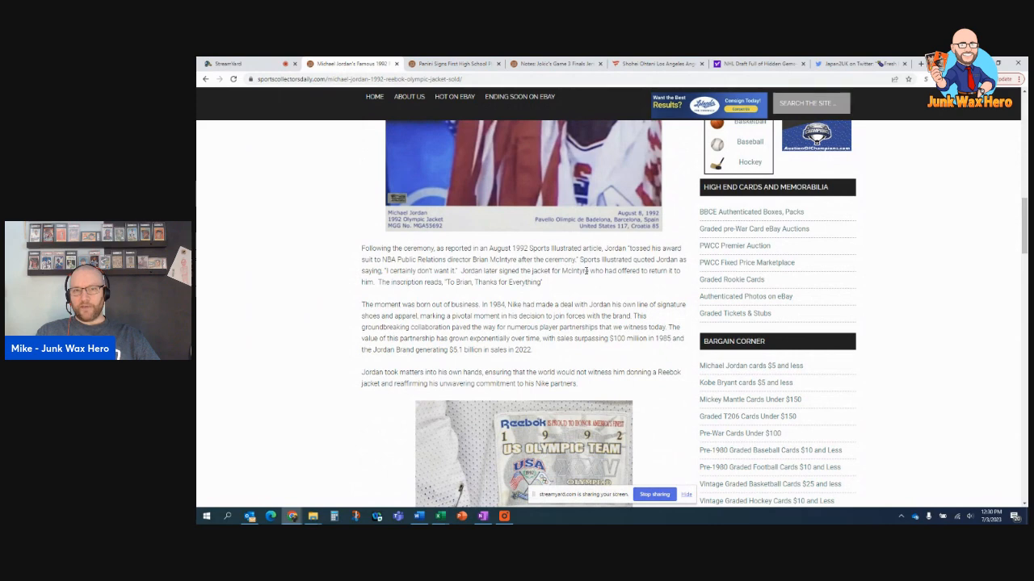
{"action": "mouse_move", "coordinate": [479, 299]}
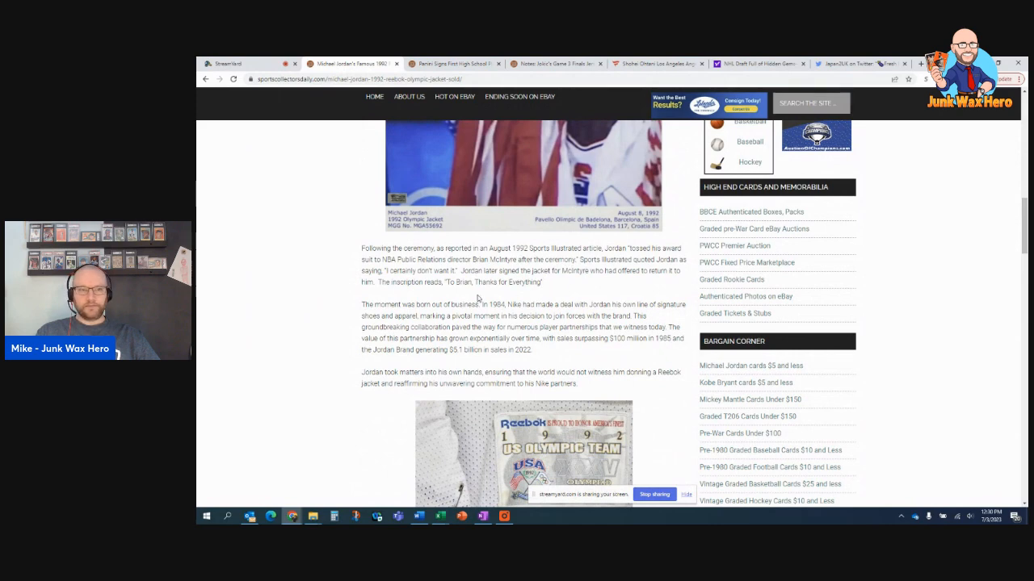
{"action": "scroll", "scroll_direction": "down", "scroll_amount": 3}
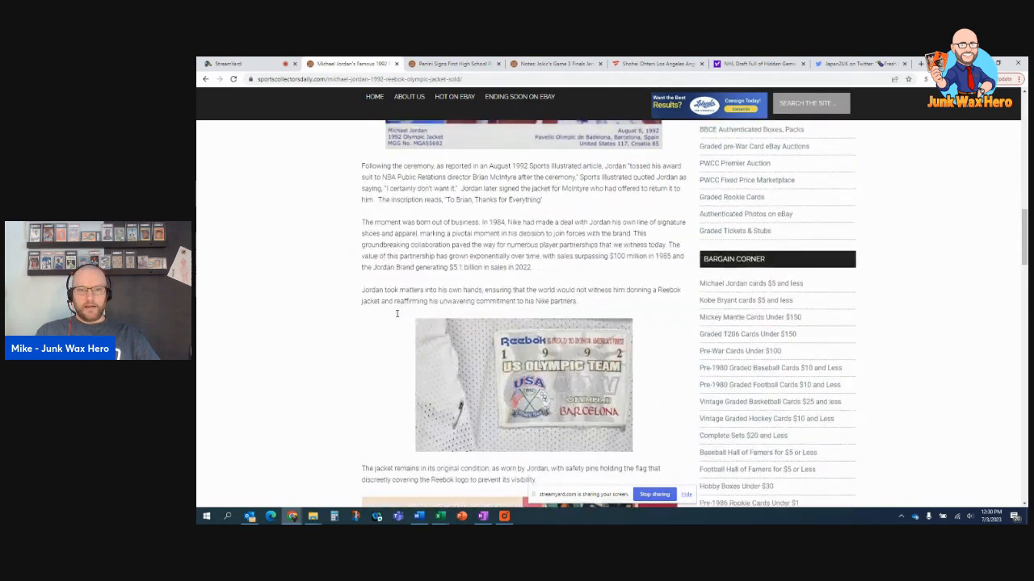
{"action": "scroll", "scroll_direction": "up", "scroll_amount": 3}
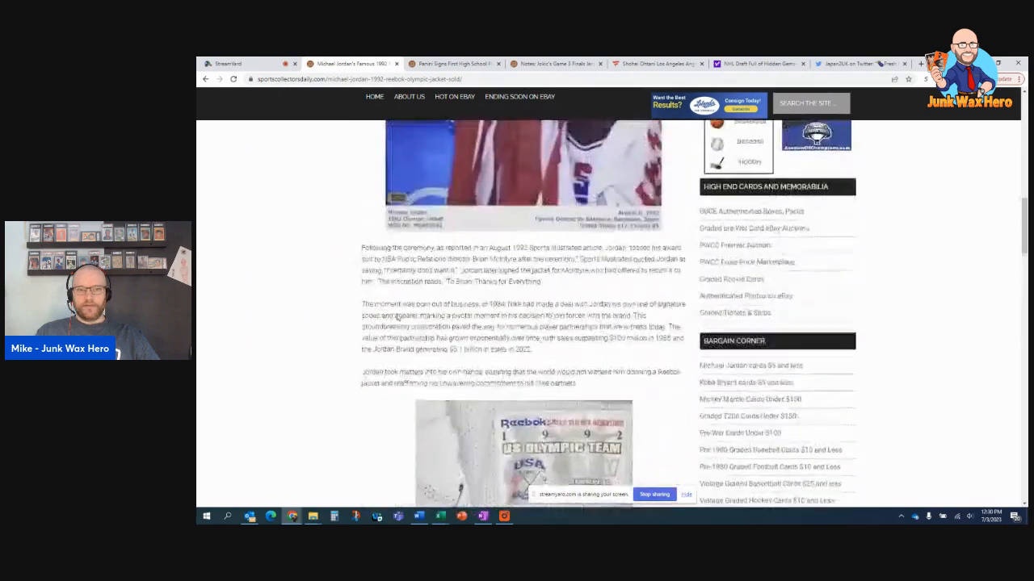
{"action": "scroll", "scroll_direction": "up", "scroll_amount": 3}
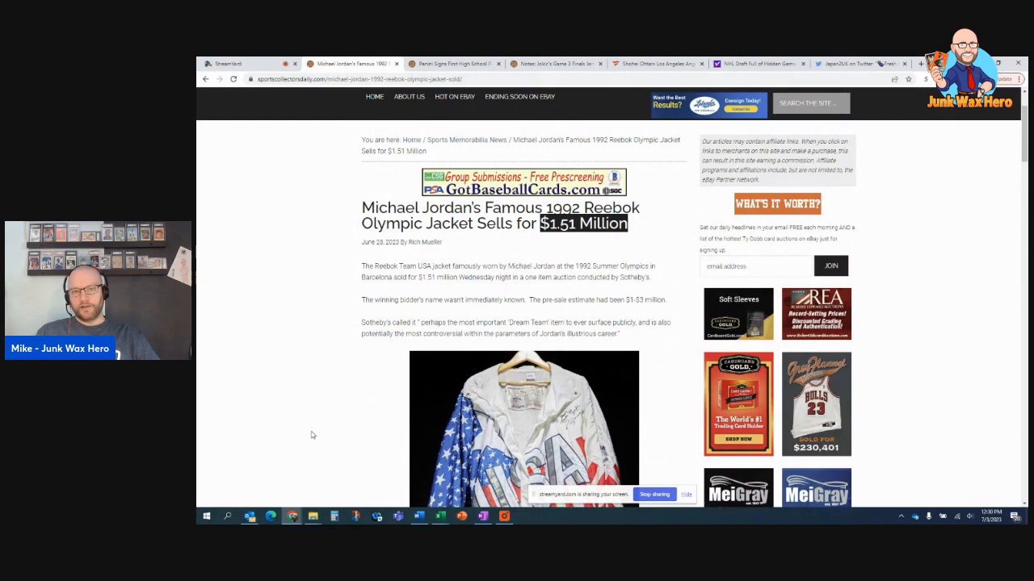
{"action": "scroll", "scroll_direction": "down", "scroll_amount": 3}
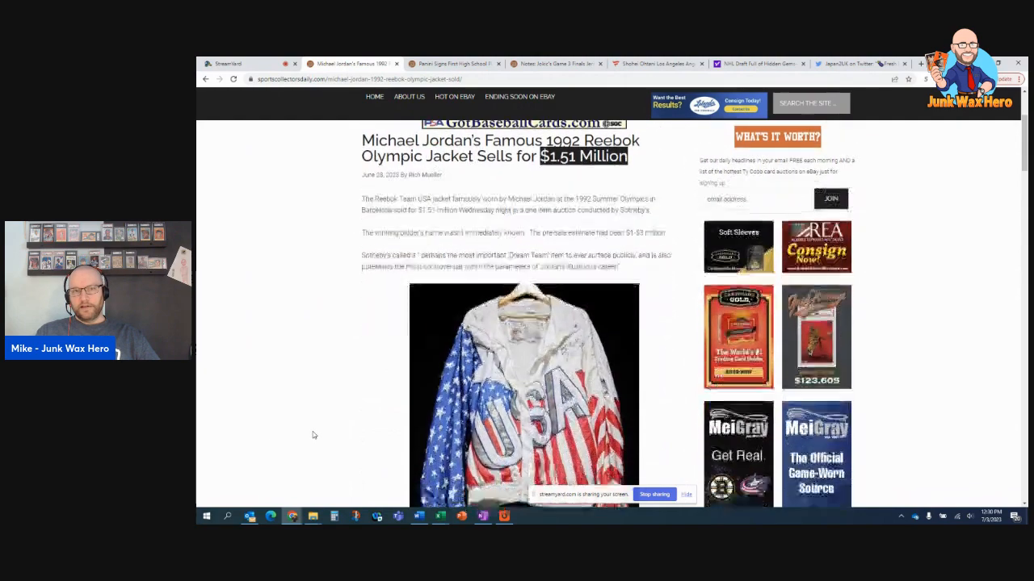
{"action": "scroll", "scroll_direction": "down", "scroll_amount": 3}
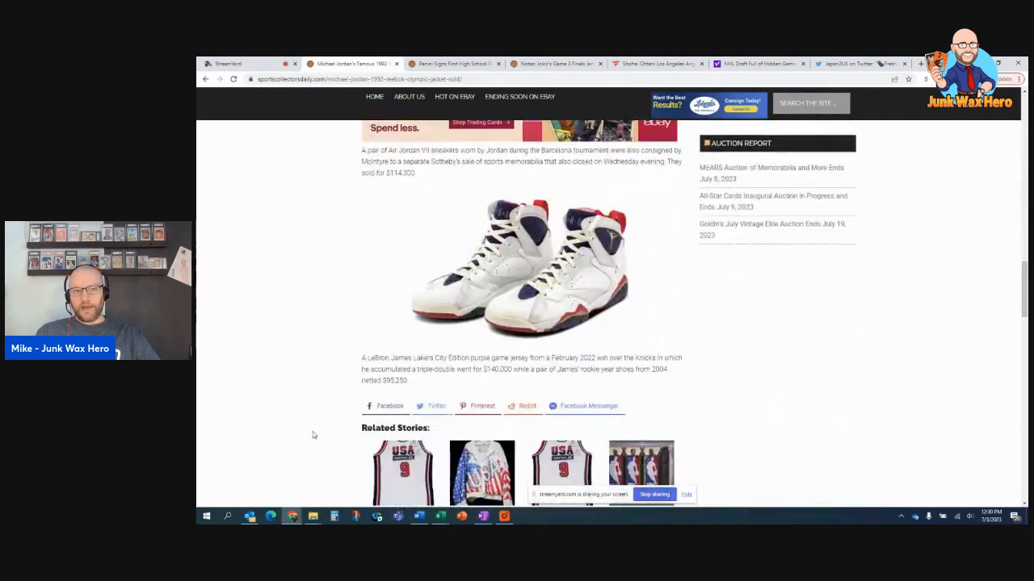
{"action": "scroll", "scroll_direction": "up", "scroll_amount": 3}
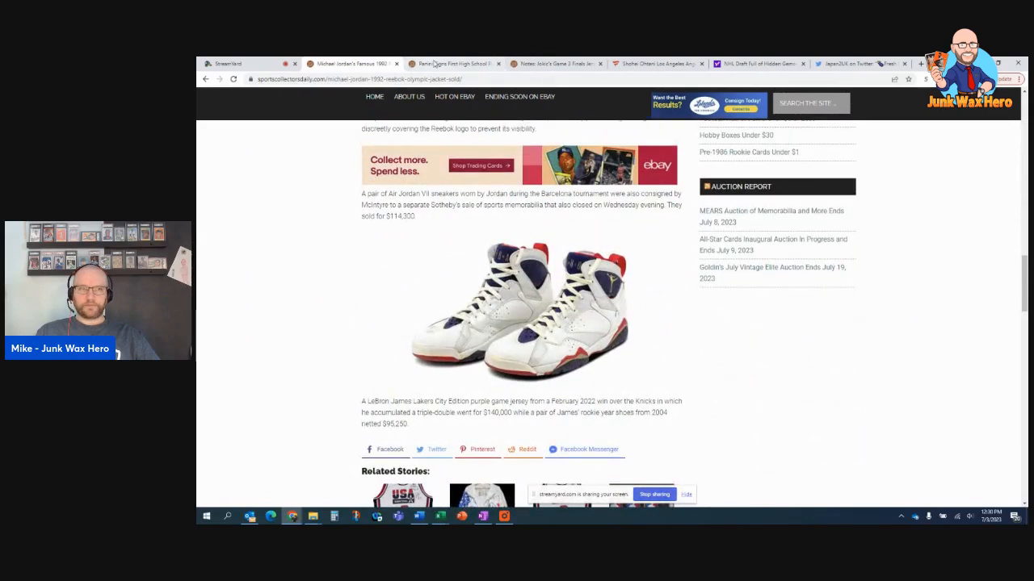
Step: Read the Panini high school player deal article down to the Tre Johnson card image
{"action": "left_click", "coordinate": [452, 64]}
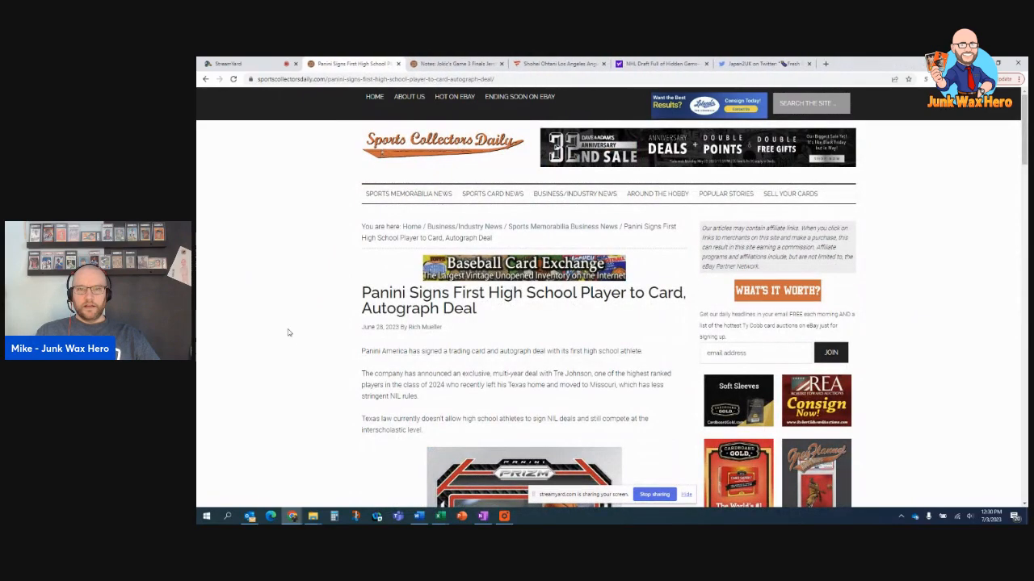
{"action": "scroll", "scroll_direction": "down", "scroll_amount": 3}
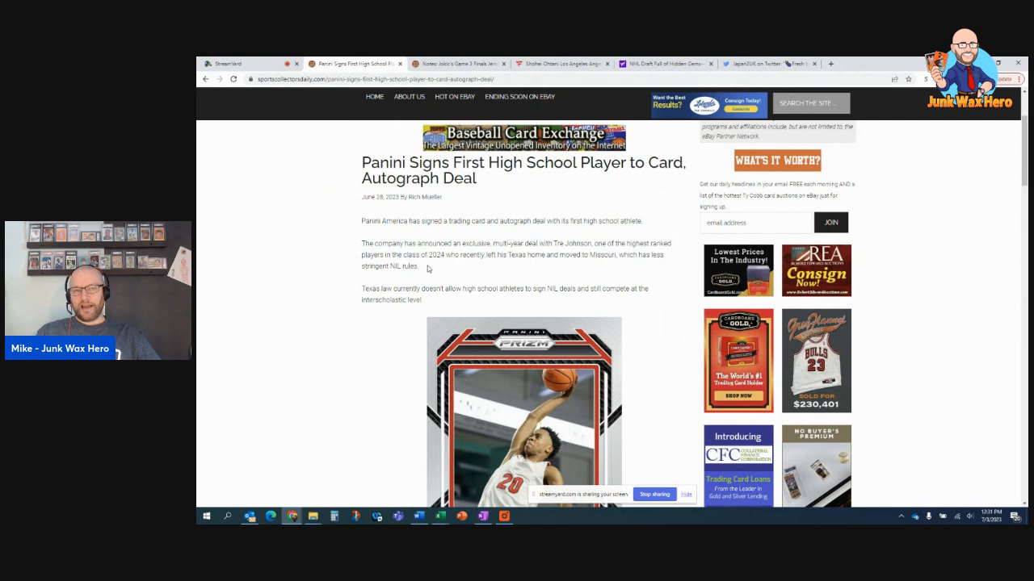
{"action": "scroll", "scroll_direction": "down", "scroll_amount": 3}
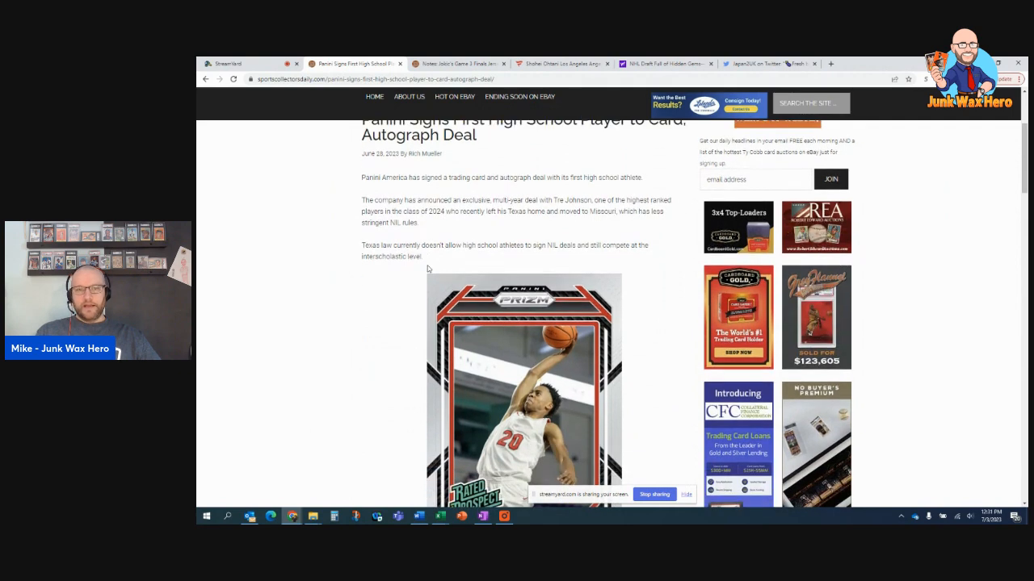
{"action": "scroll", "scroll_direction": "down", "scroll_amount": 3}
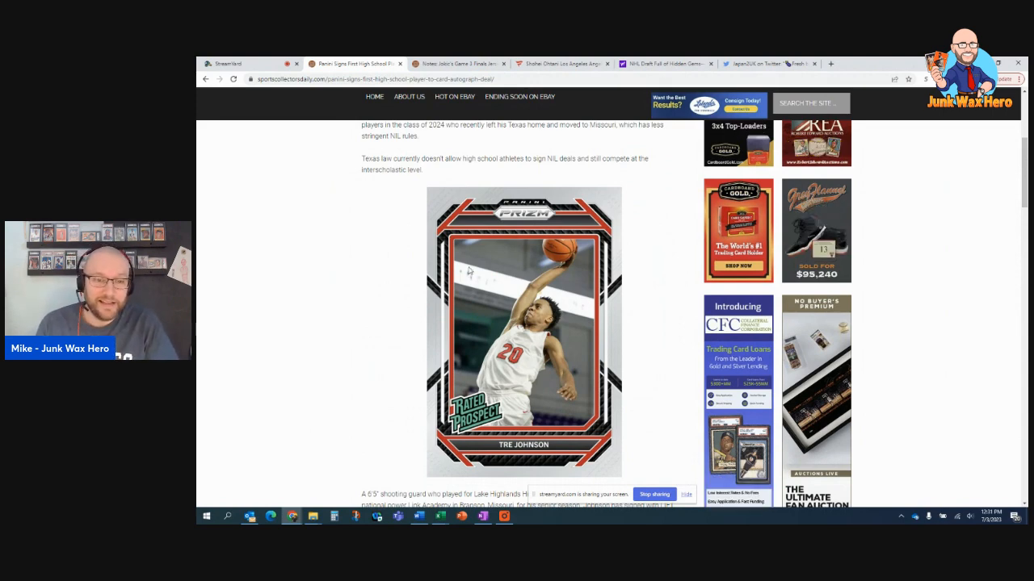
{"action": "mouse_move", "coordinate": [414, 315]}
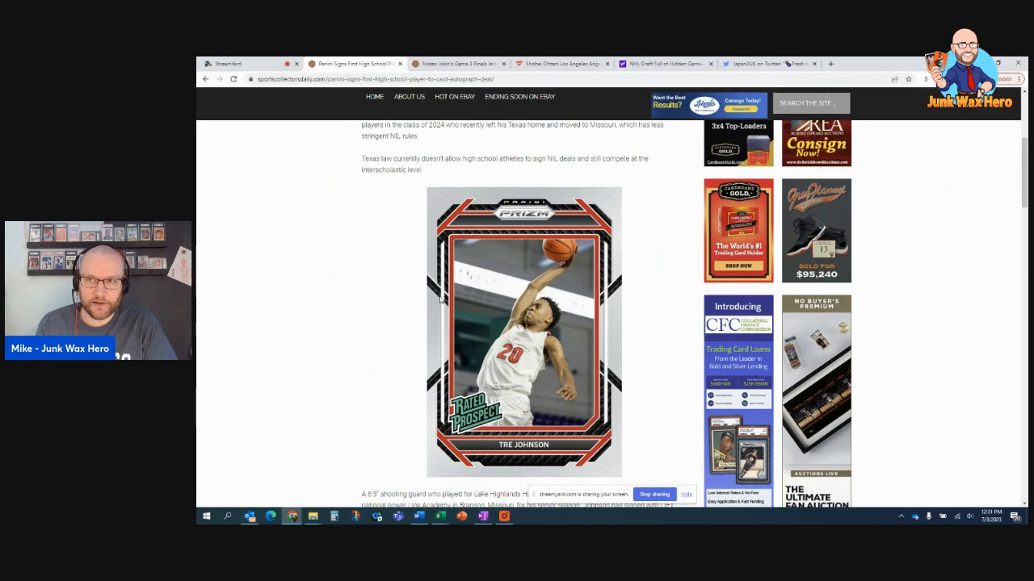
{"action": "scroll", "scroll_direction": "down", "scroll_amount": 3}
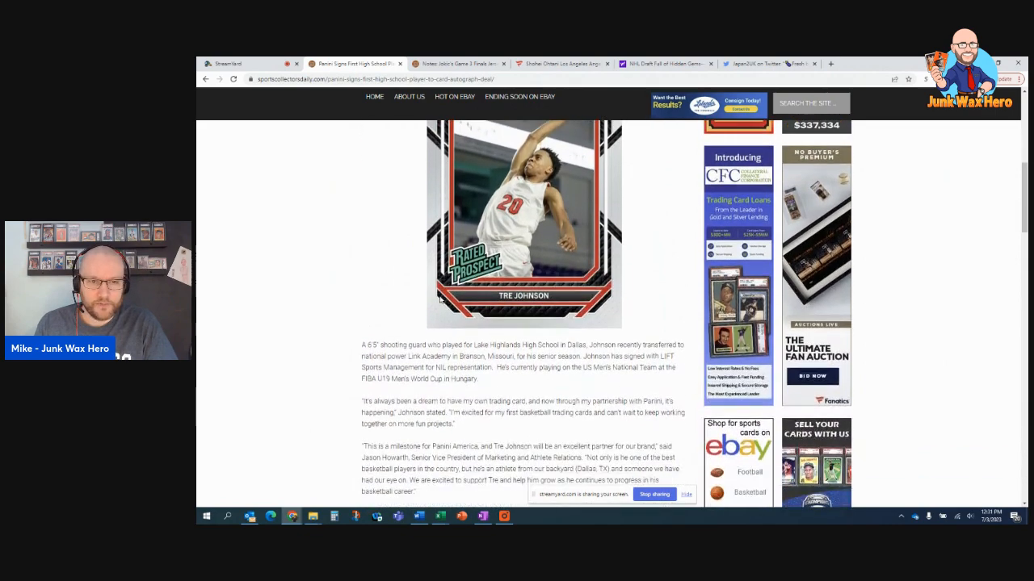
{"action": "scroll", "scroll_direction": "up", "scroll_amount": 3}
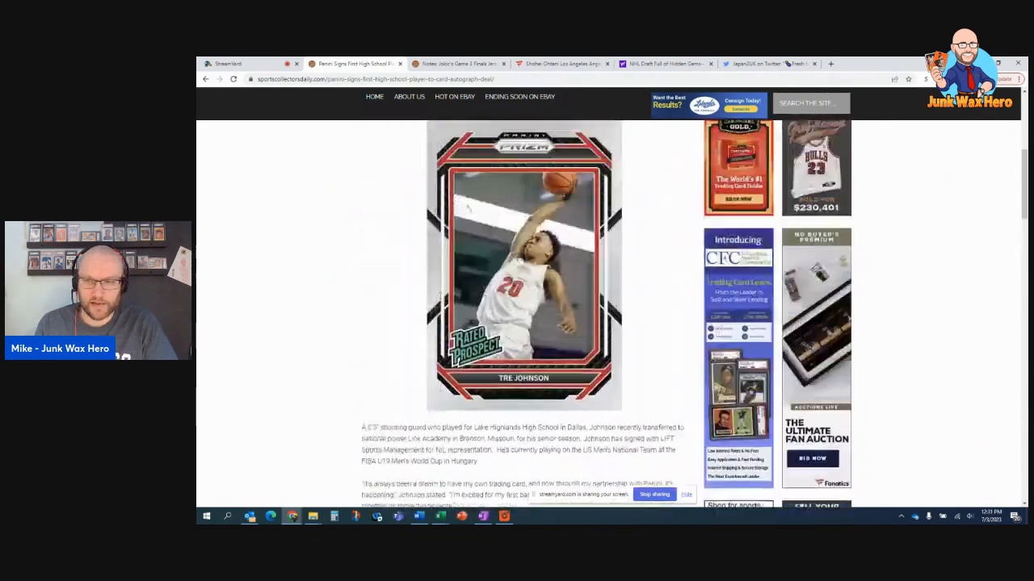
{"action": "scroll", "scroll_direction": "up", "scroll_amount": 3}
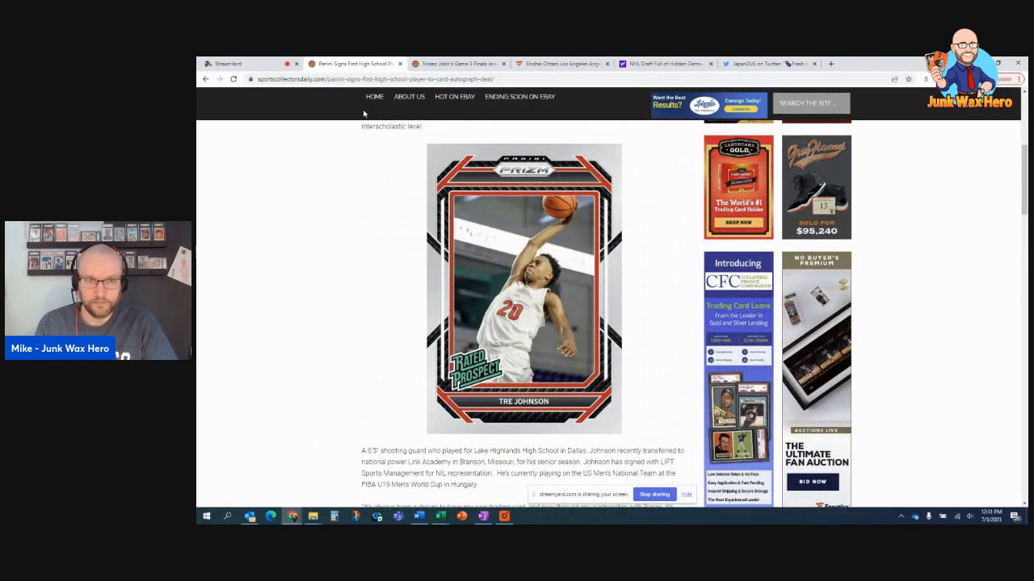
Step: Read the Jokic Finals jersey article down to the signed Ohtani Angels jersey auction section
{"action": "left_click", "coordinate": [456, 65]}
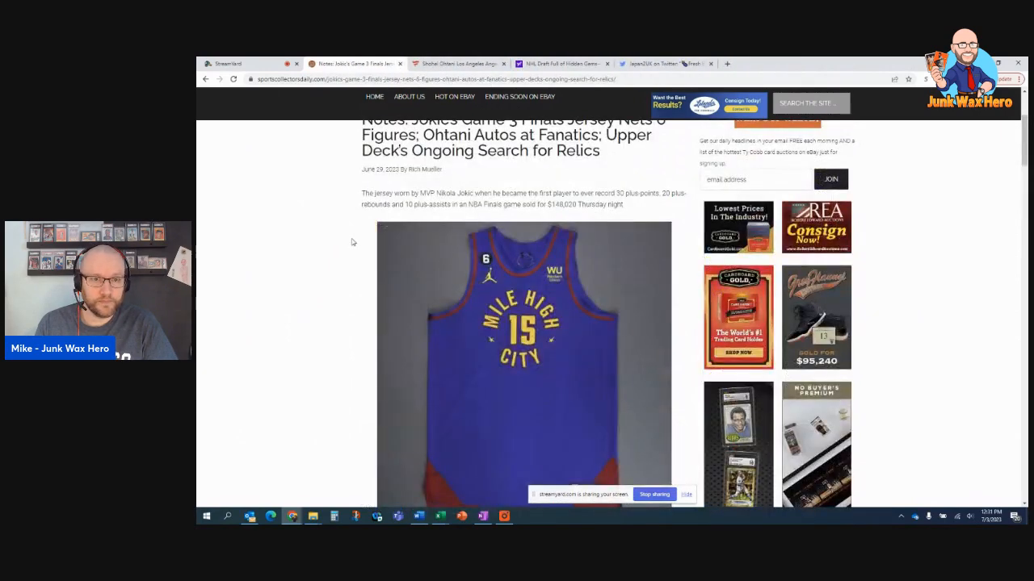
{"action": "scroll", "scroll_direction": "up", "scroll_amount": 3}
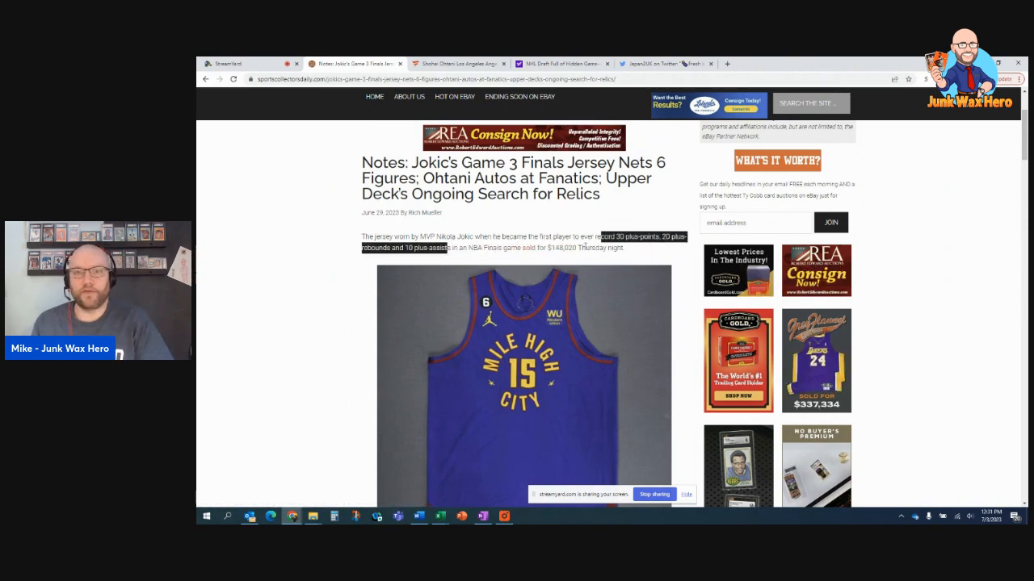
{"action": "scroll", "scroll_direction": "down", "scroll_amount": 3}
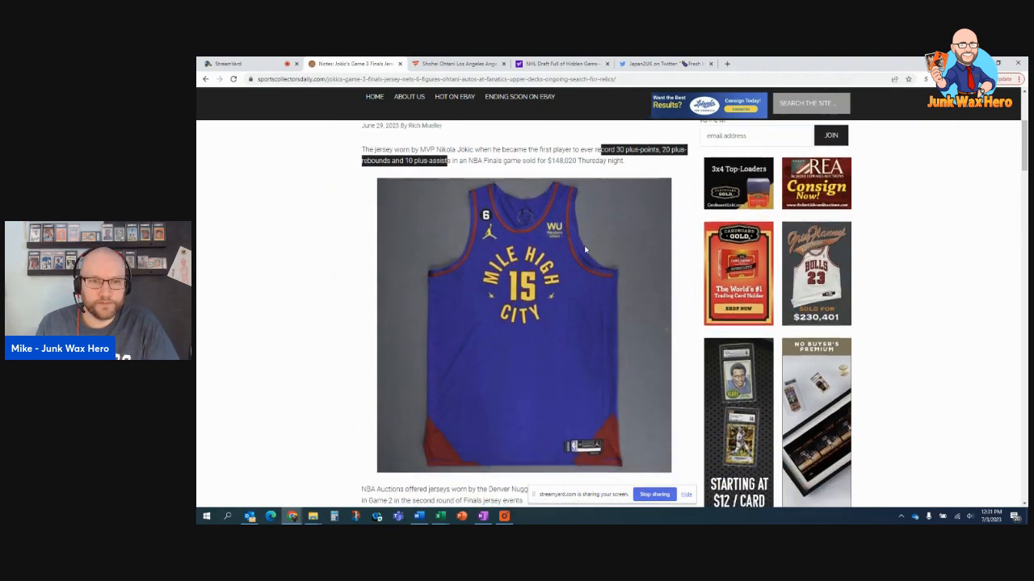
{"action": "scroll", "scroll_direction": "down", "scroll_amount": 3}
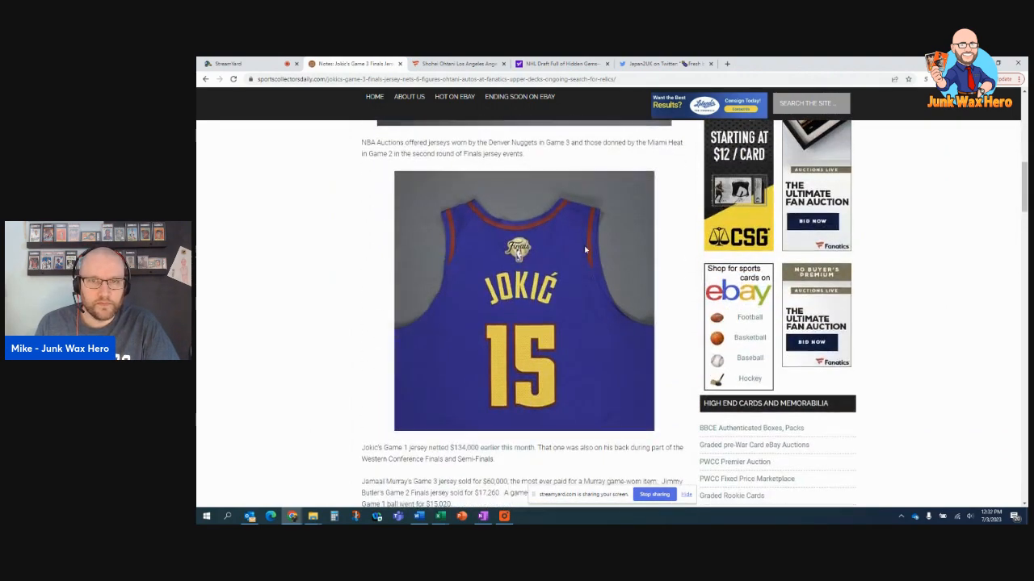
{"action": "scroll", "scroll_direction": "down", "scroll_amount": 3}
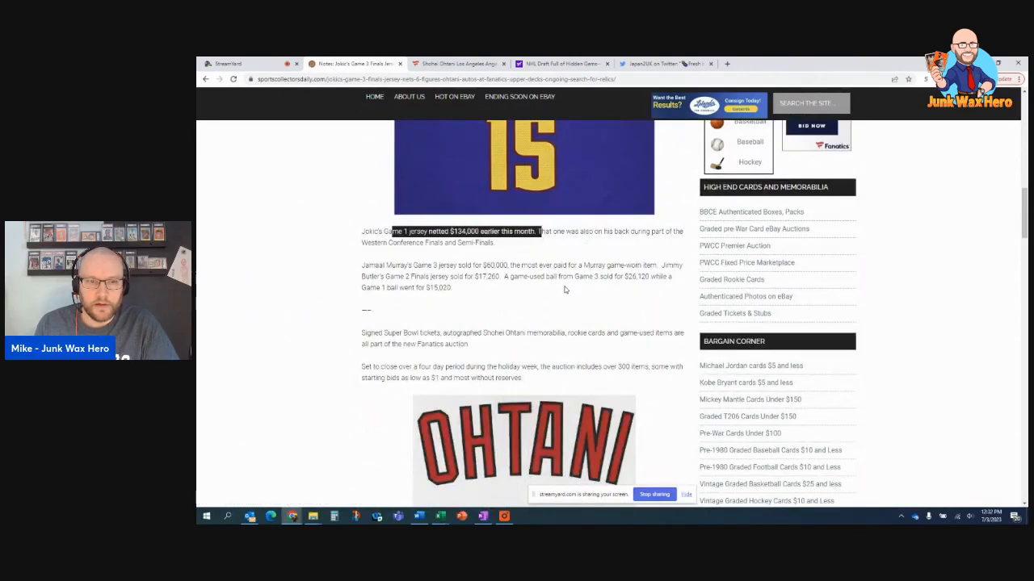
{"action": "scroll", "scroll_direction": "down", "scroll_amount": 3}
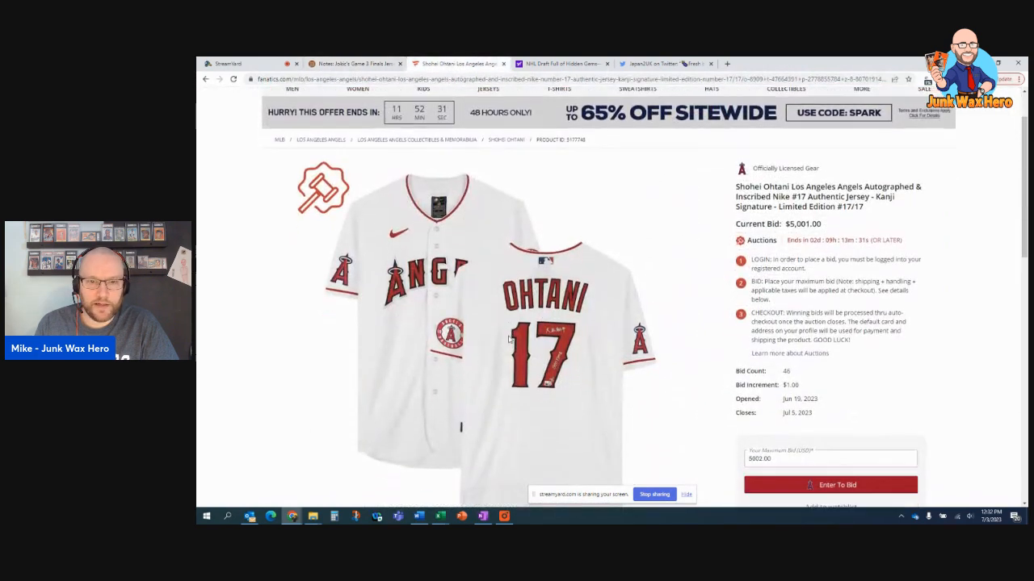
Step: View the signed Ohtani jersey photo, then return to the Fanatics auction listing at $5,001
{"action": "scroll", "scroll_direction": "up", "scroll_amount": 3}
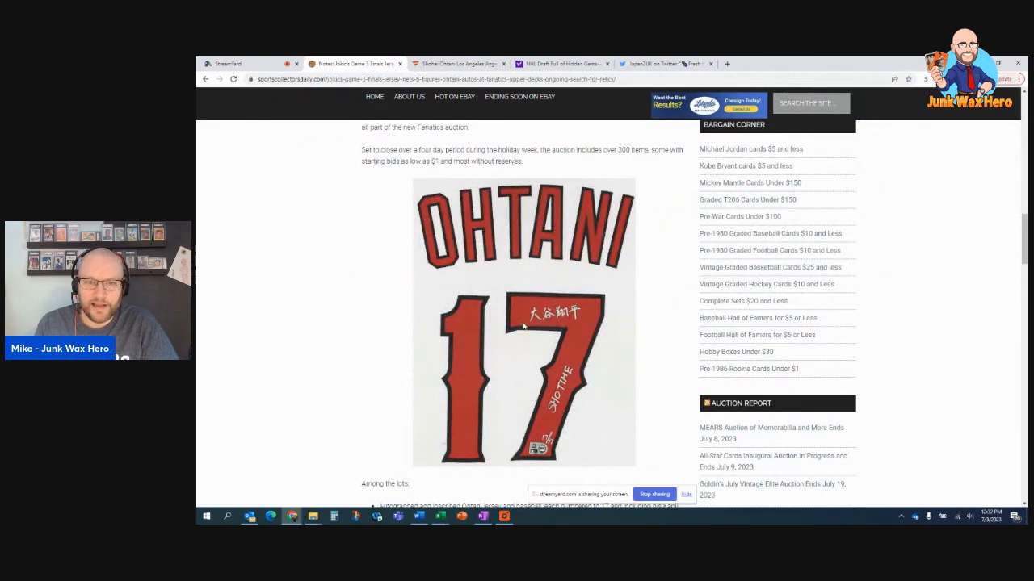
{"action": "mouse_move", "coordinate": [583, 310]}
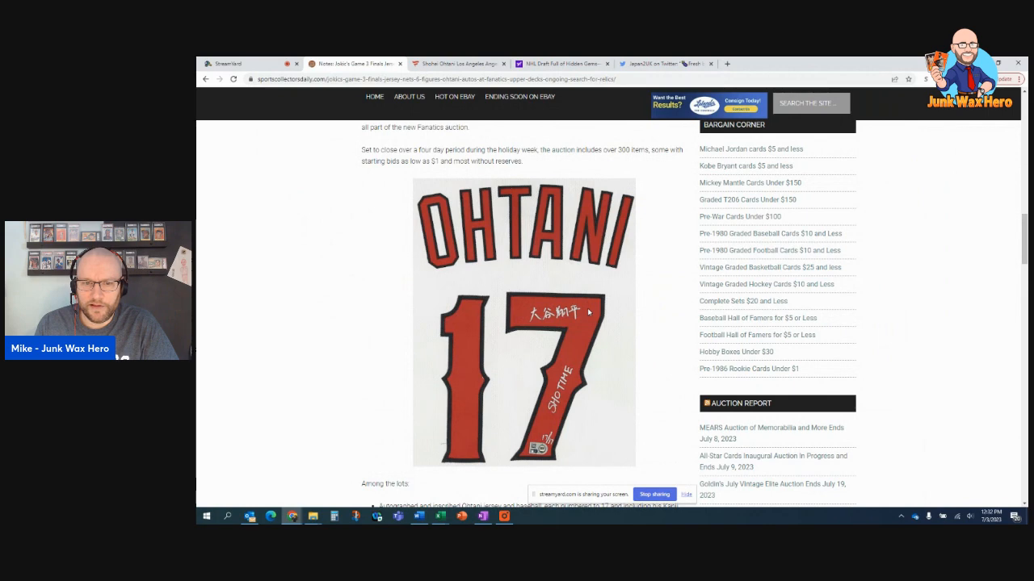
{"action": "scroll", "scroll_direction": "down", "scroll_amount": 3}
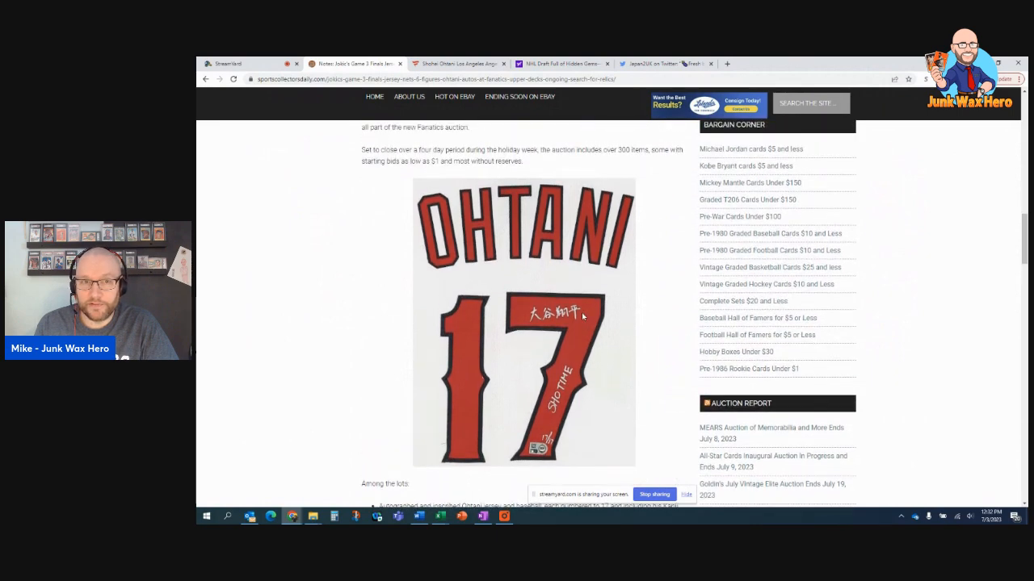
{"action": "mouse_move", "coordinate": [478, 155]}
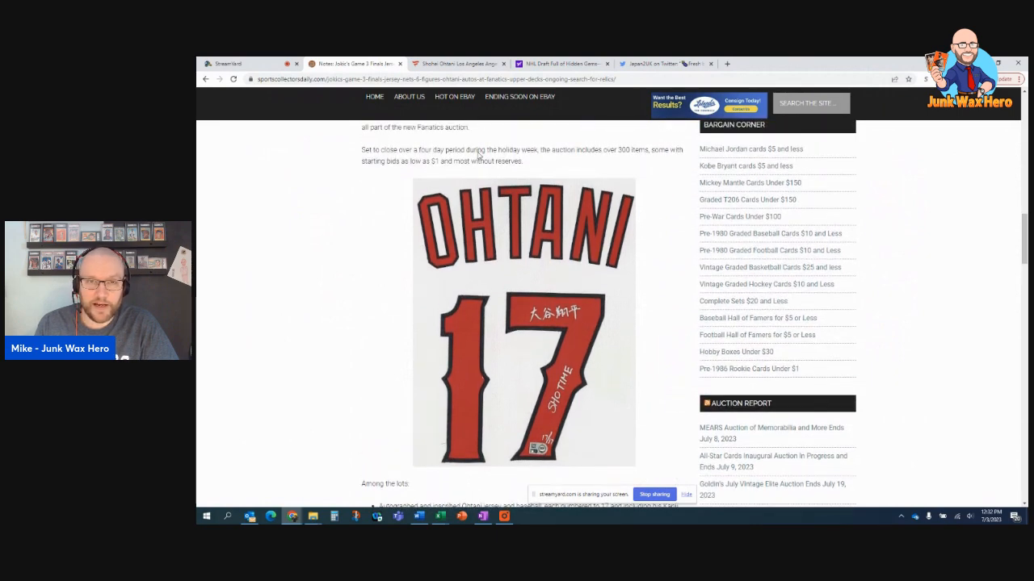
{"action": "left_click", "coordinate": [459, 65]}
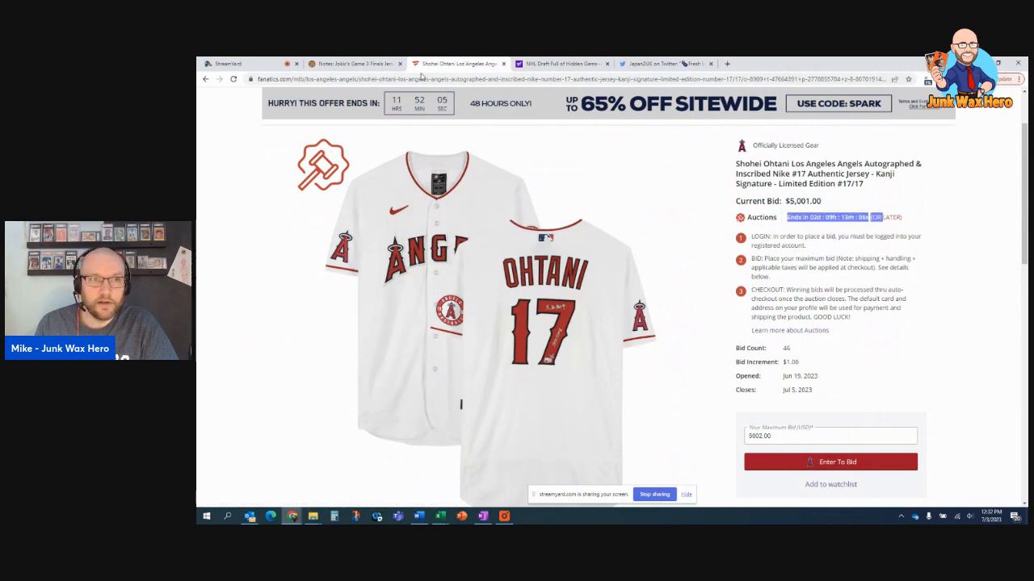
Step: Close the Ohtani auction and read down the Yahoo Sports NHL Draft hidden-gems article
{"action": "left_click", "coordinate": [558, 63]}
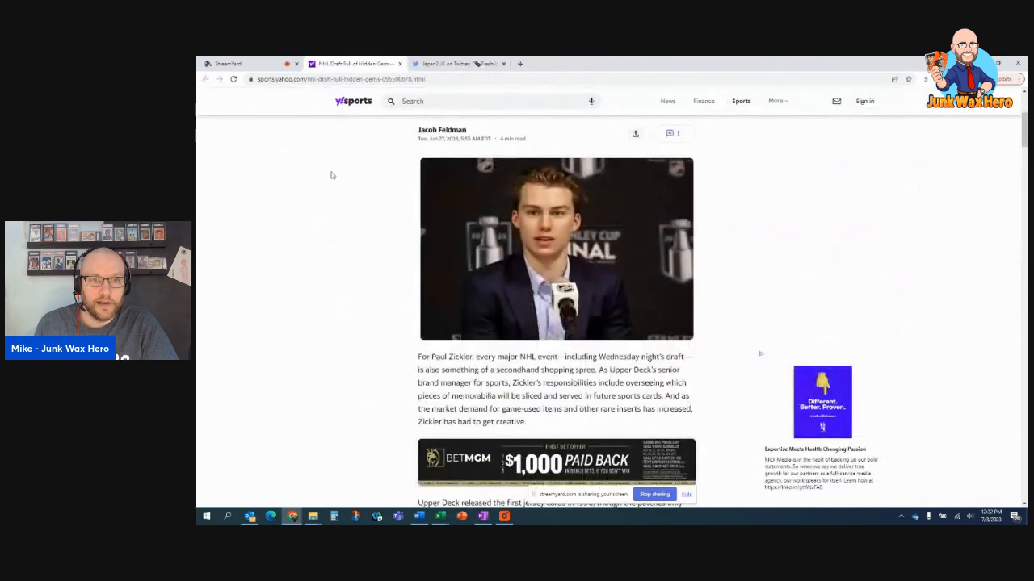
{"action": "scroll", "scroll_direction": "up", "scroll_amount": 3}
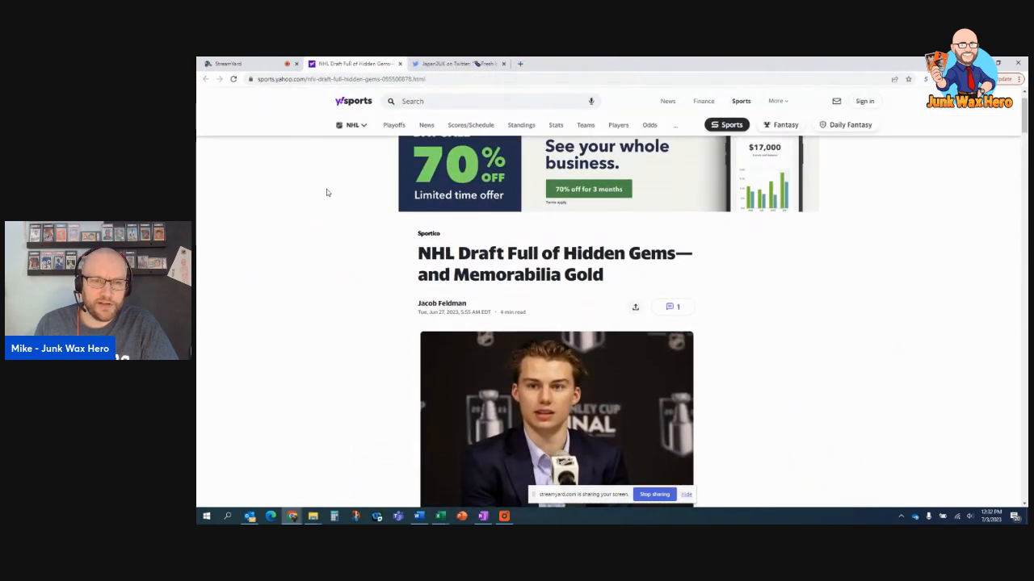
{"action": "scroll", "scroll_direction": "down", "scroll_amount": 3}
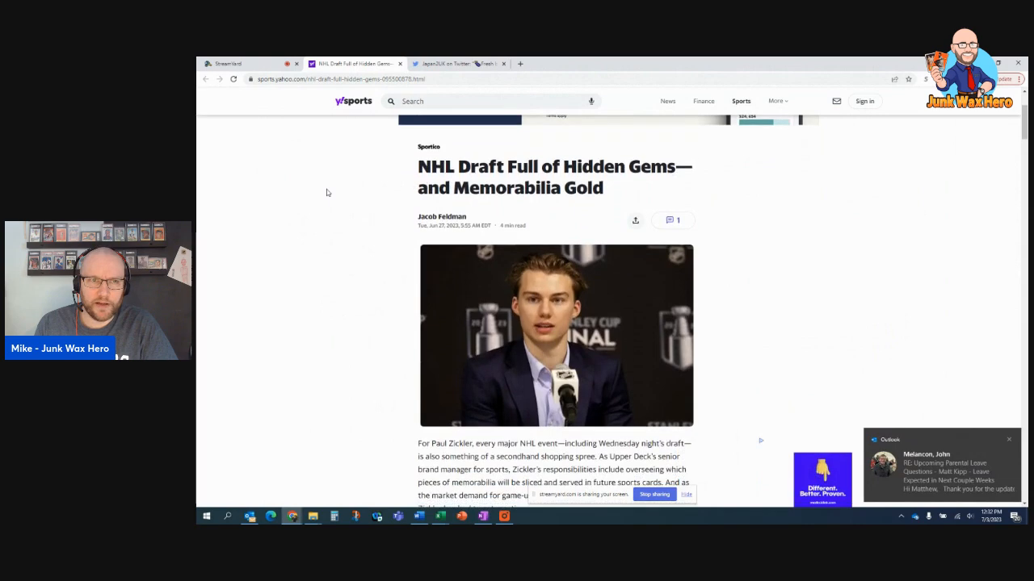
{"action": "scroll", "scroll_direction": "down", "scroll_amount": 3}
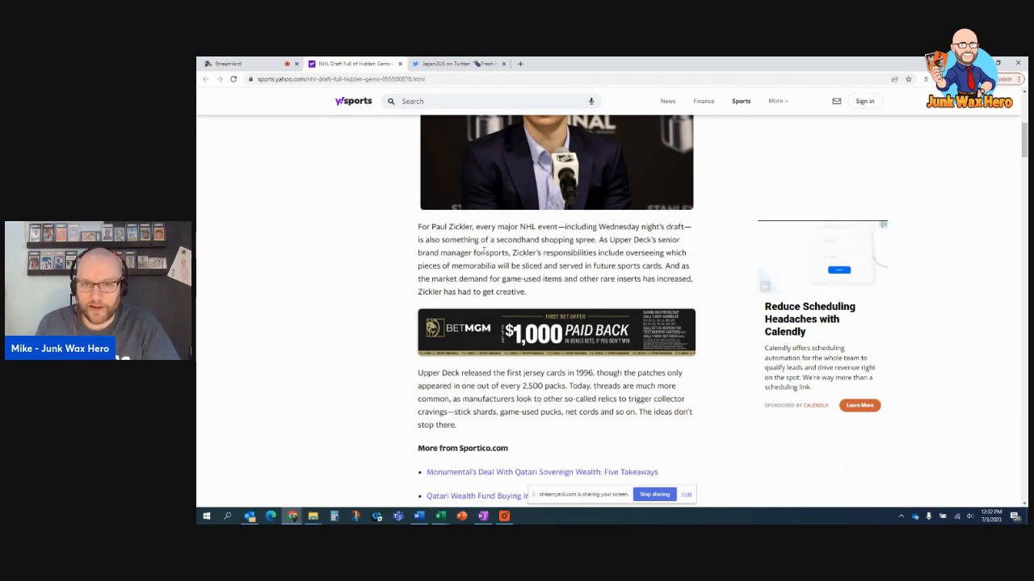
{"action": "scroll", "scroll_direction": "down", "scroll_amount": 3}
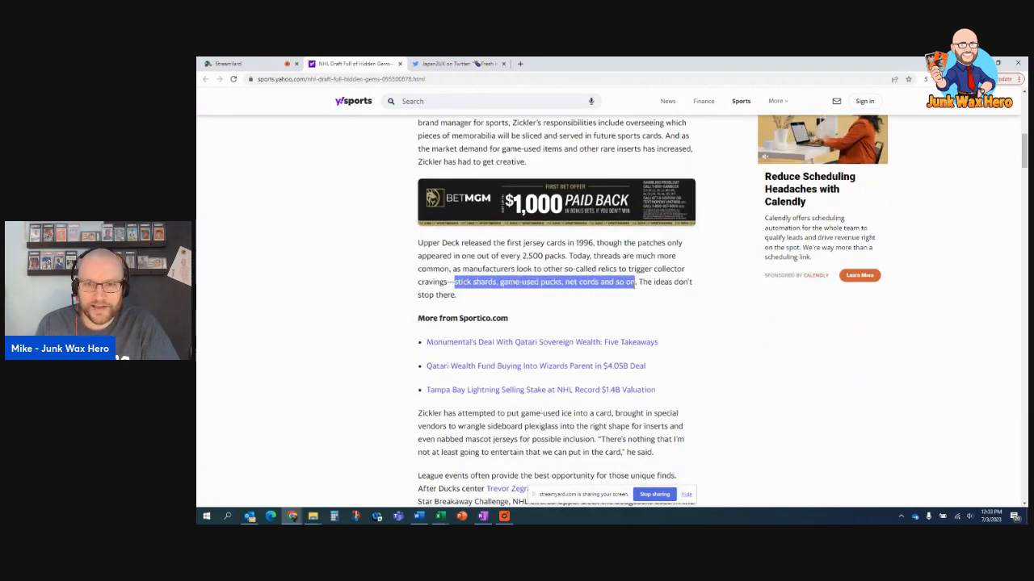
{"action": "scroll", "scroll_direction": "down", "scroll_amount": 3}
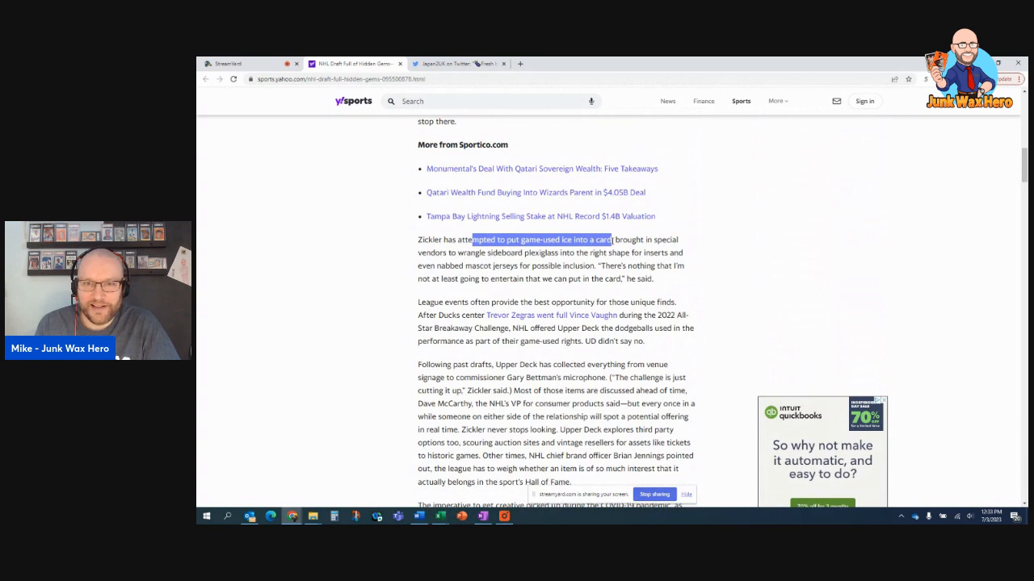
Step: Highlight the game-used ice and special vendors passage, then read on to the draft nameplates
{"action": "left_click_drag", "start_coordinate": [610, 239], "coordinate": [617, 252]}
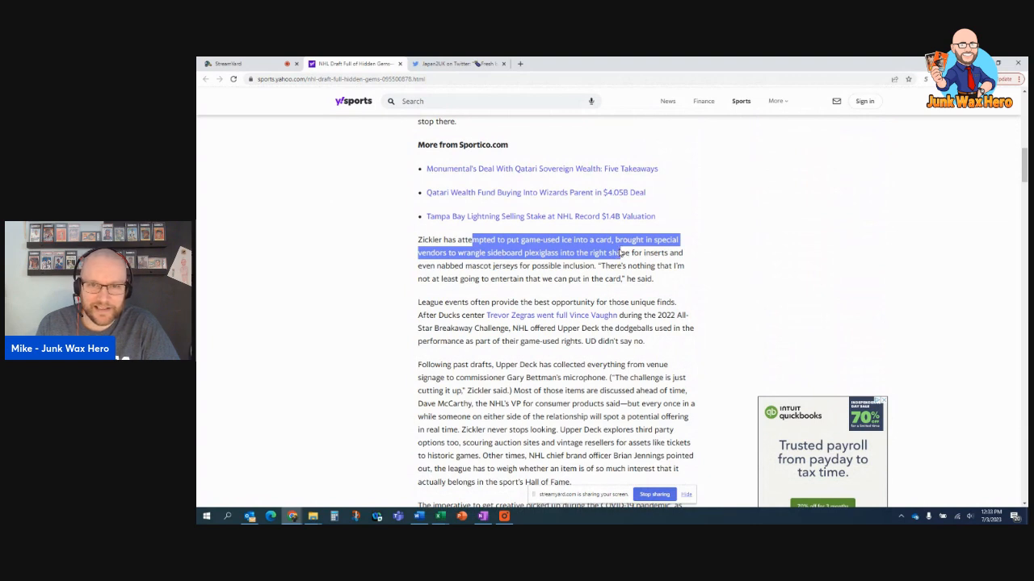
{"action": "left_click_drag", "start_coordinate": [638, 252], "coordinate": [624, 265]}
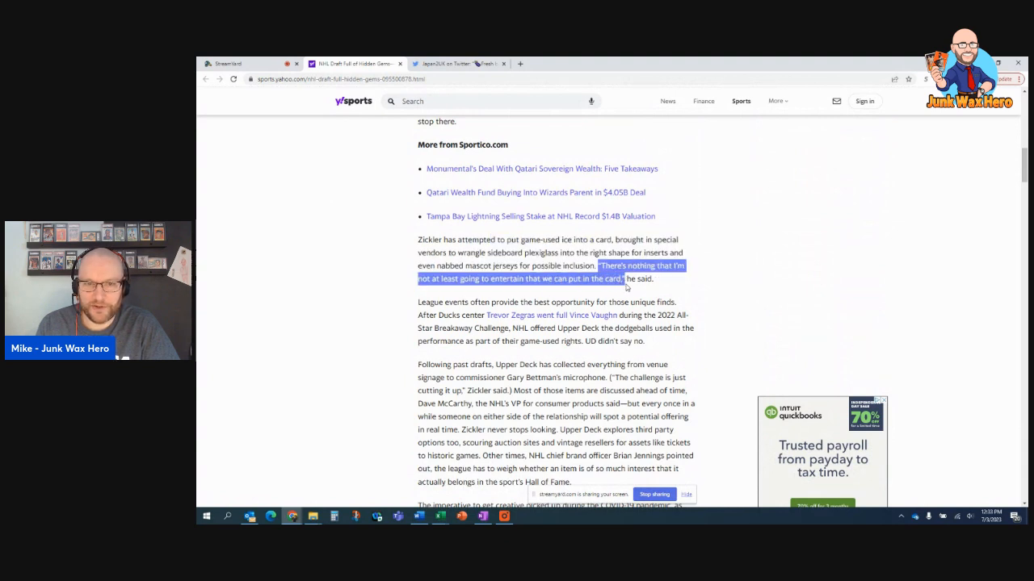
{"action": "scroll", "scroll_direction": "down", "scroll_amount": 3}
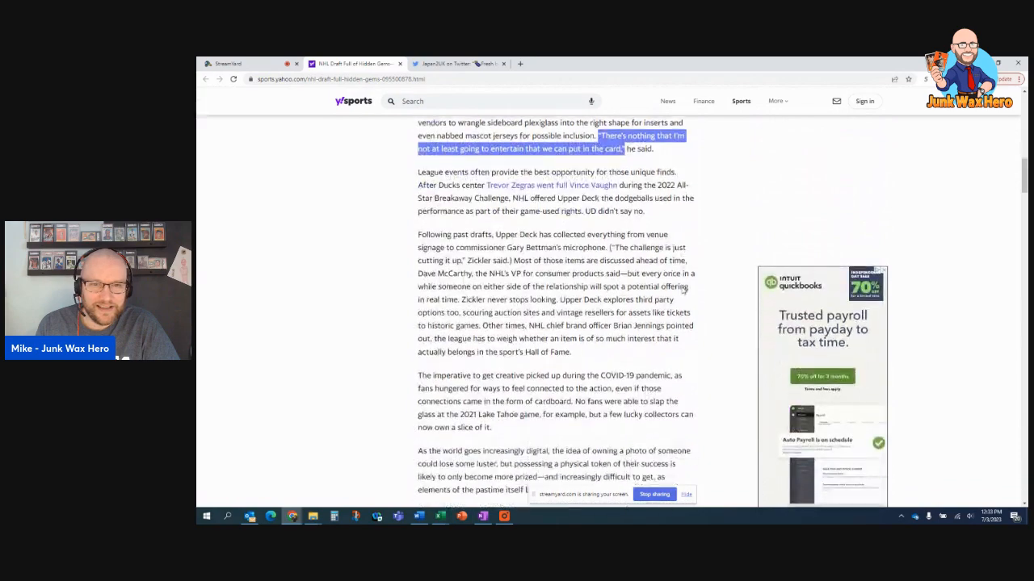
{"action": "scroll", "scroll_direction": "down", "scroll_amount": 3}
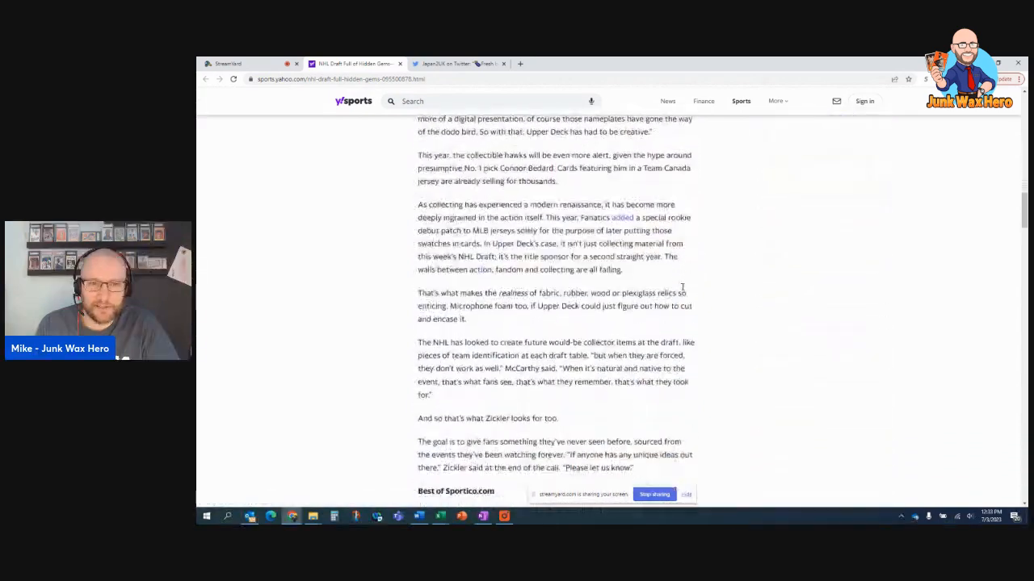
{"action": "scroll", "scroll_direction": "up", "scroll_amount": 3}
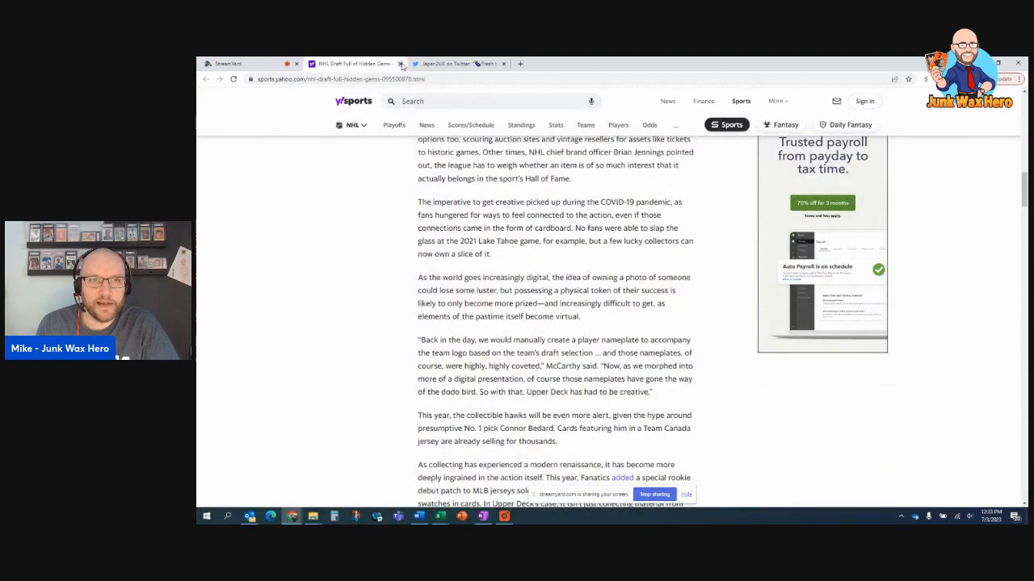
Step: Close the NHL draft article and enlarge the PSA-graded Alolan Persian GX card photo in the tweet
{"action": "left_click", "coordinate": [456, 64]}
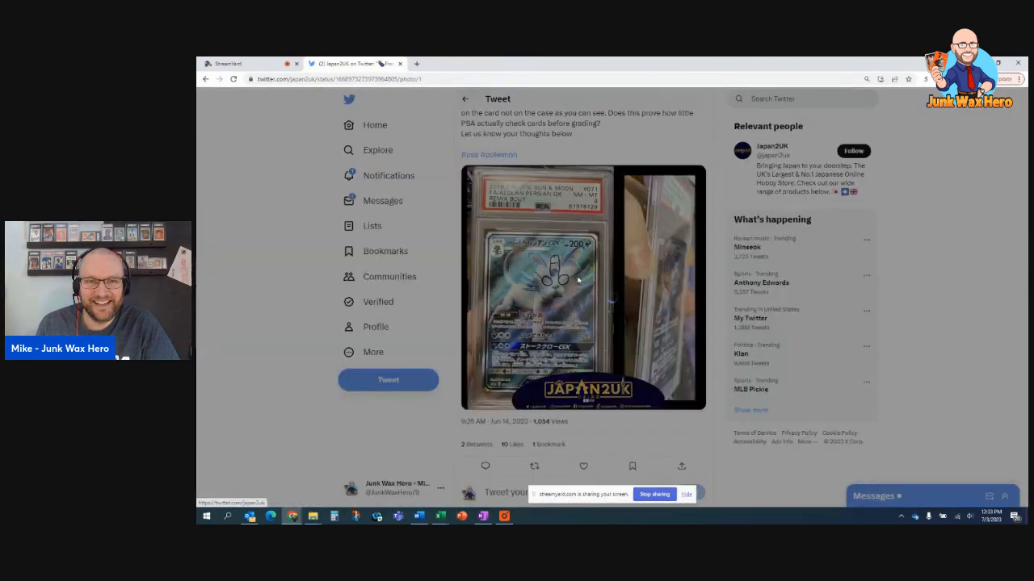
{"action": "left_click", "coordinate": [581, 288]}
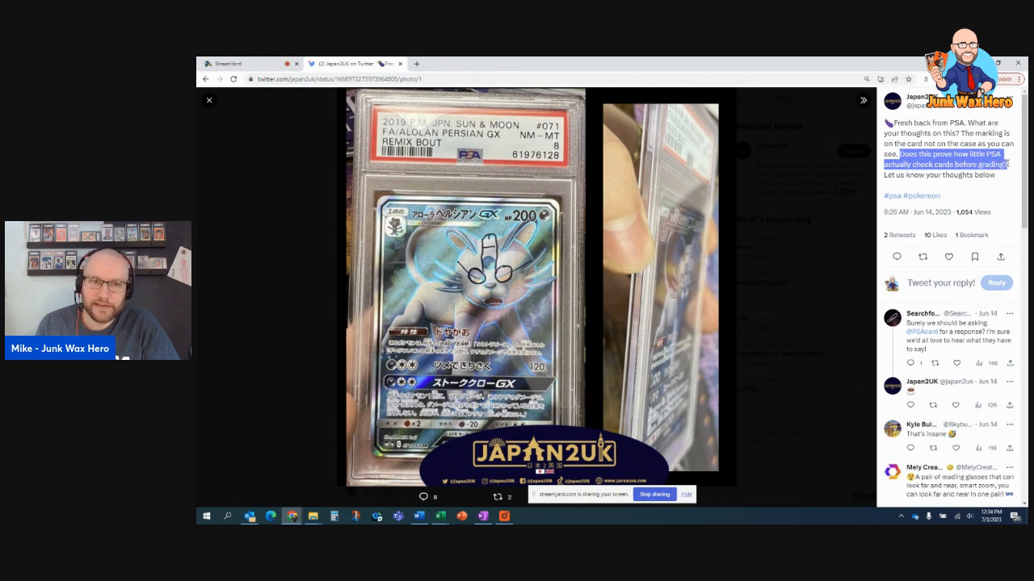
{"action": "mouse_move", "coordinate": [585, 295]}
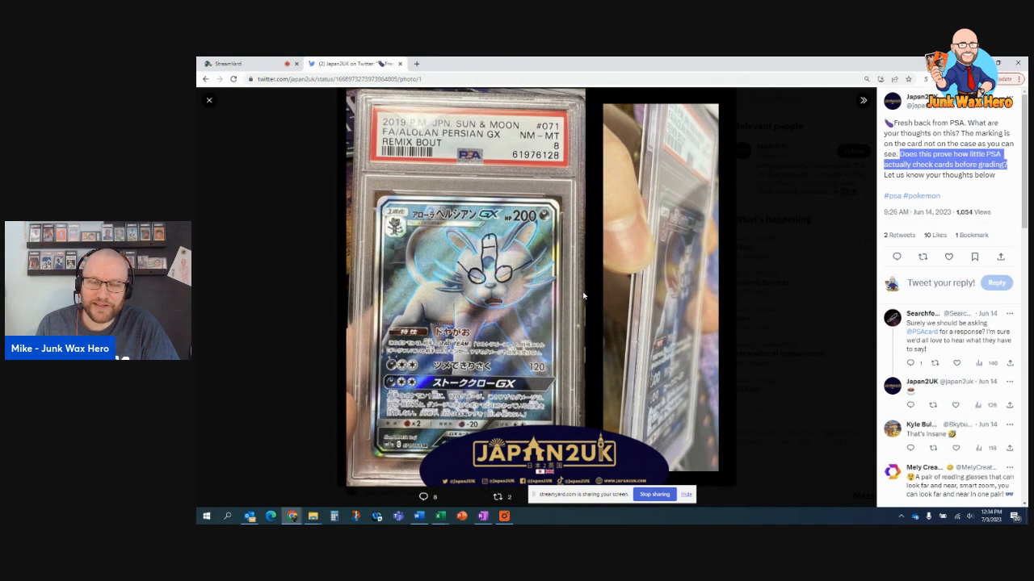
{"action": "mouse_move", "coordinate": [533, 255]}
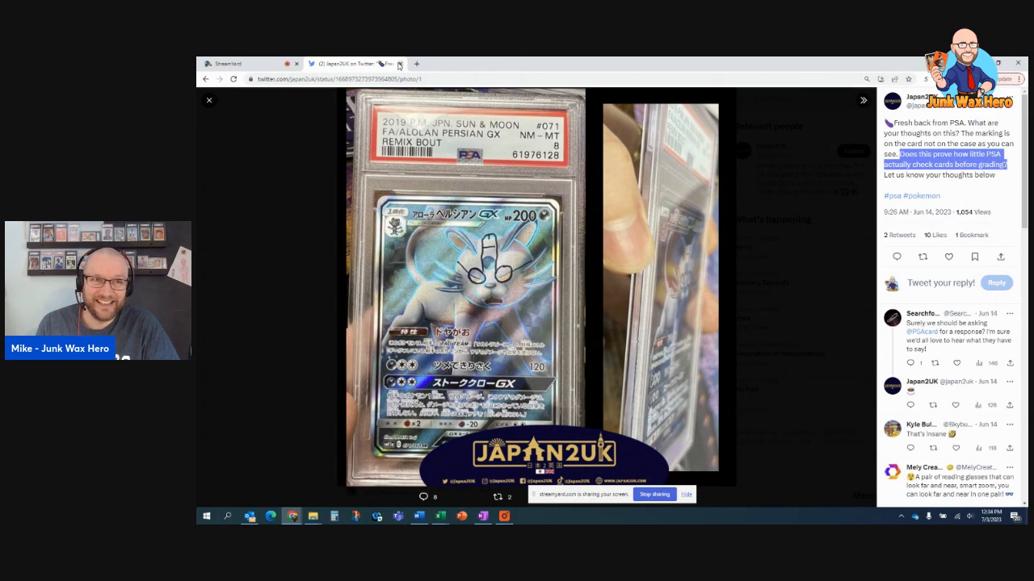
{"action": "mouse_move", "coordinate": [347, 64]}
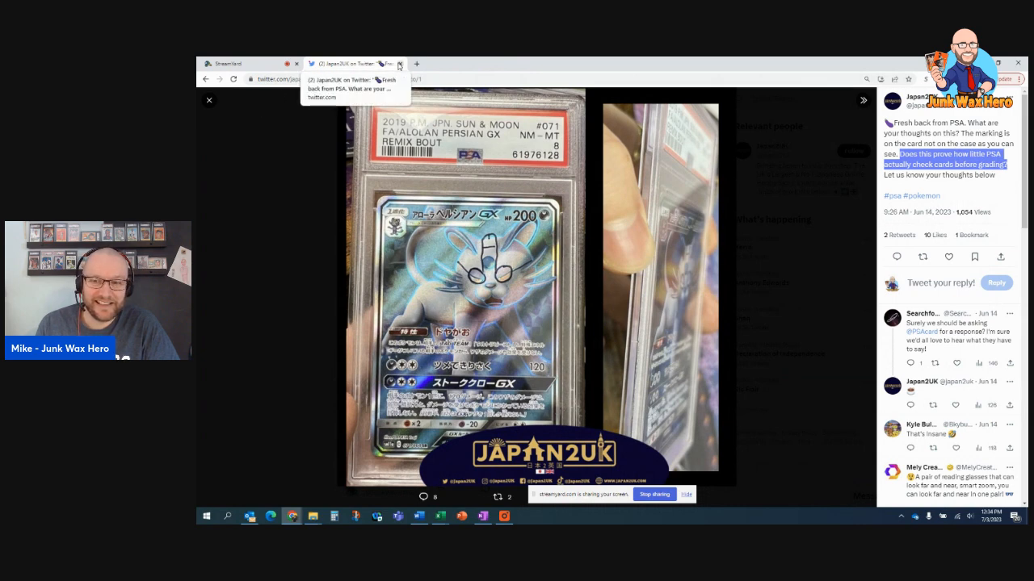